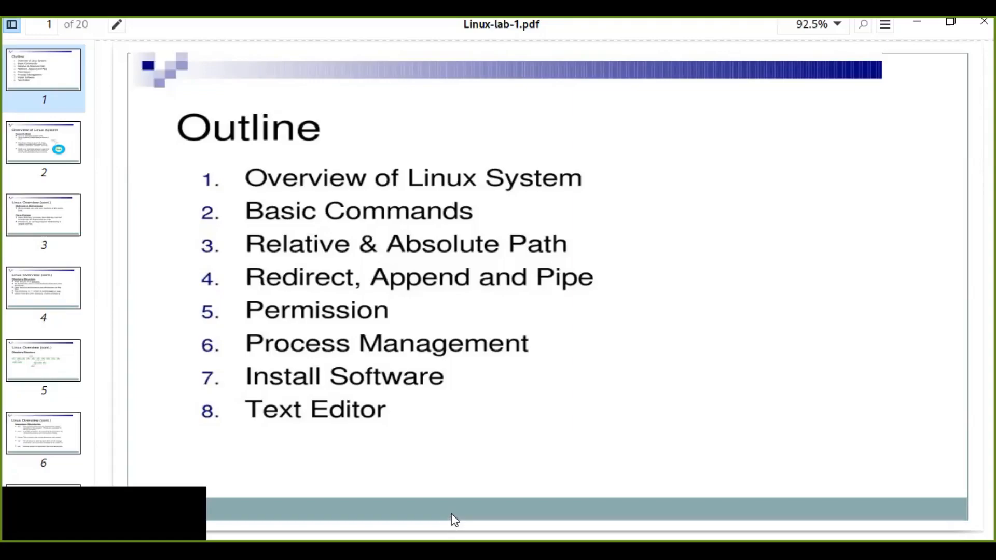
mouse_move(438, 514)
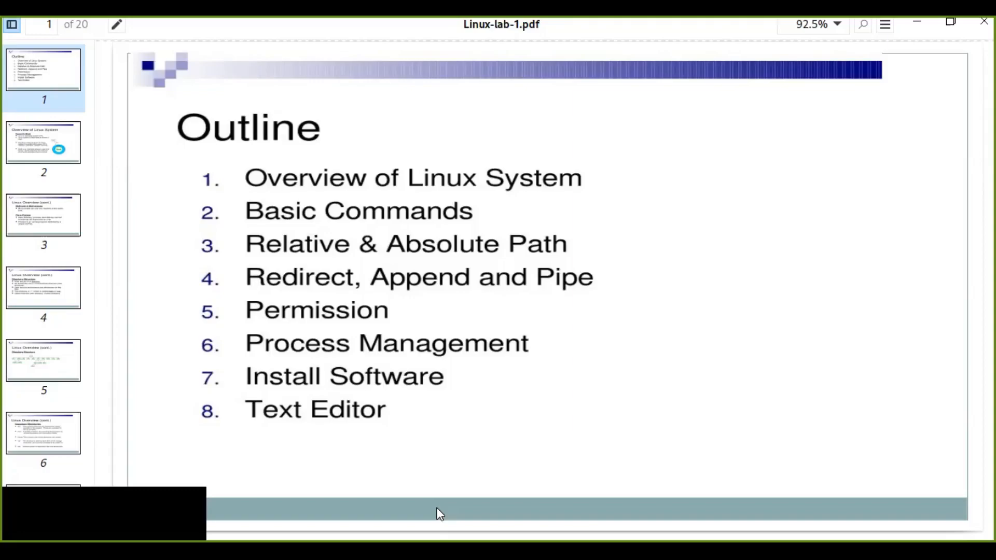
mouse_move(336, 185)
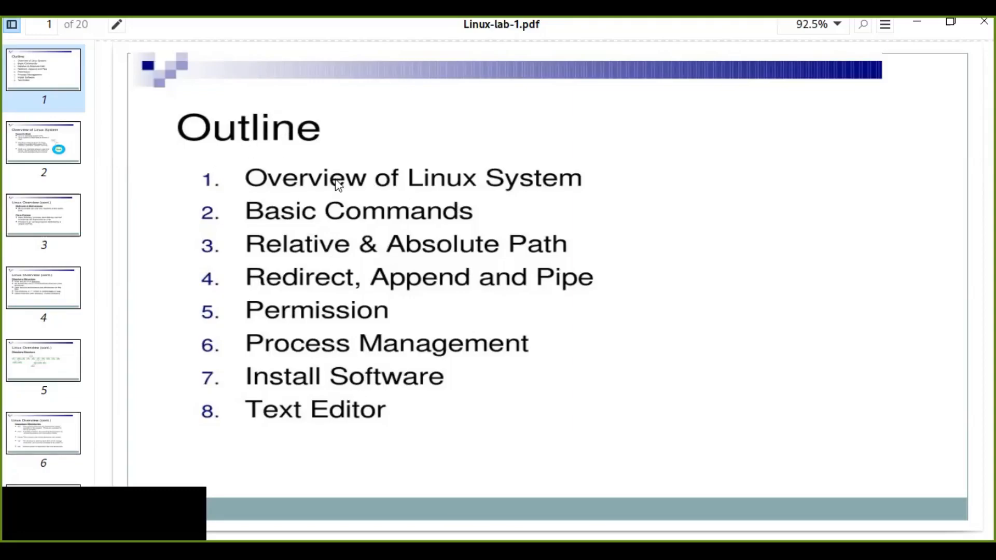
mouse_move(268, 244)
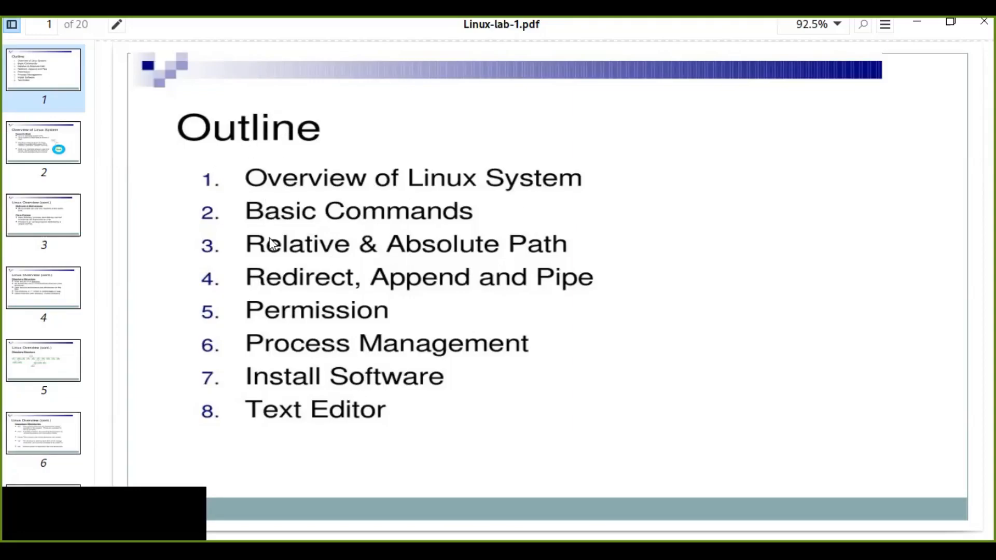
mouse_move(573, 318)
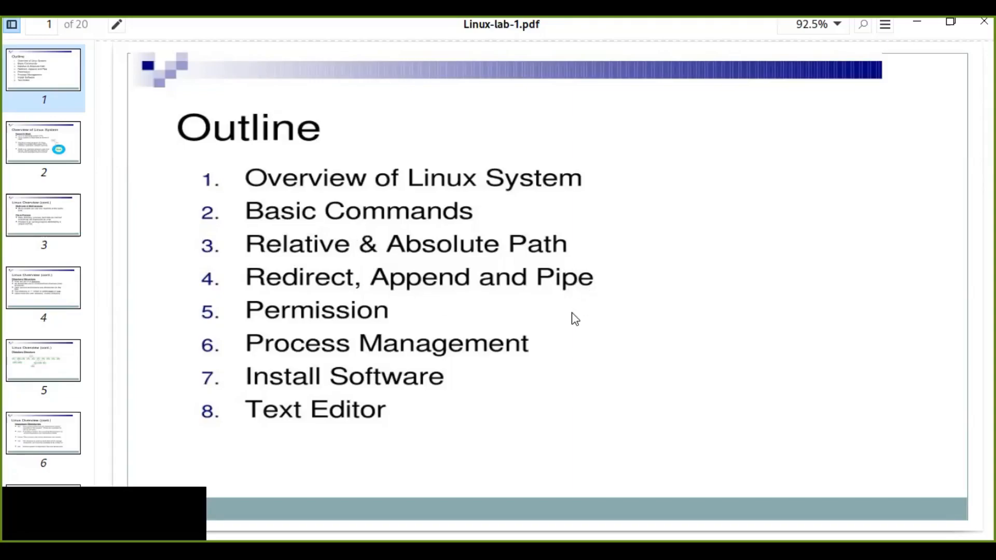
mouse_move(587, 344)
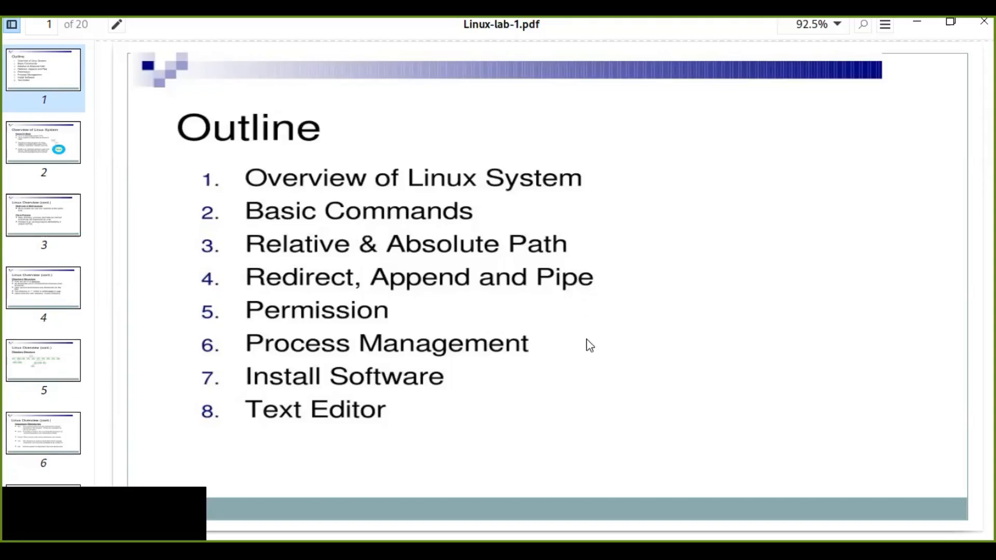
mouse_move(355, 400)
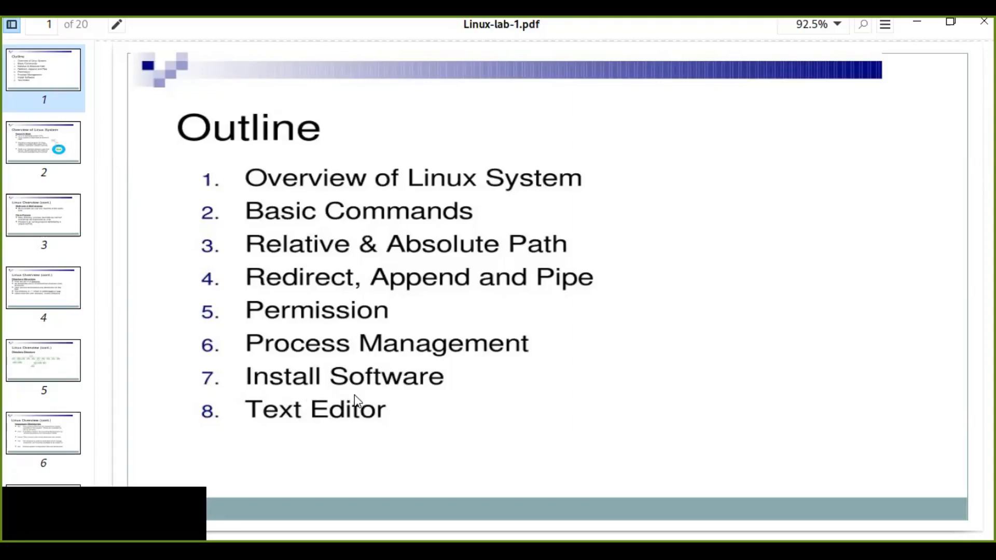
mouse_move(369, 407)
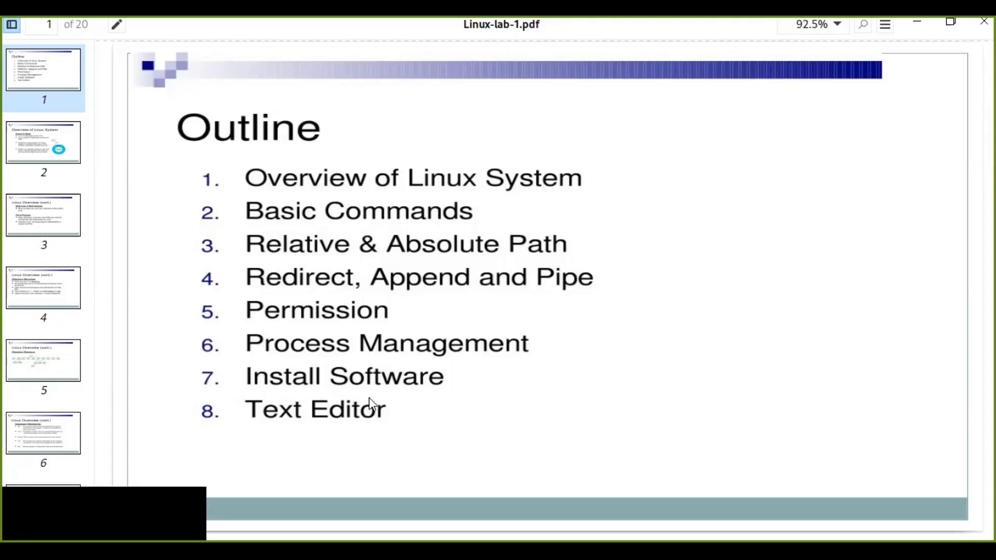
mouse_move(371, 397)
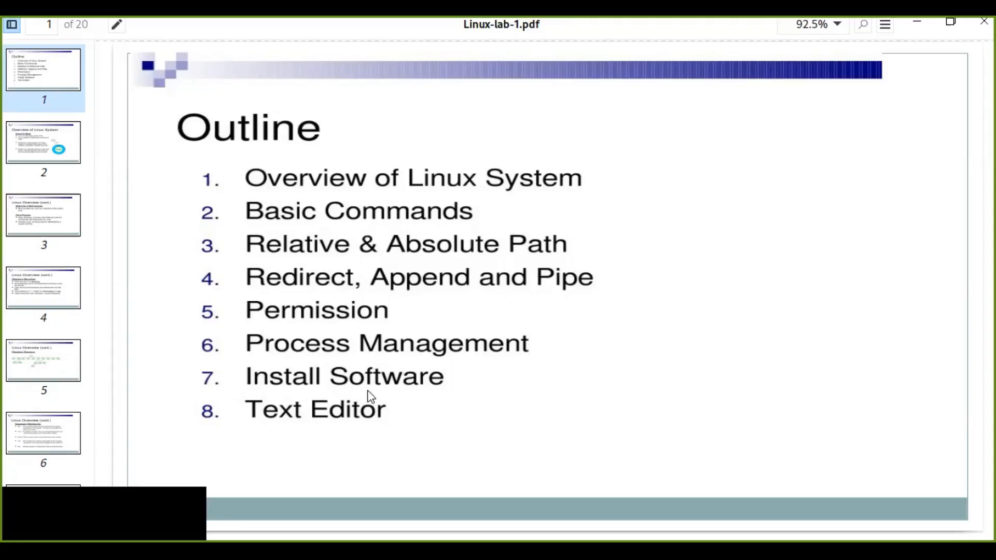
mouse_move(400, 409)
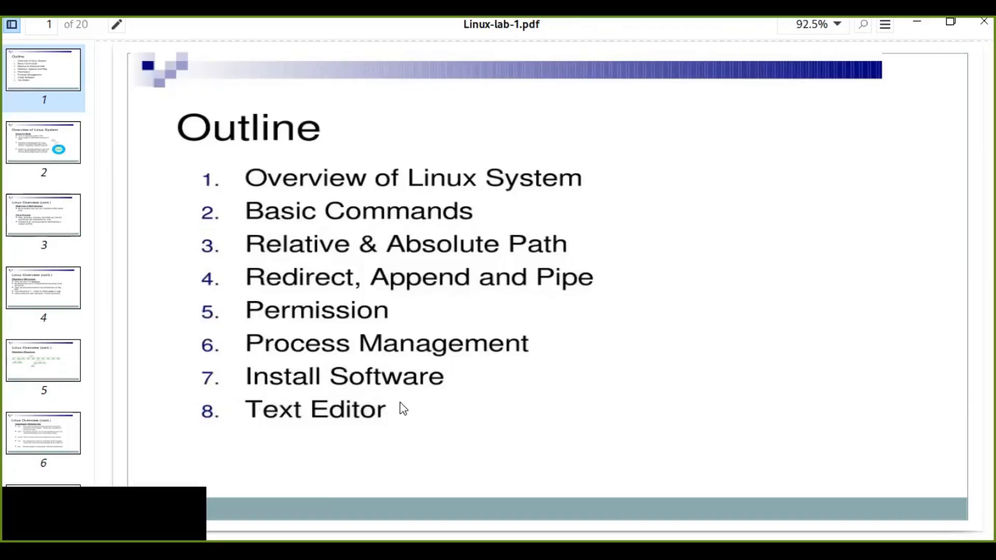
mouse_move(100, 306)
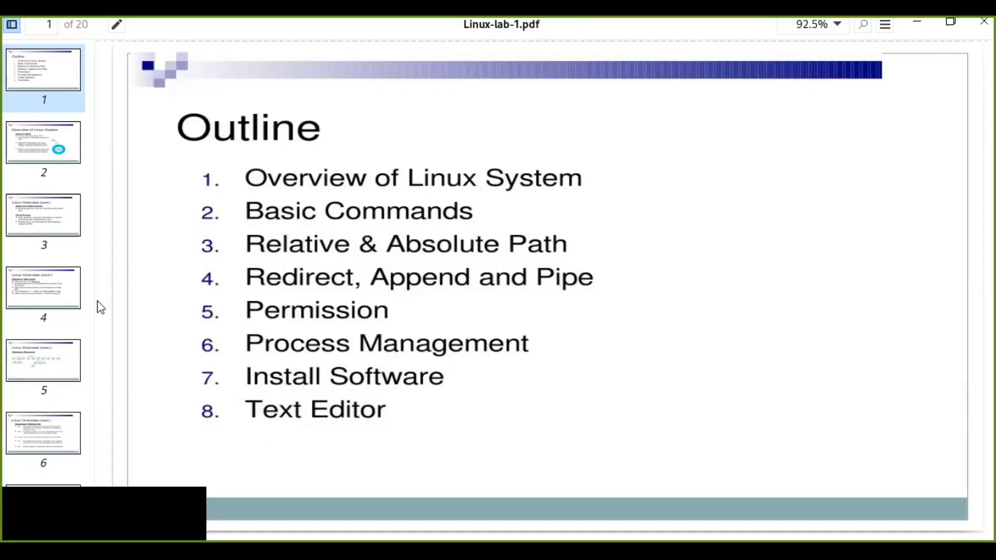
mouse_move(345, 426)
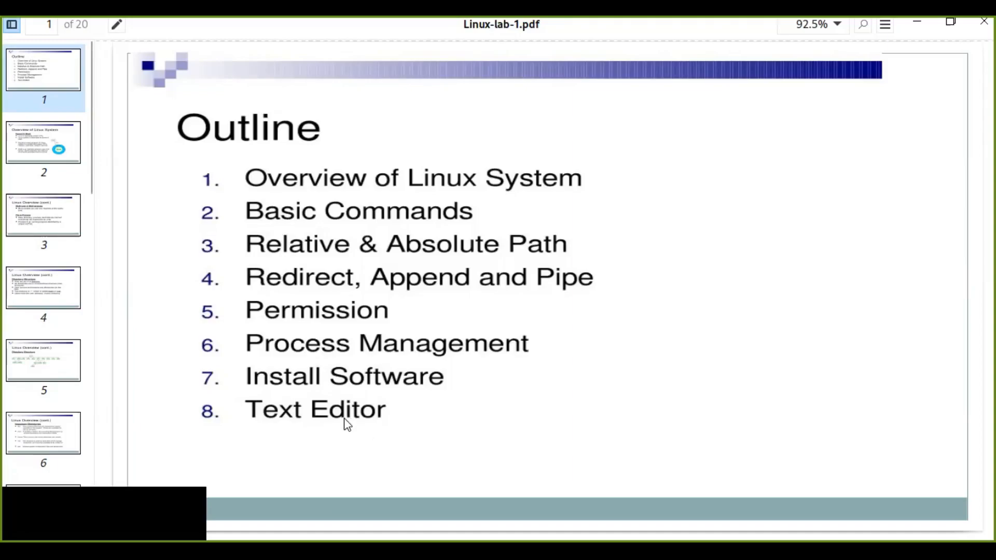
- Scroll to the Overview of Linux System slide explaining the kernel and the shell
scroll("down", 3)
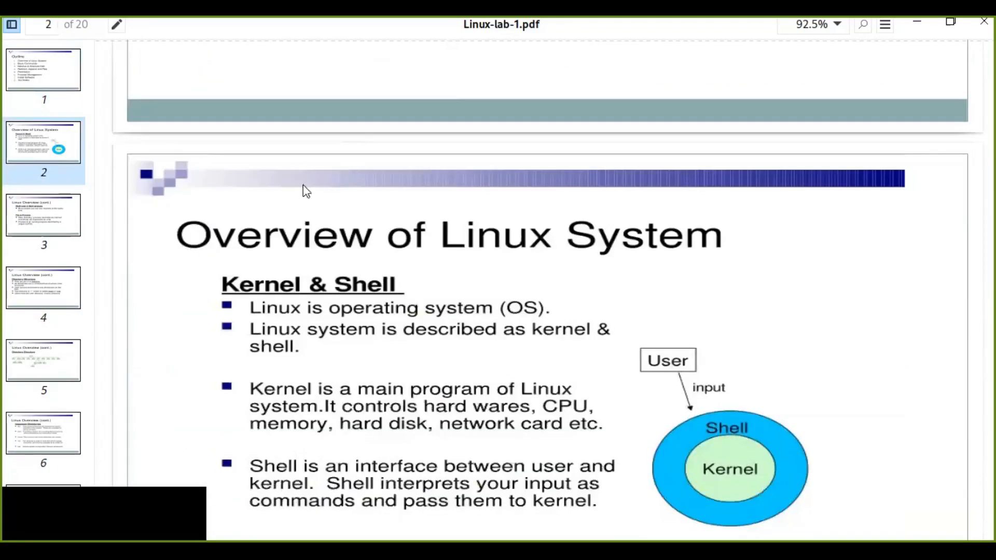
mouse_move(246, 307)
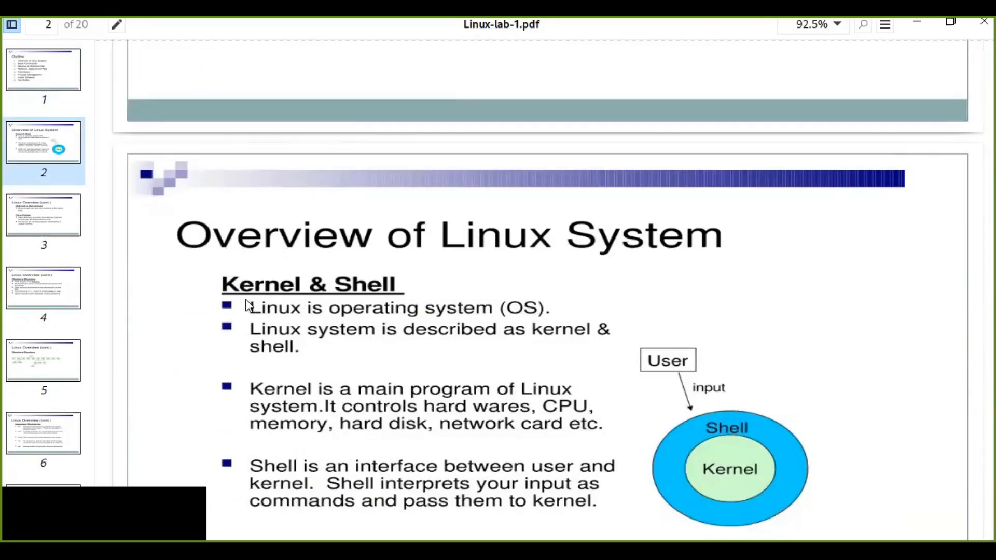
mouse_move(444, 282)
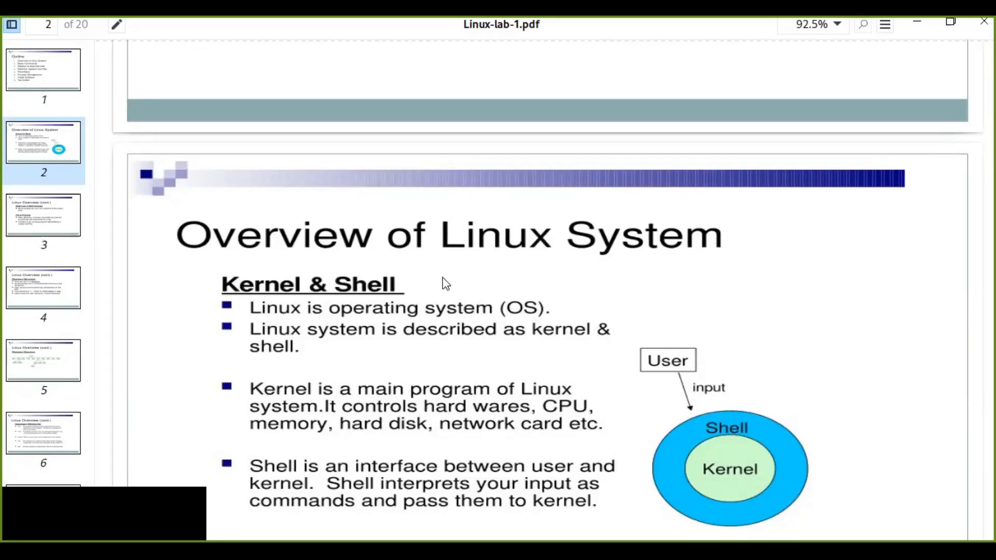
mouse_move(256, 294)
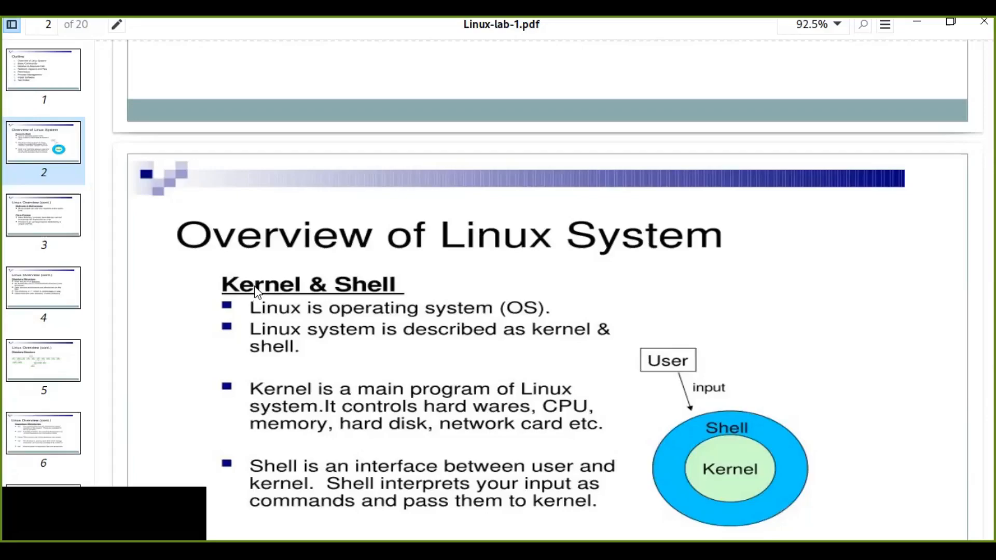
mouse_move(265, 297)
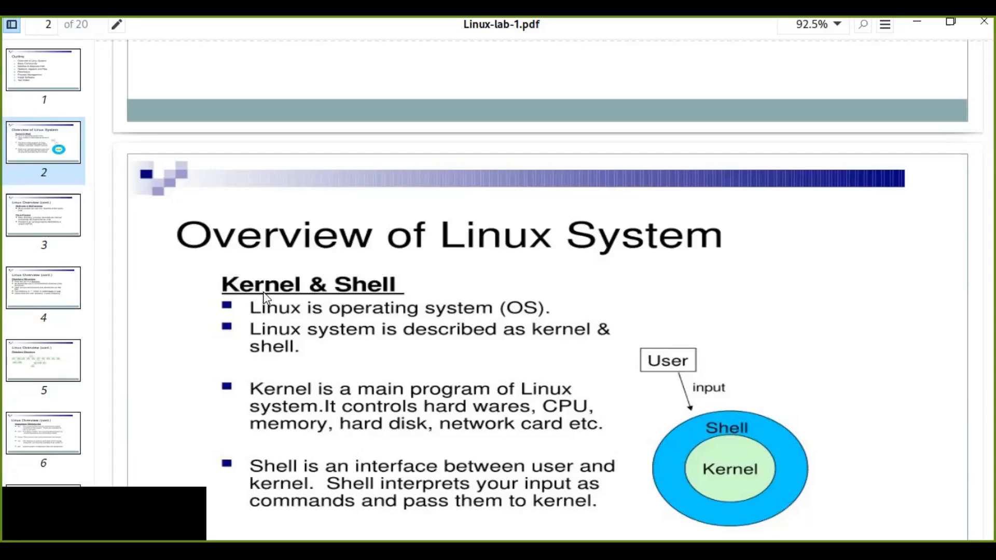
mouse_move(276, 311)
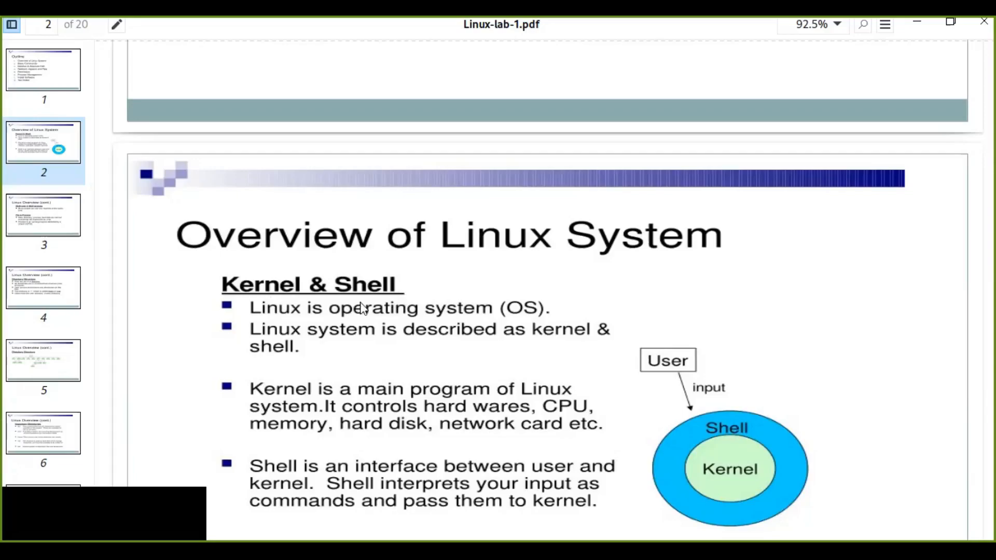
mouse_move(421, 325)
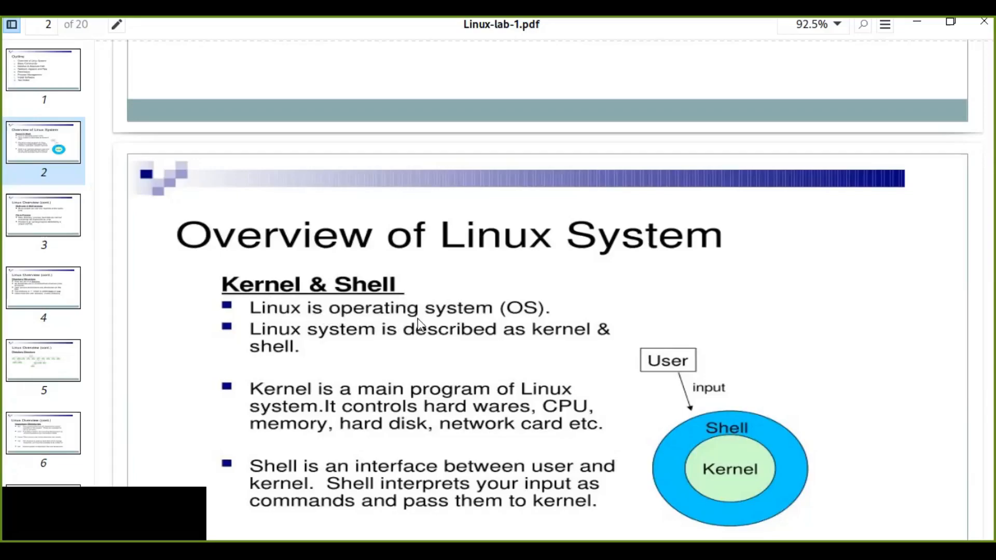
mouse_move(516, 324)
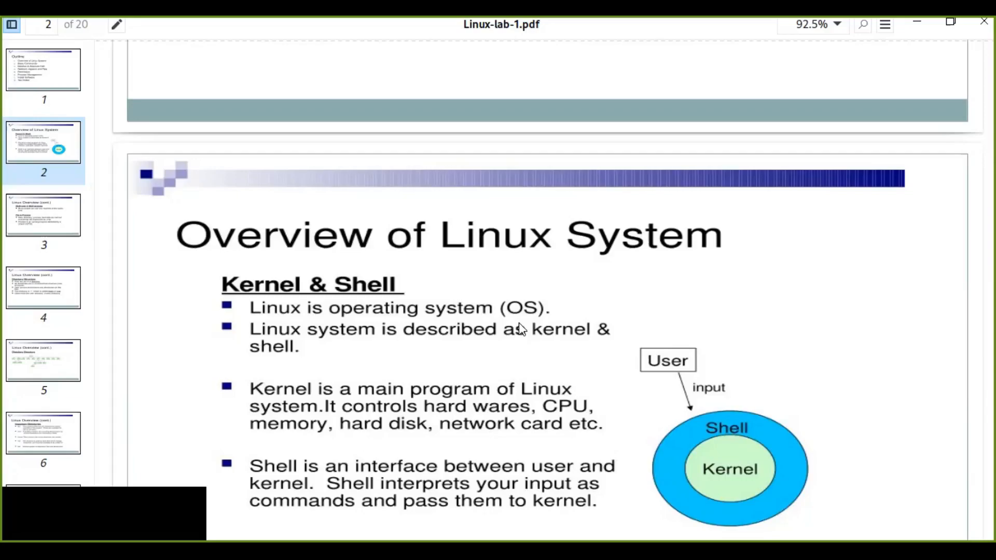
mouse_move(515, 322)
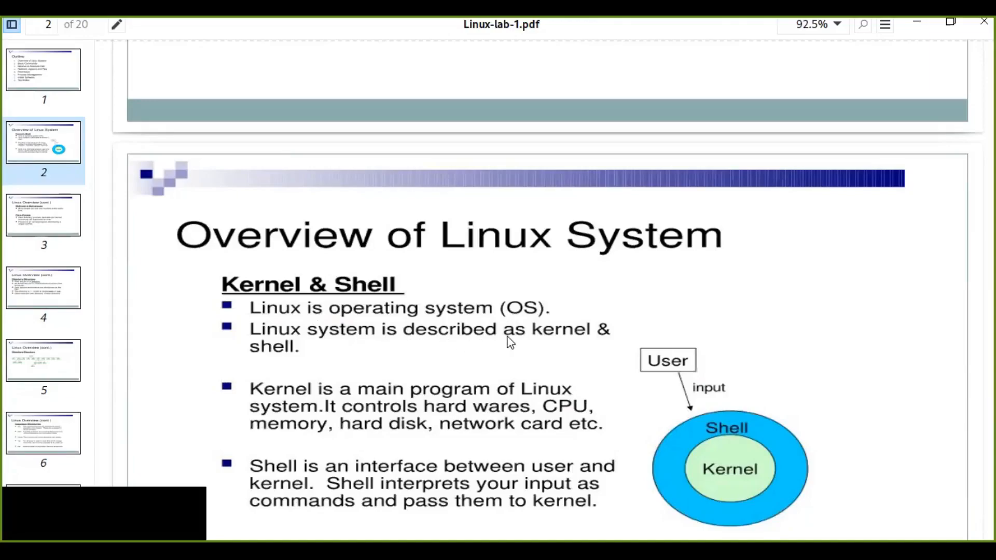
mouse_move(612, 344)
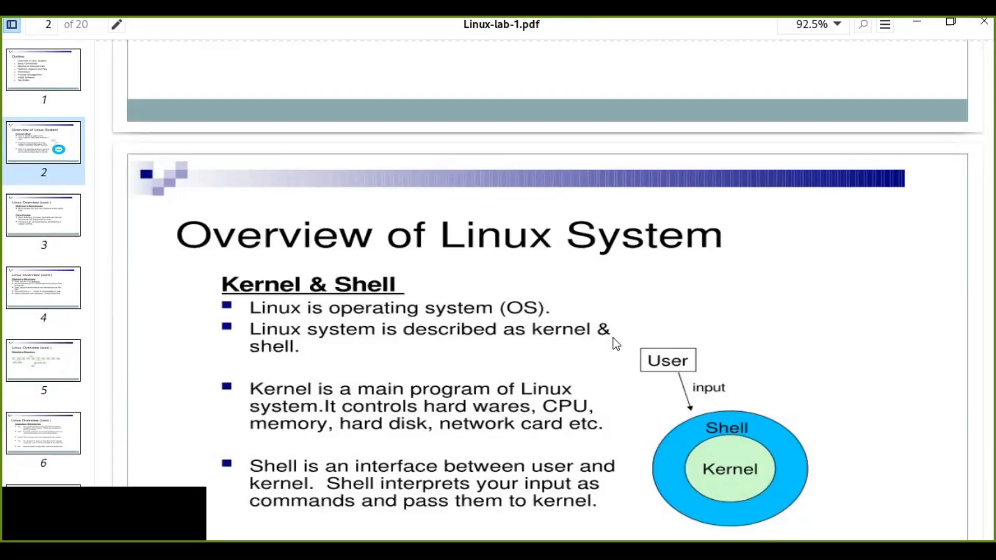
mouse_move(514, 418)
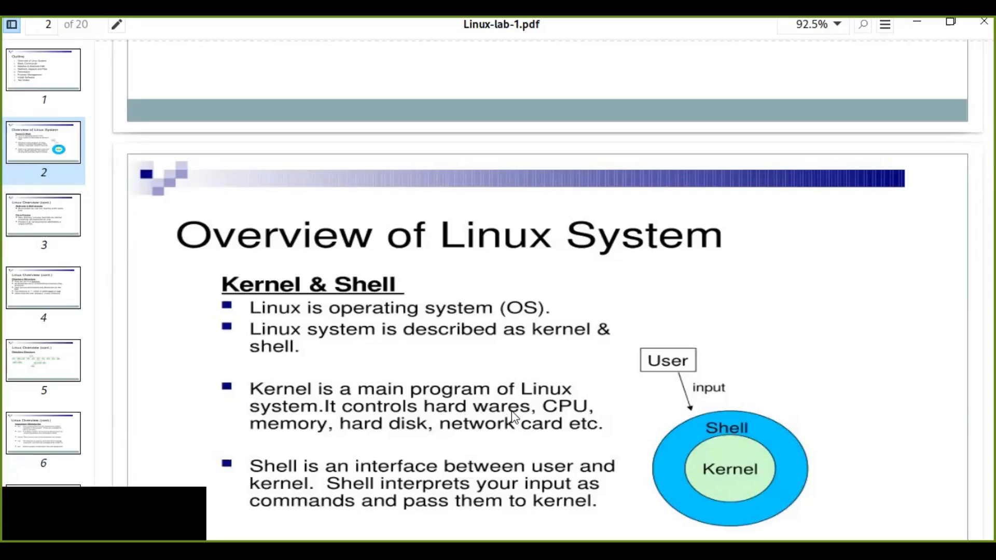
mouse_move(342, 433)
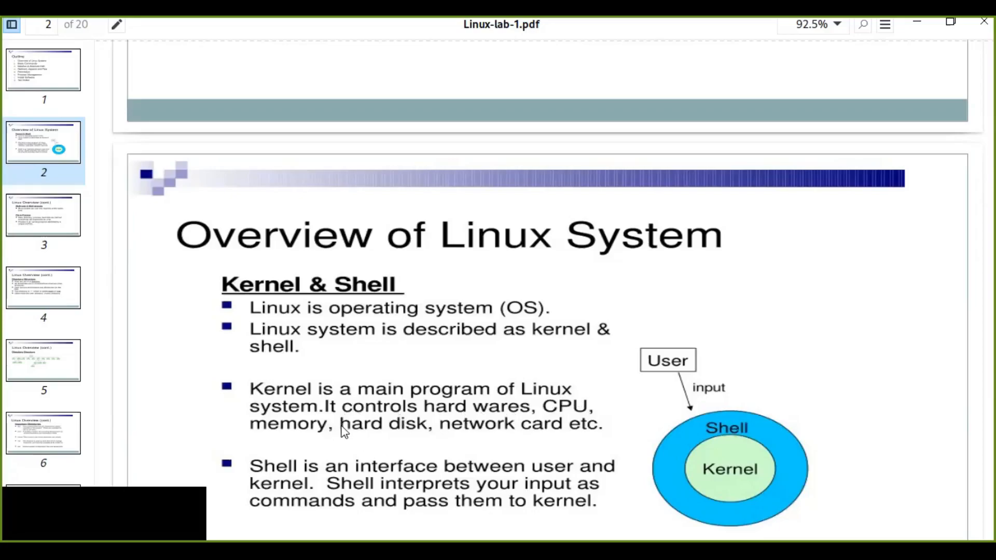
mouse_move(592, 428)
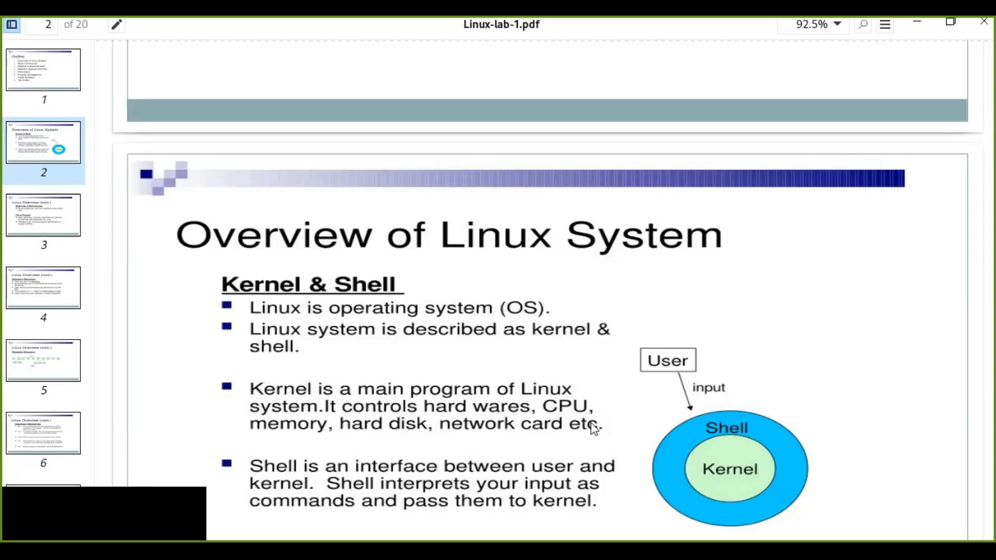
mouse_move(533, 448)
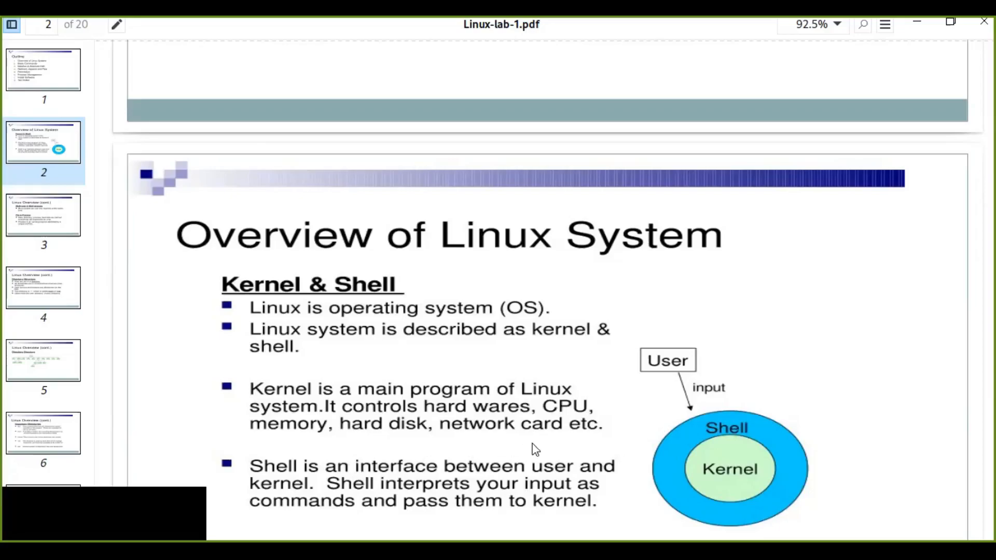
mouse_move(575, 444)
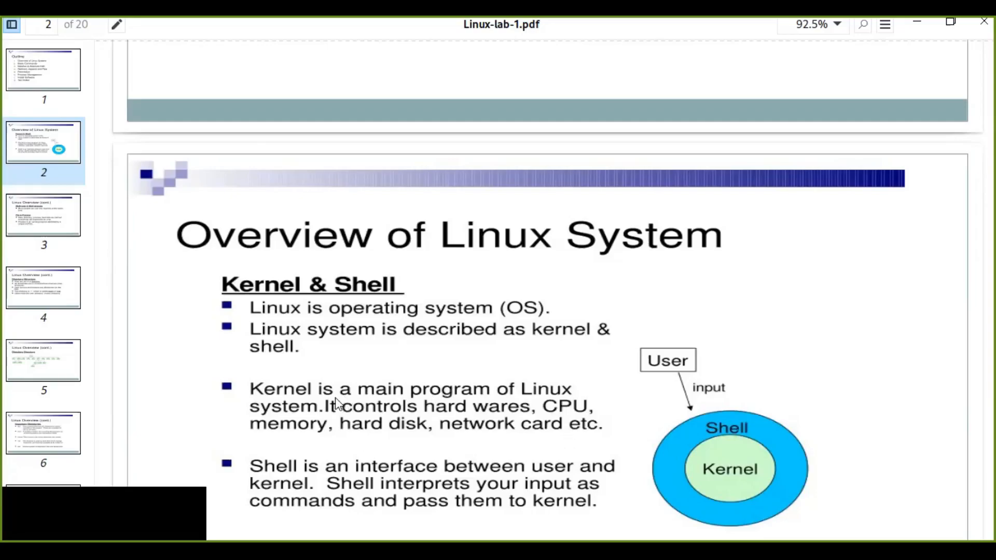
mouse_move(268, 356)
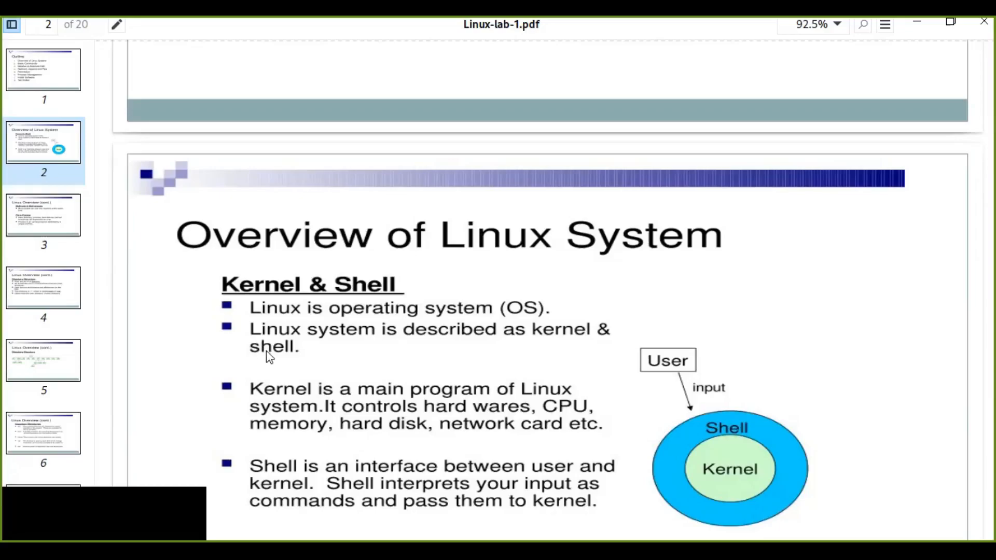
mouse_move(771, 527)
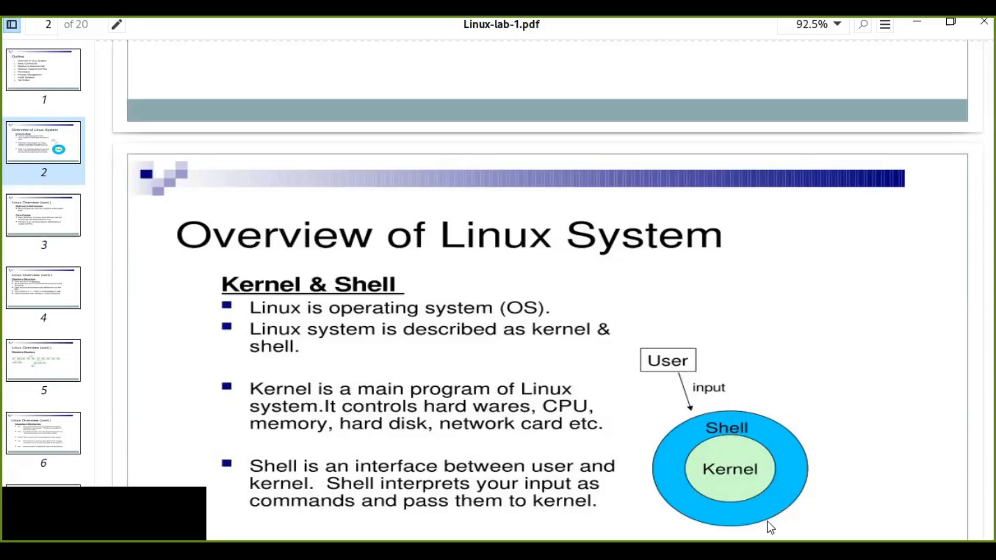
mouse_move(745, 475)
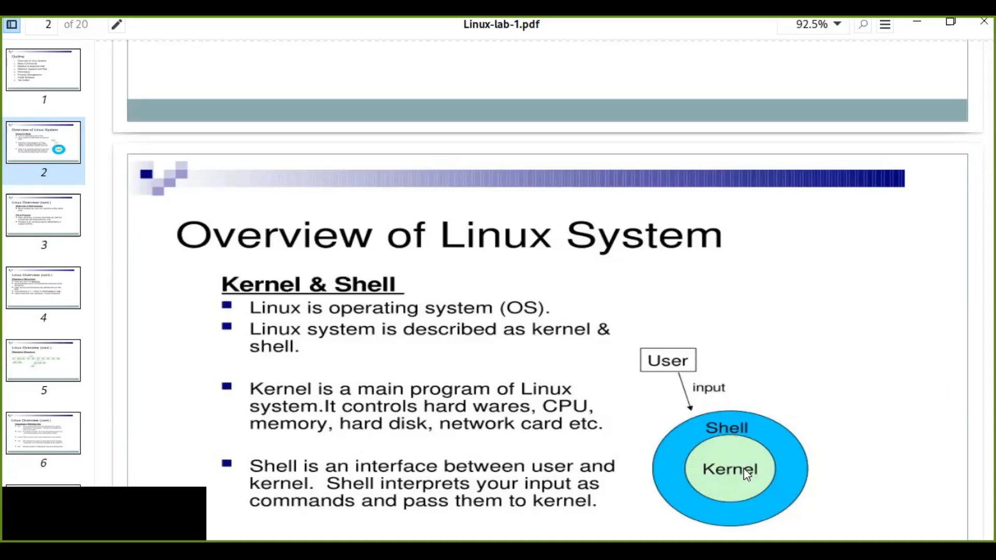
mouse_move(871, 394)
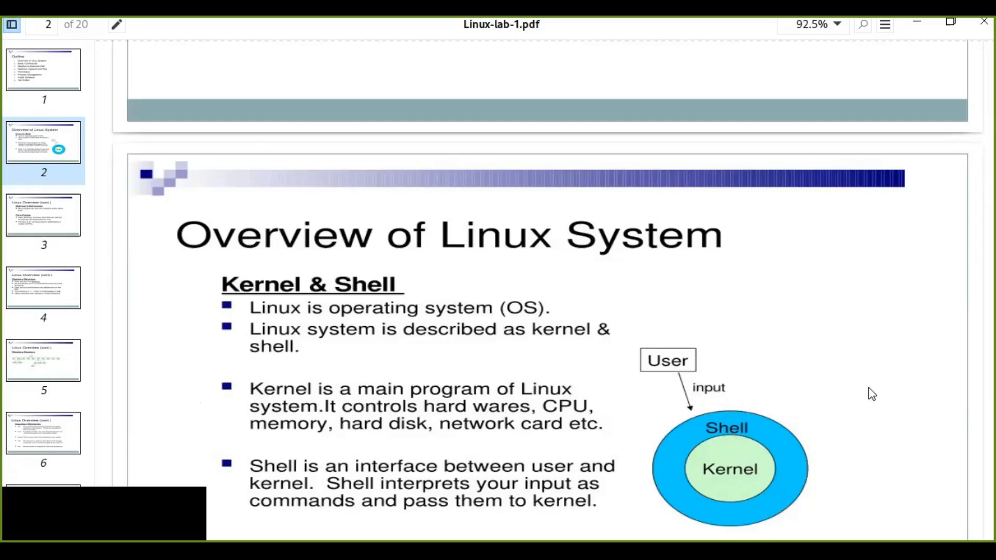
mouse_move(744, 442)
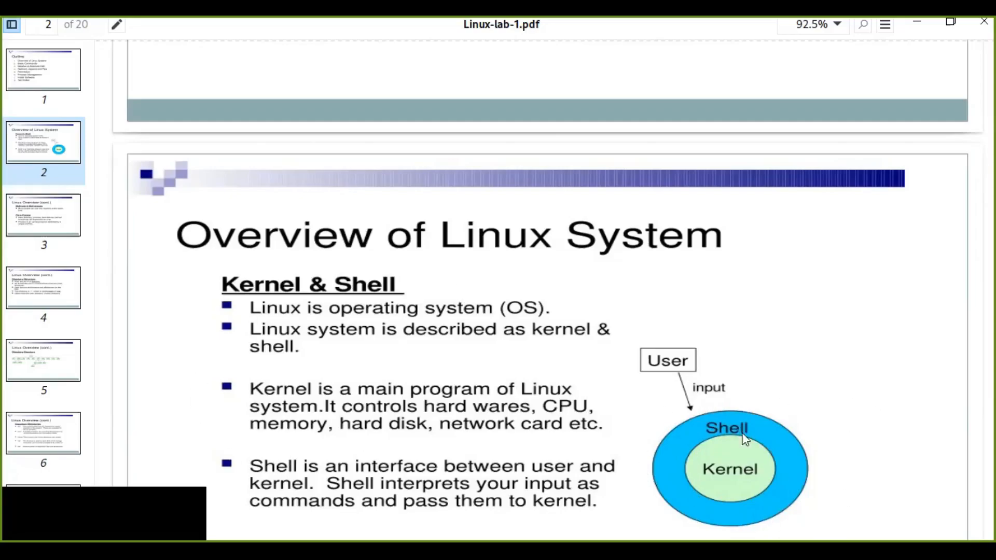
mouse_move(664, 247)
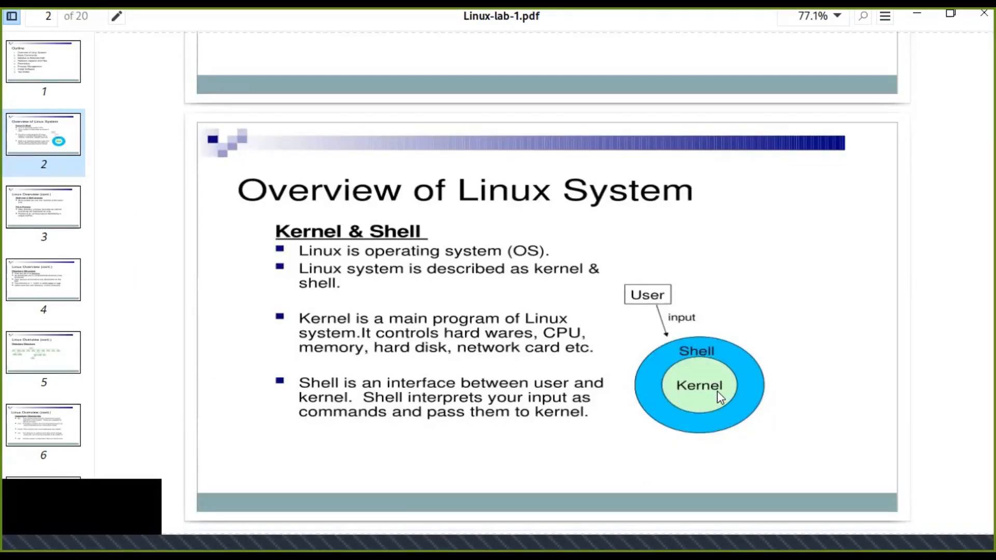
mouse_move(757, 411)
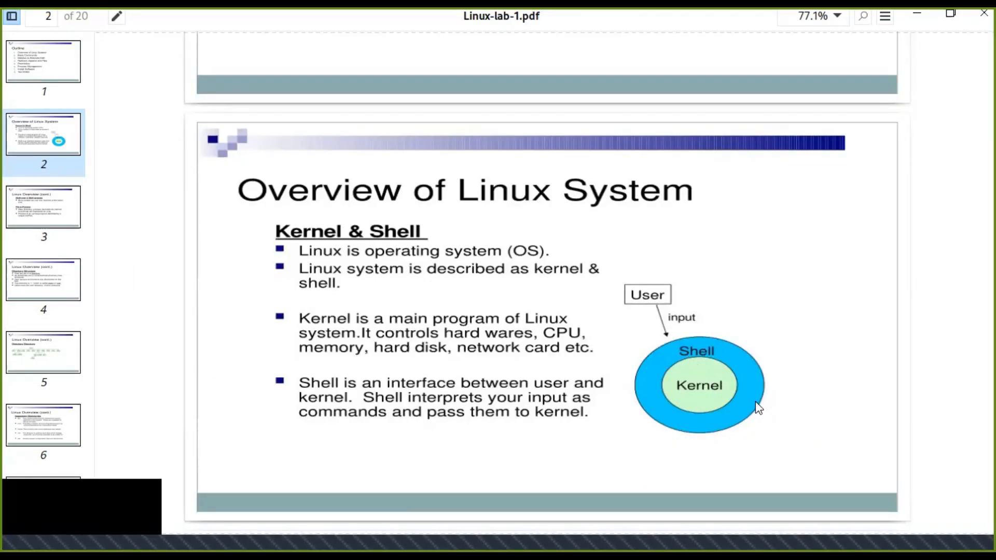
mouse_move(758, 471)
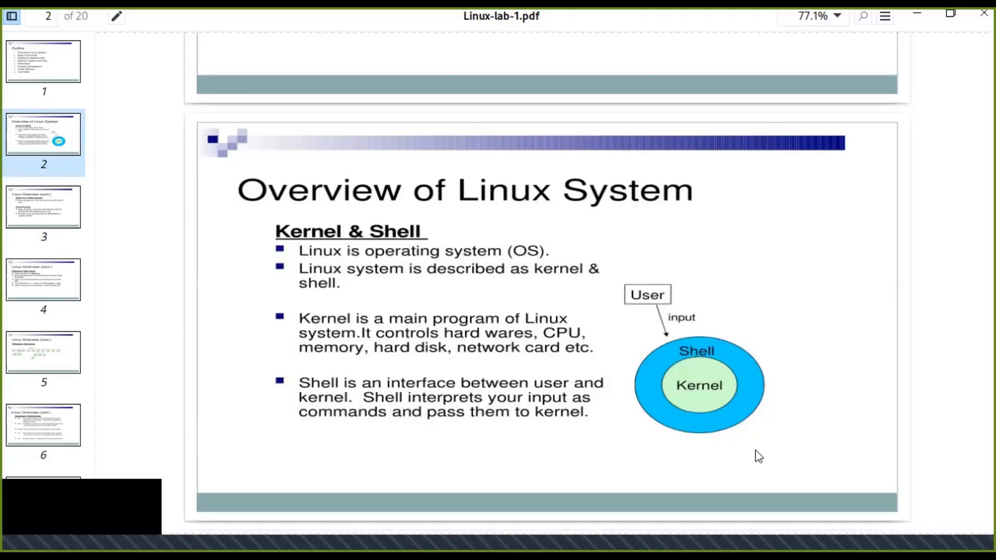
mouse_move(674, 372)
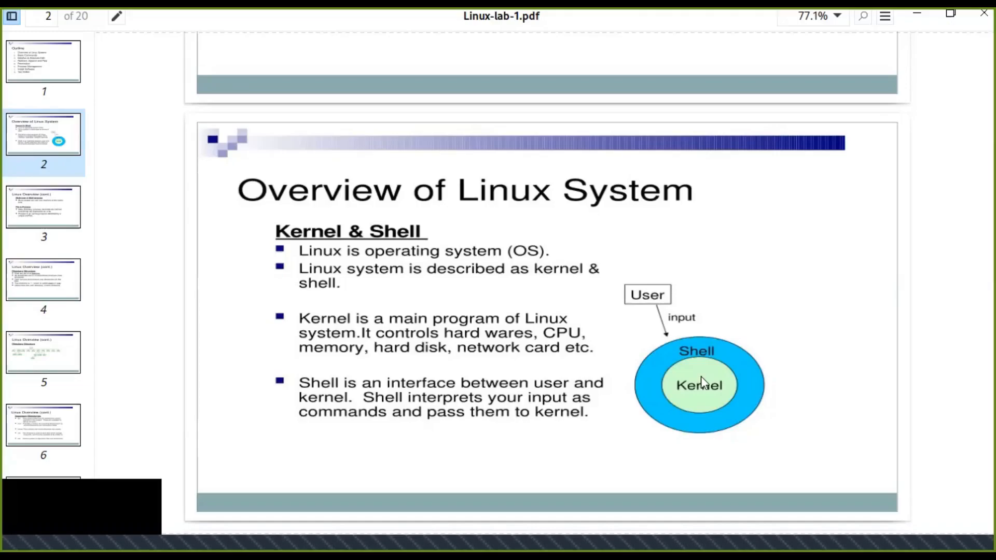
mouse_move(680, 377)
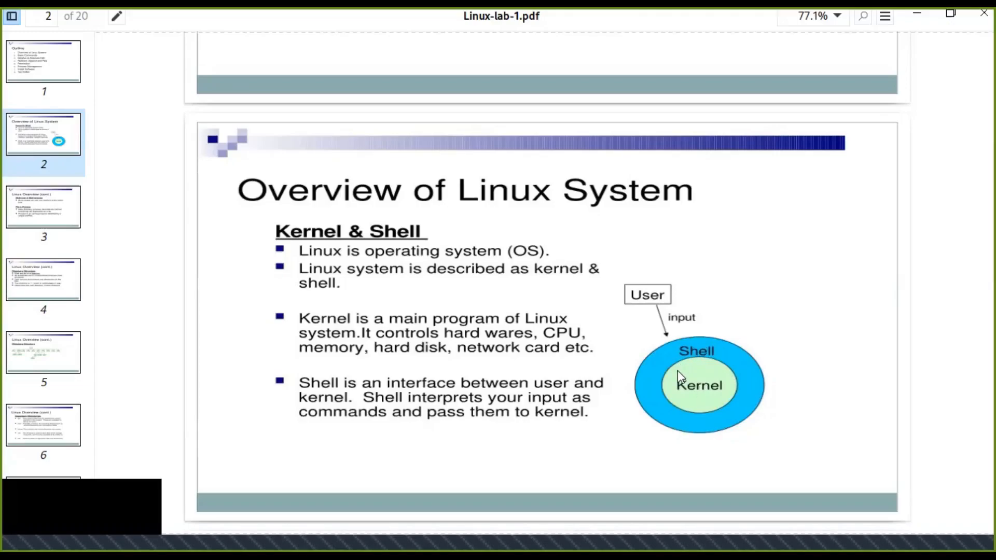
mouse_move(753, 353)
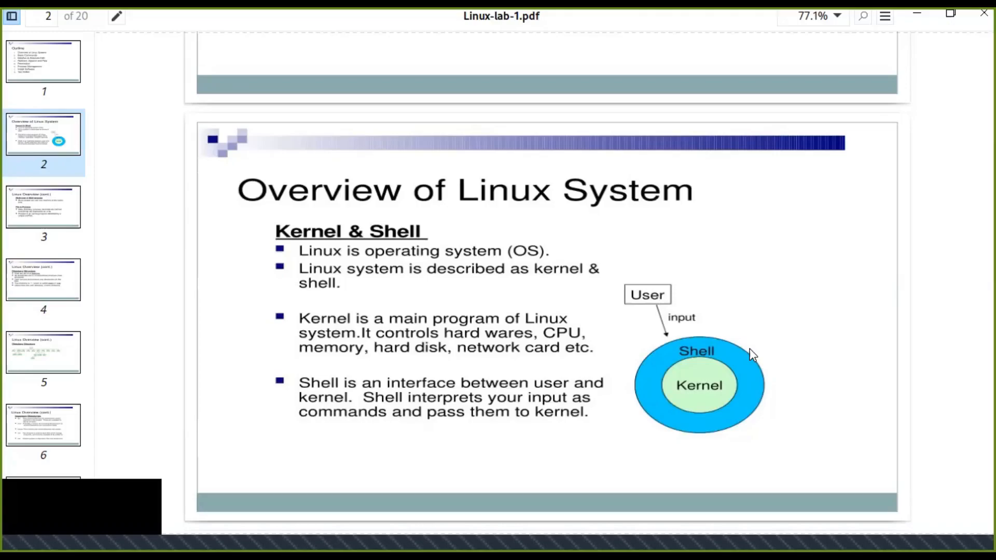
mouse_move(734, 351)
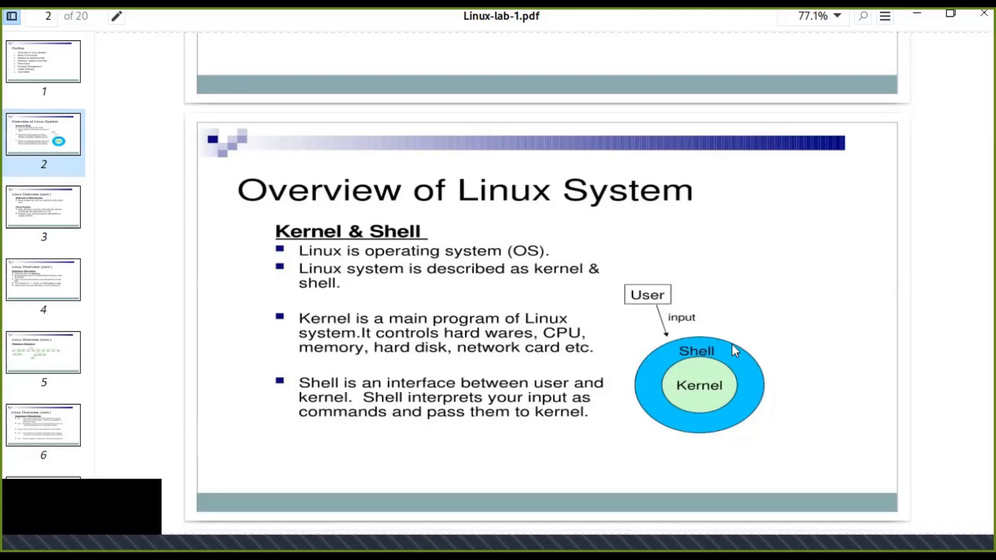
mouse_move(726, 353)
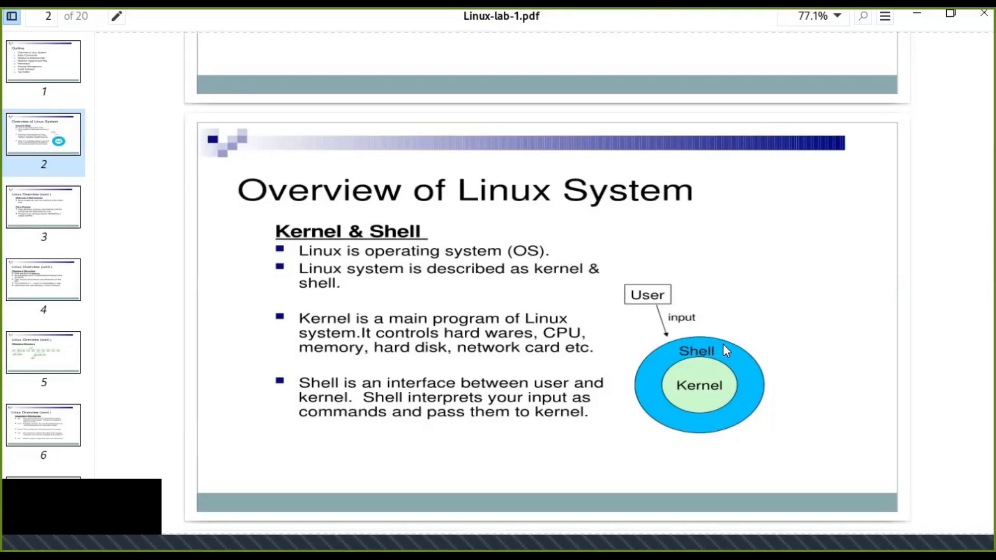
mouse_move(641, 401)
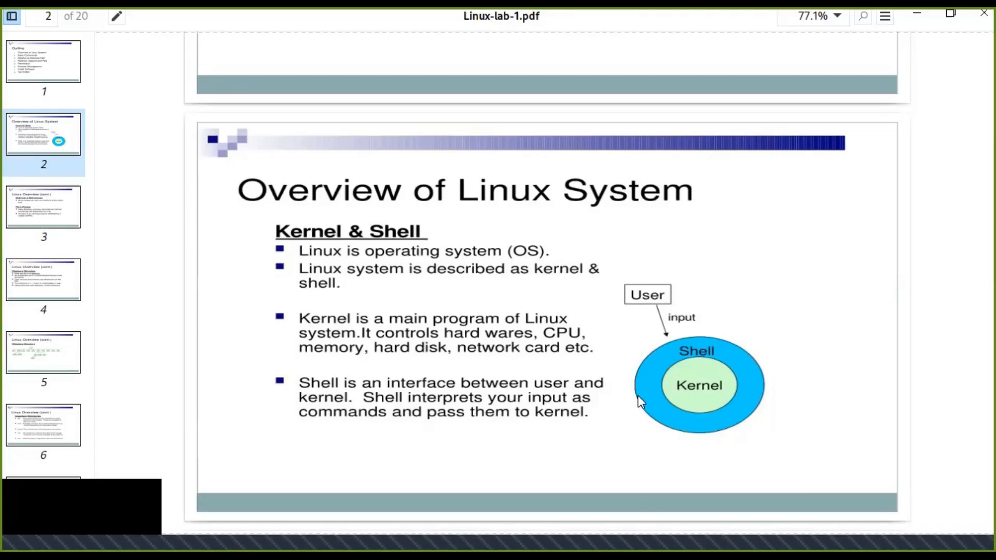
mouse_move(726, 429)
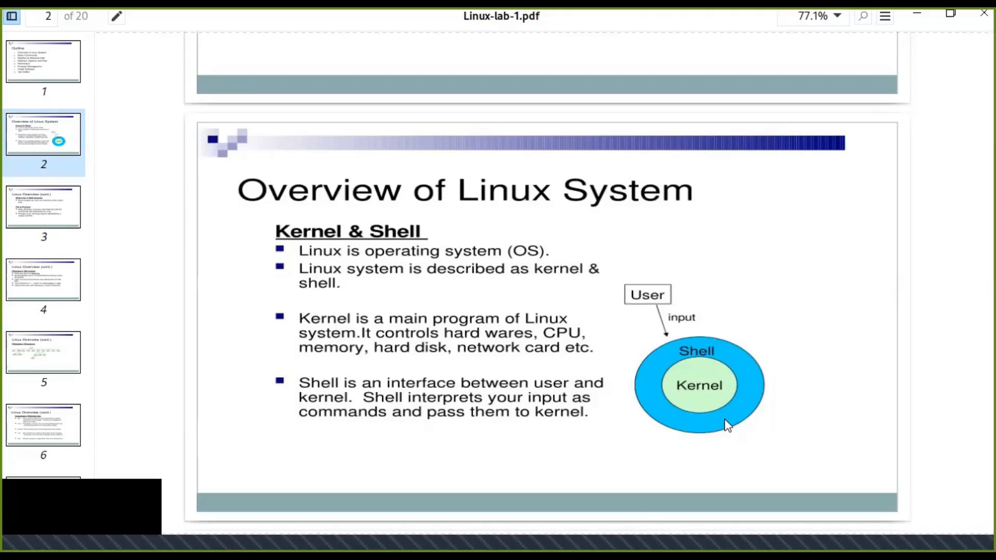
mouse_move(740, 426)
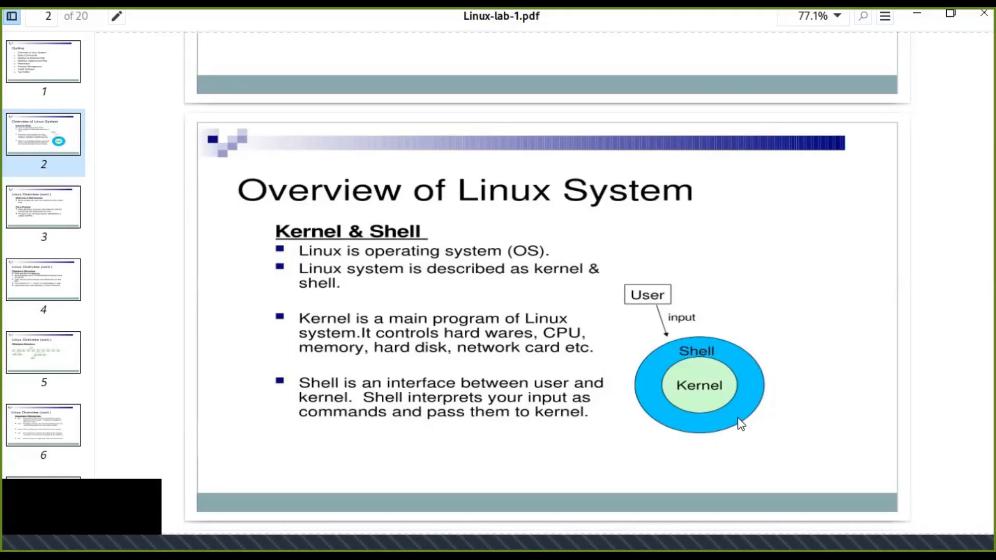
mouse_move(662, 371)
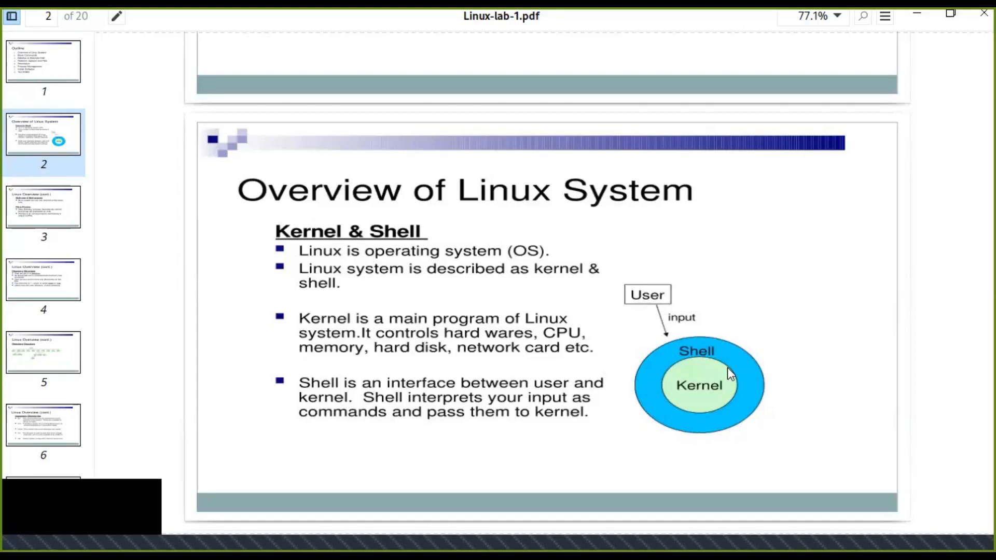
mouse_move(685, 353)
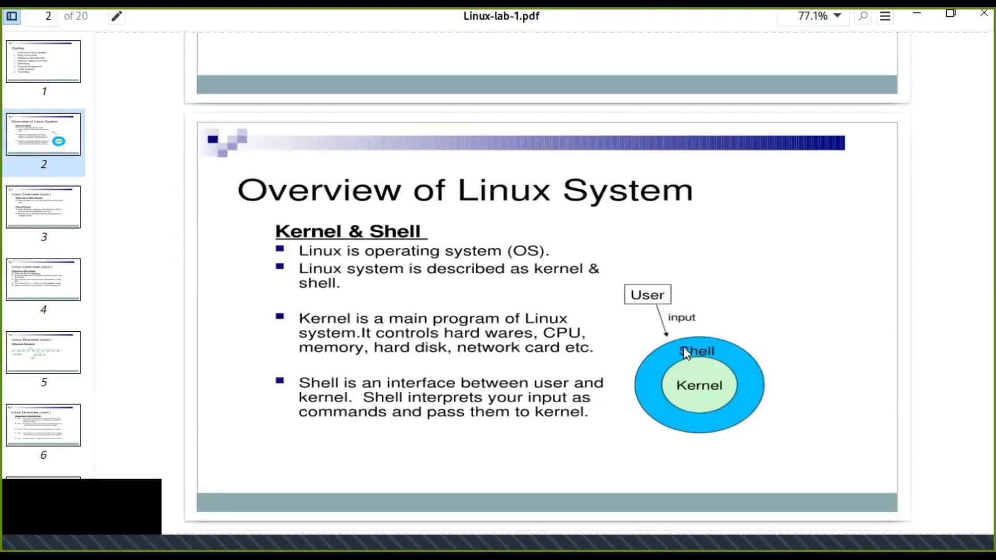
mouse_move(651, 355)
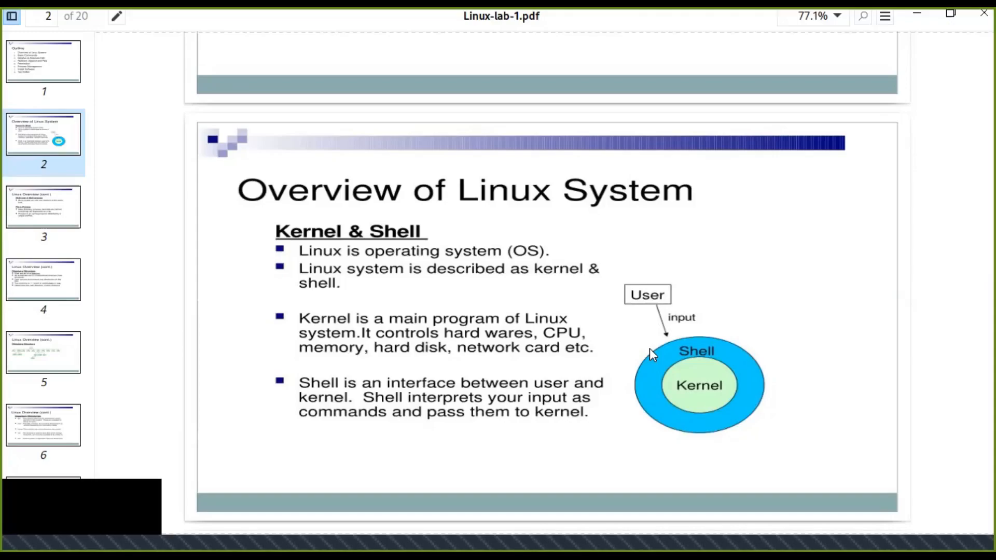
mouse_move(815, 465)
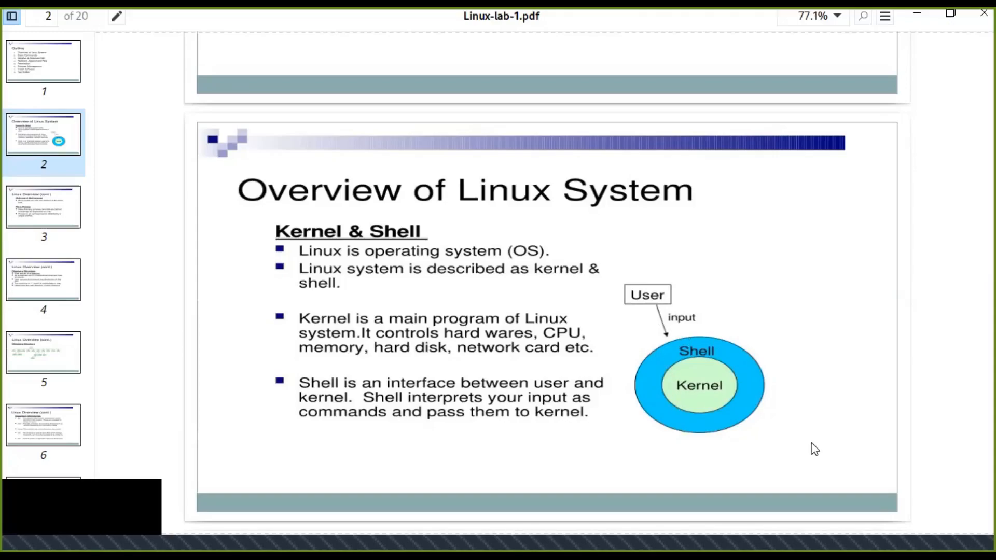
mouse_move(875, 516)
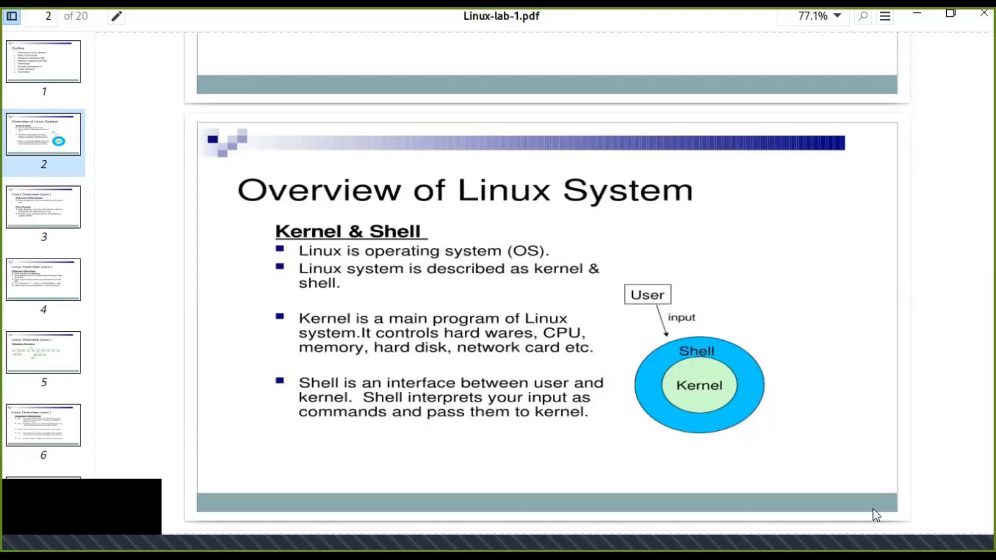
mouse_move(886, 518)
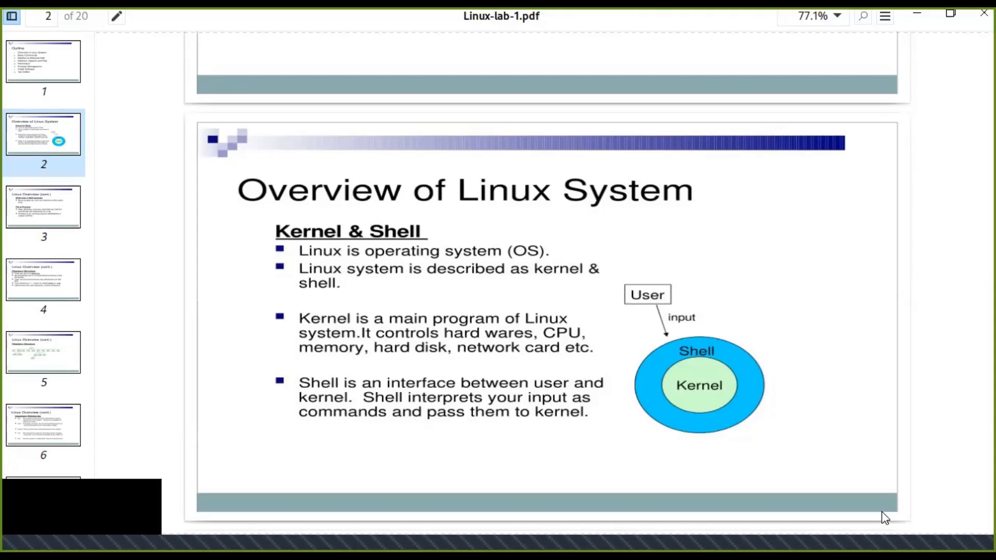
mouse_move(889, 520)
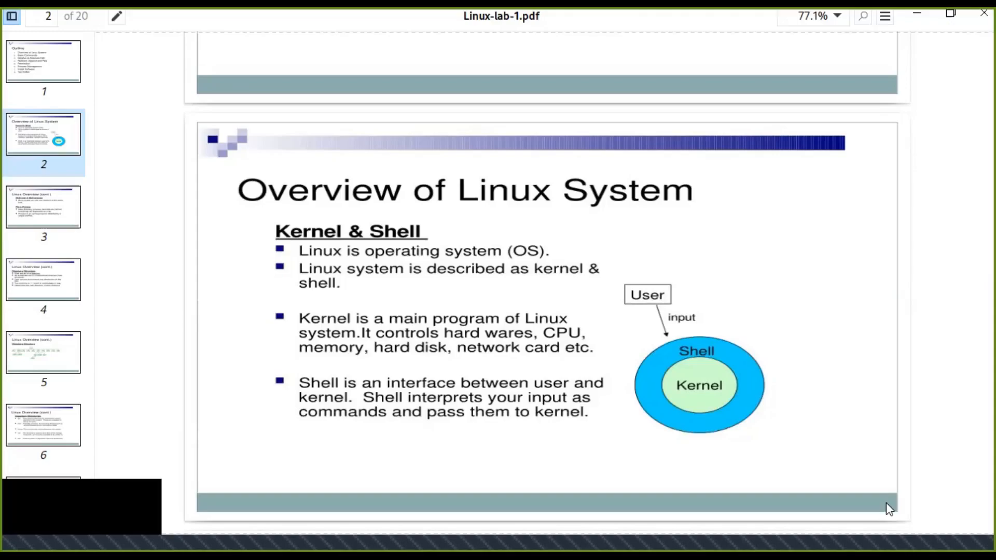
mouse_move(693, 394)
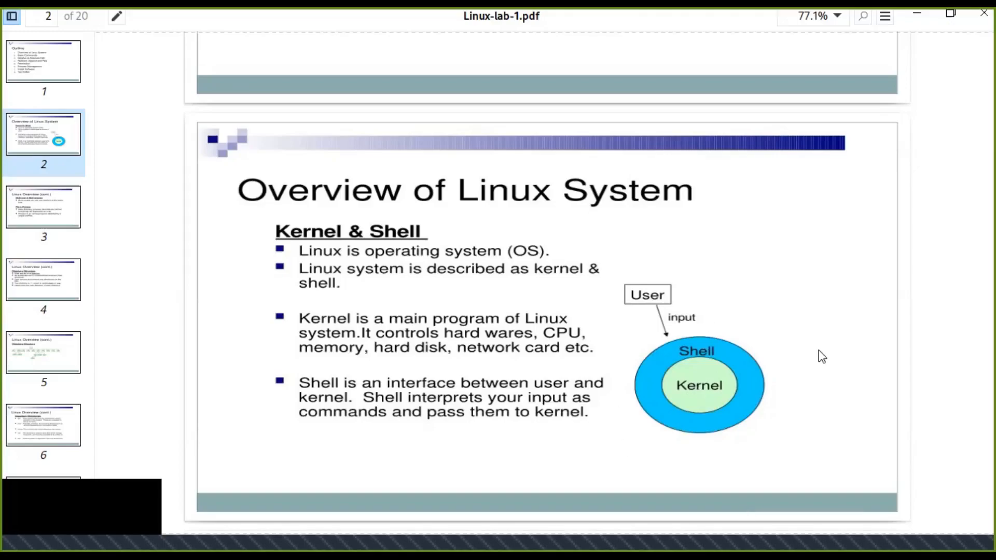
mouse_move(693, 439)
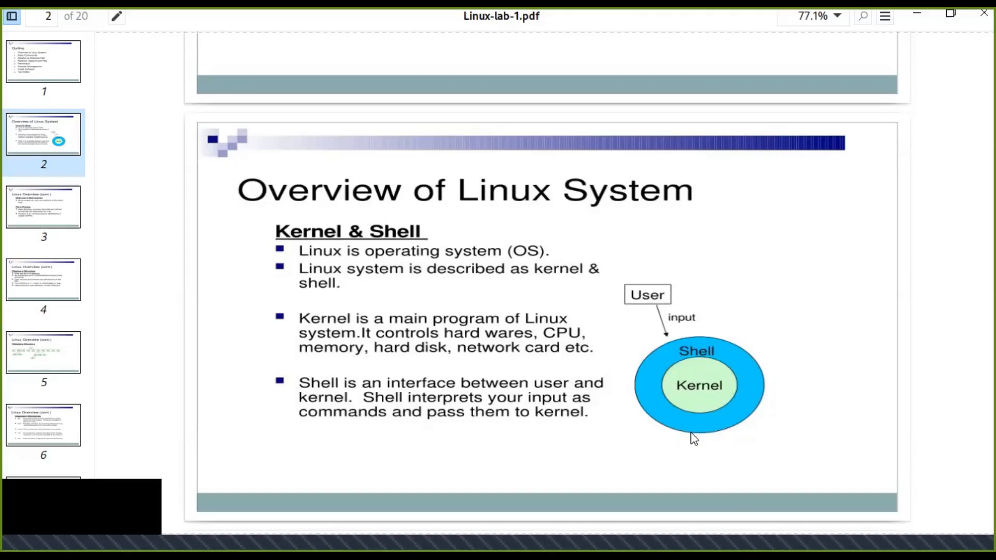
mouse_move(620, 396)
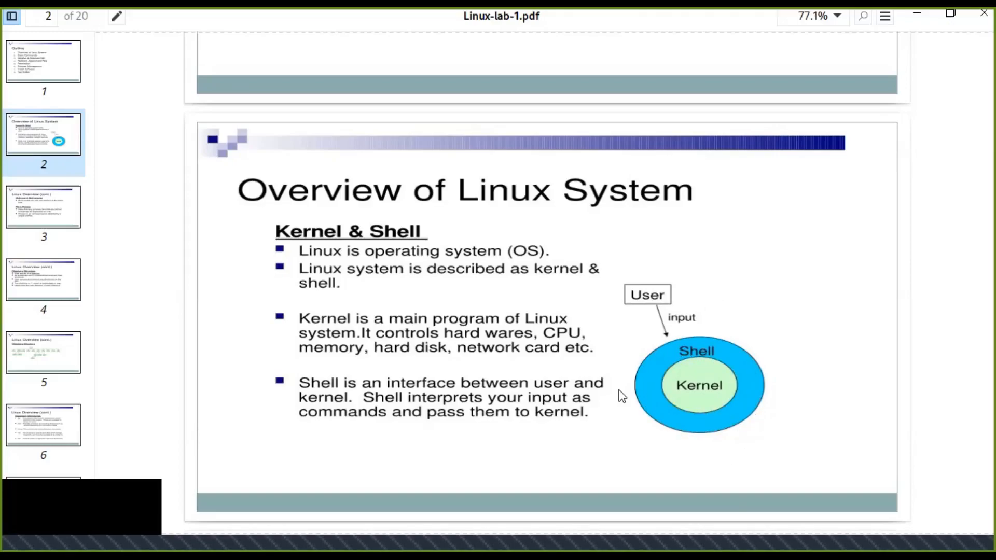
mouse_move(510, 426)
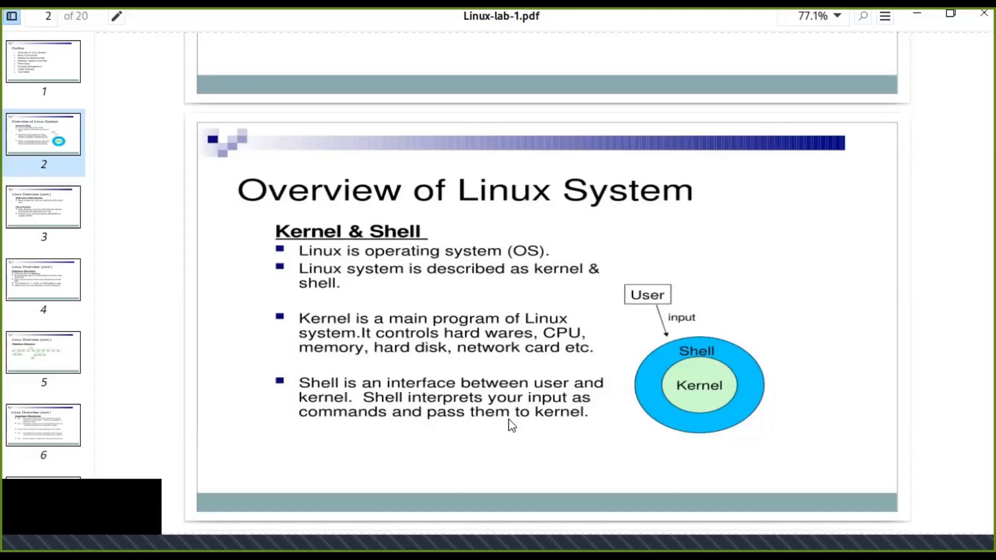
mouse_move(437, 410)
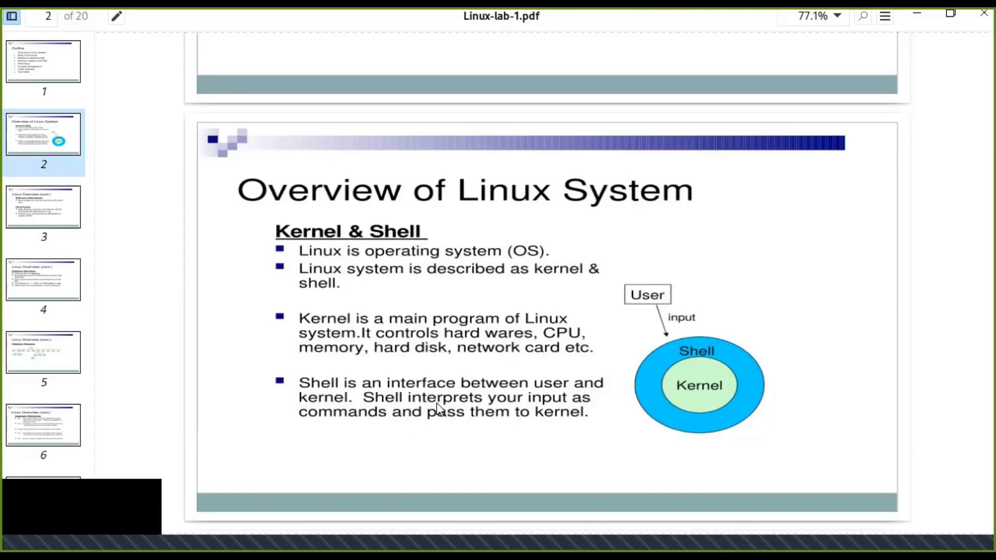
mouse_move(518, 402)
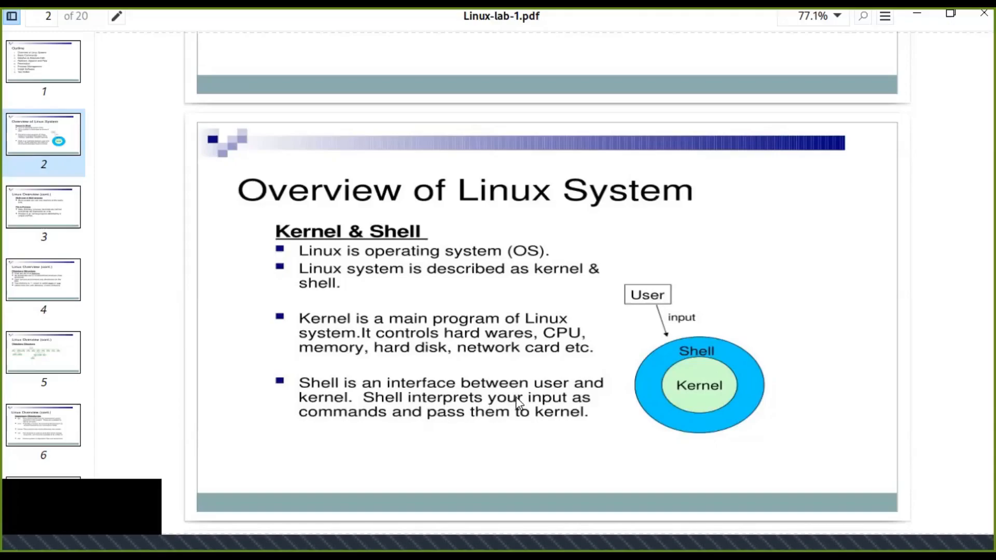
mouse_move(556, 422)
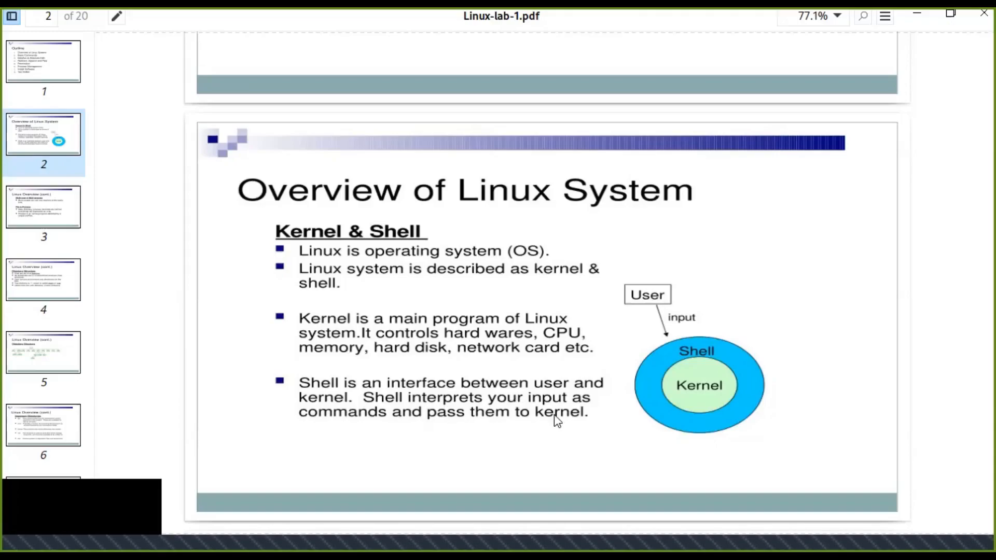
mouse_move(709, 393)
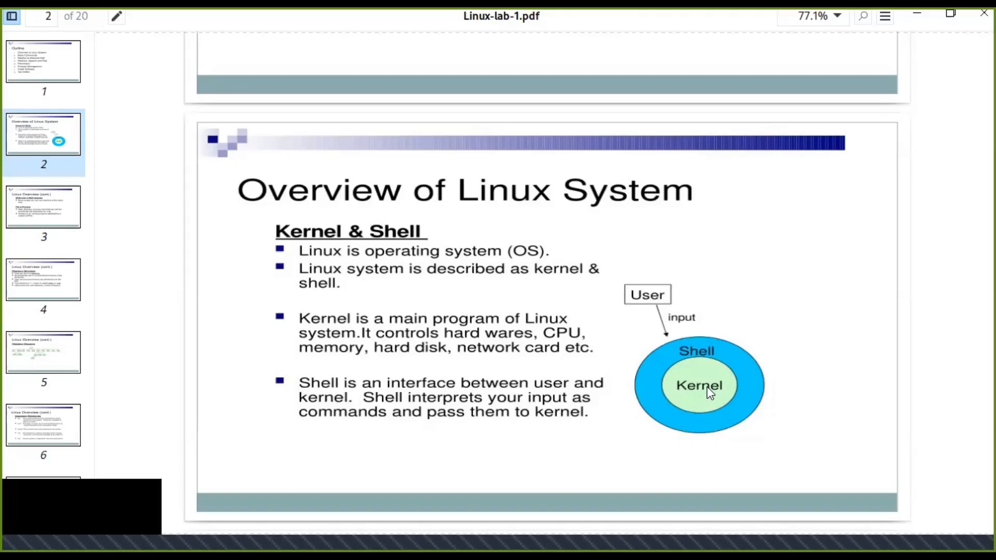
mouse_move(761, 451)
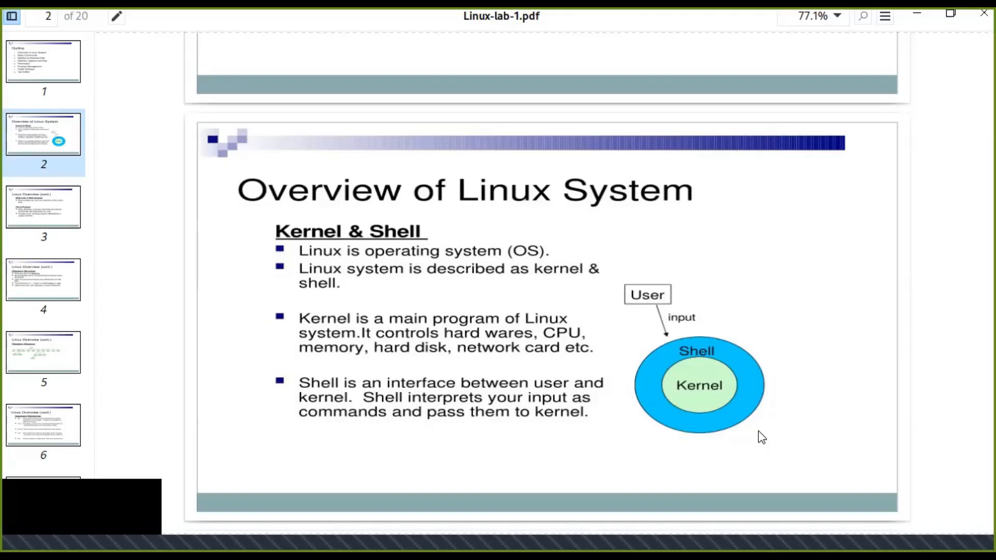
scroll("down", 3)
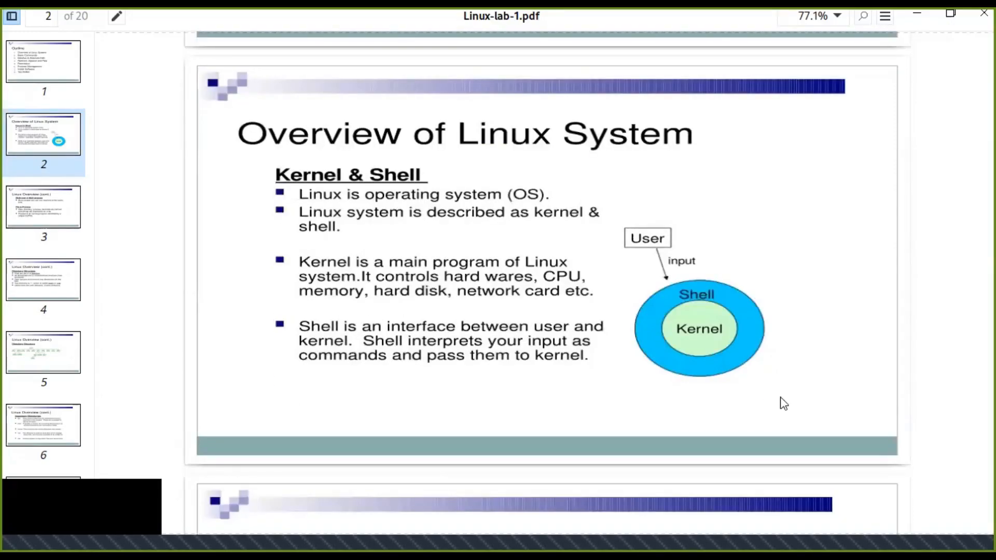
mouse_move(682, 420)
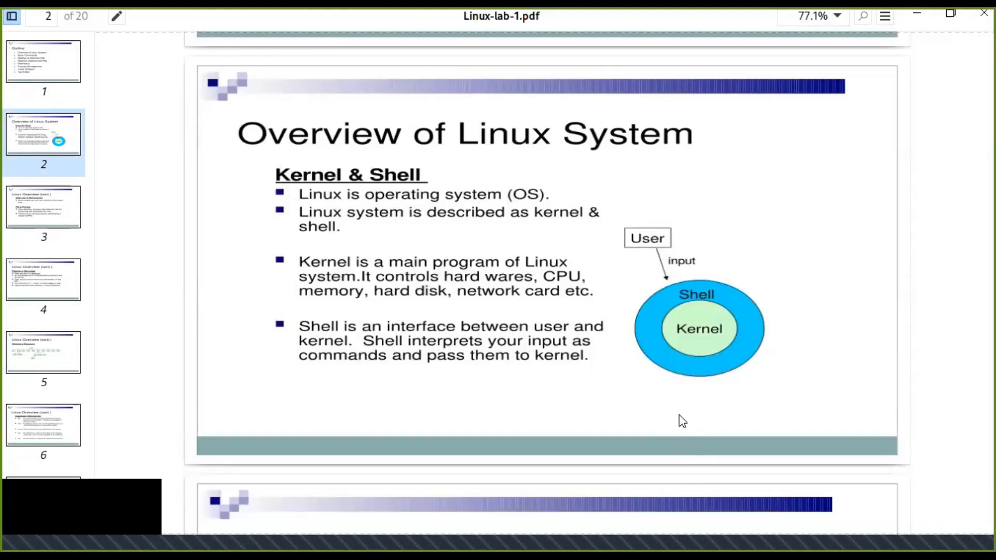
- Scroll to page 3, Linux Overview (cont.), on multi-user, files and processes
scroll("down", 3)
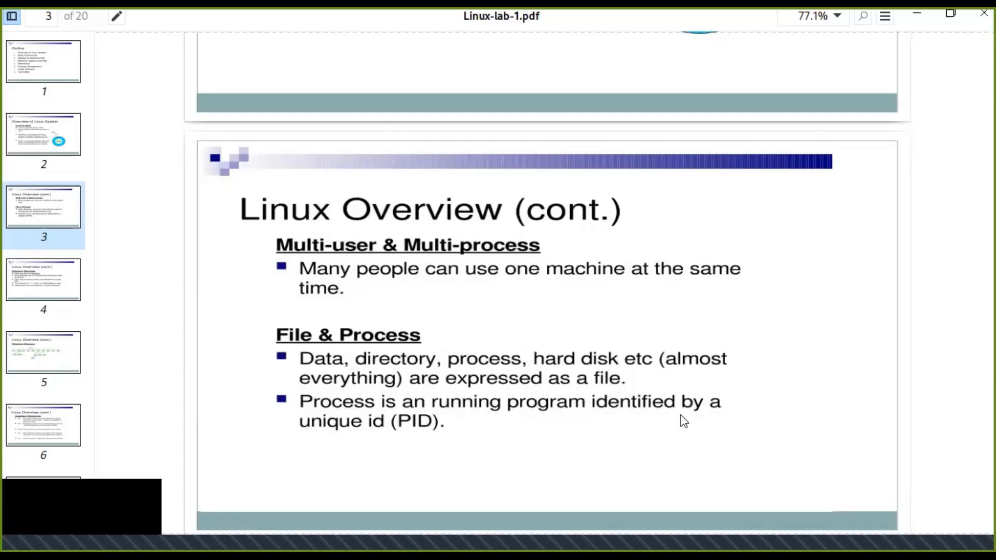
mouse_move(479, 336)
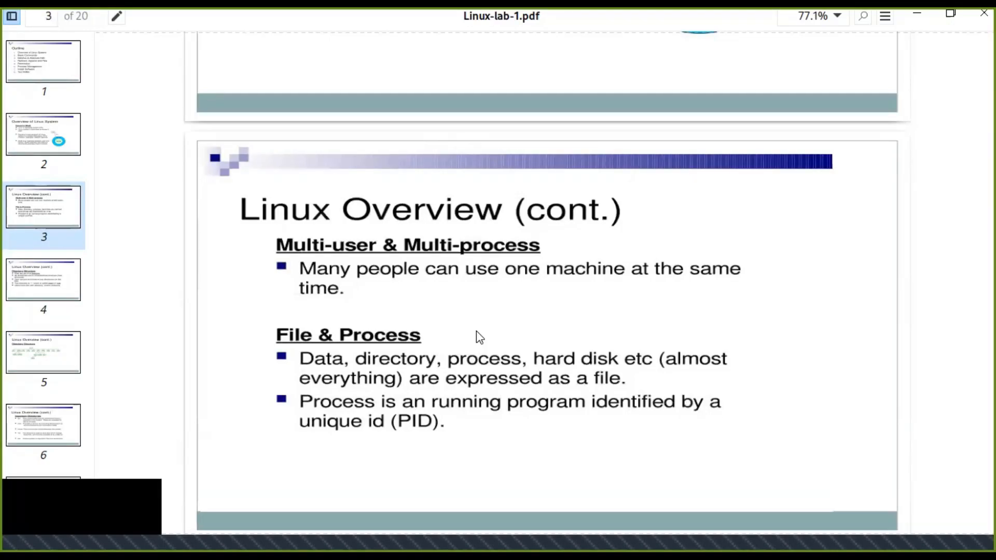
mouse_move(452, 295)
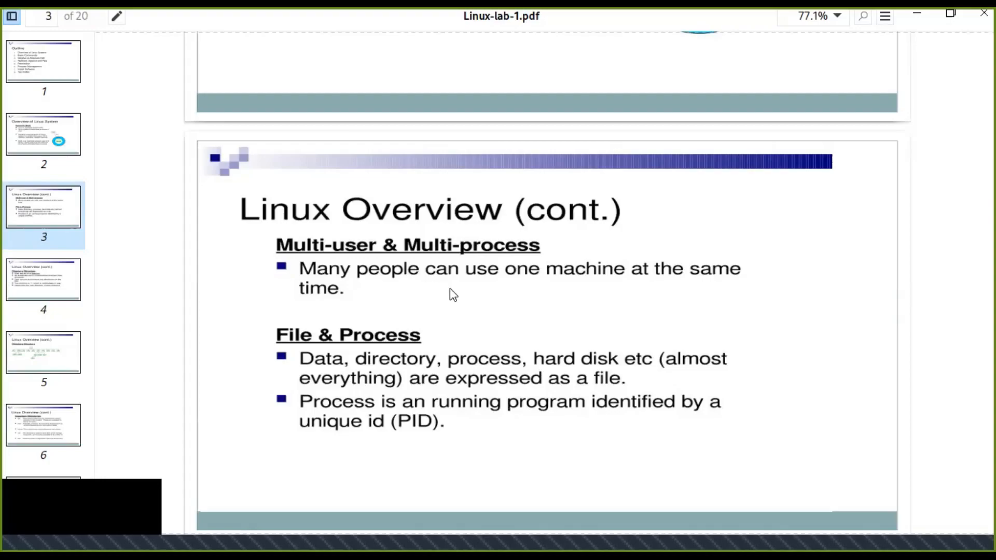
mouse_move(516, 343)
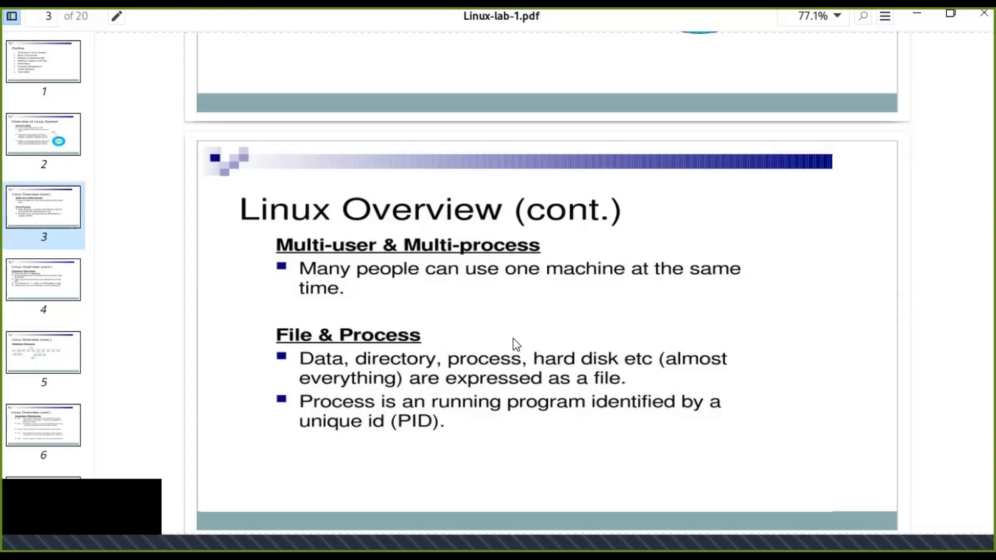
mouse_move(514, 327)
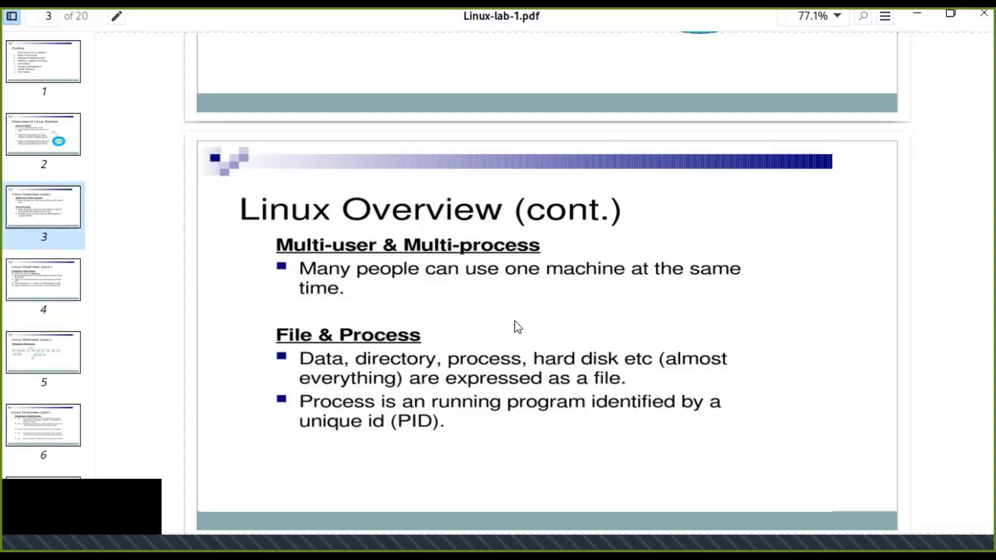
scroll("down", 3)
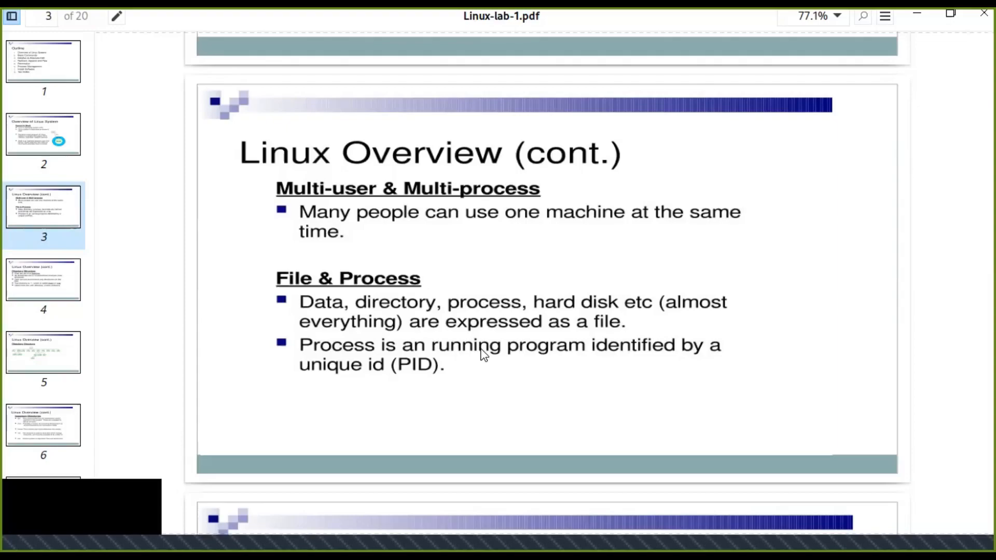
mouse_move(488, 290)
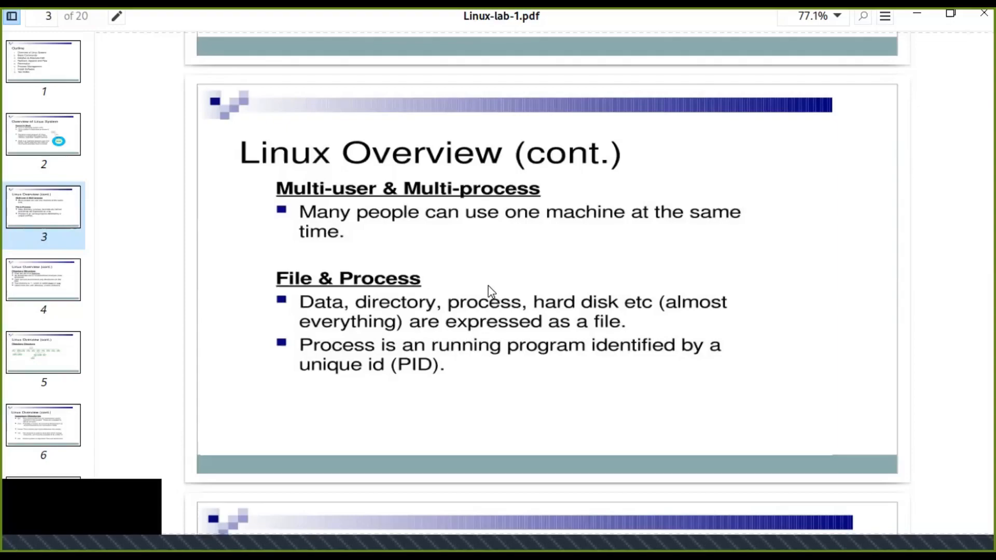
mouse_move(628, 328)
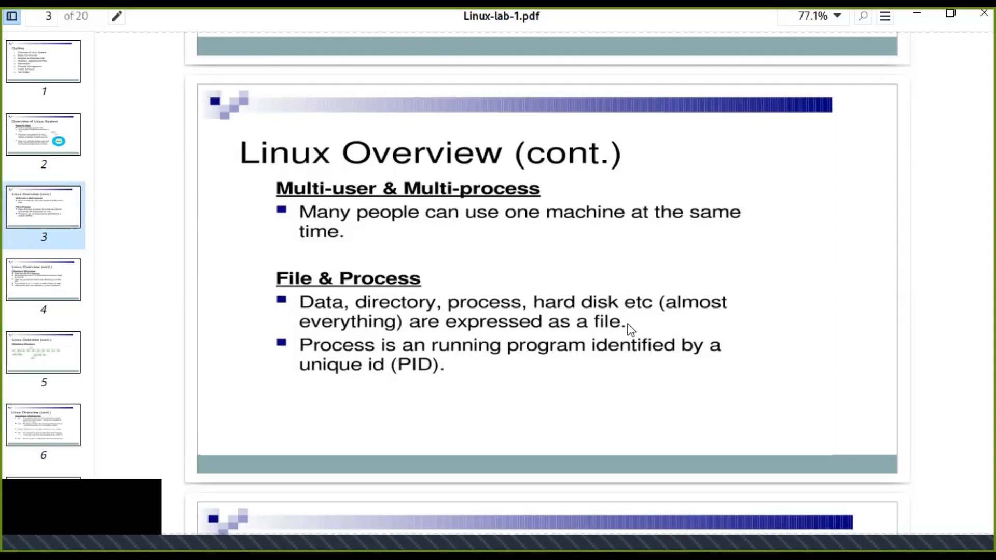
mouse_move(643, 368)
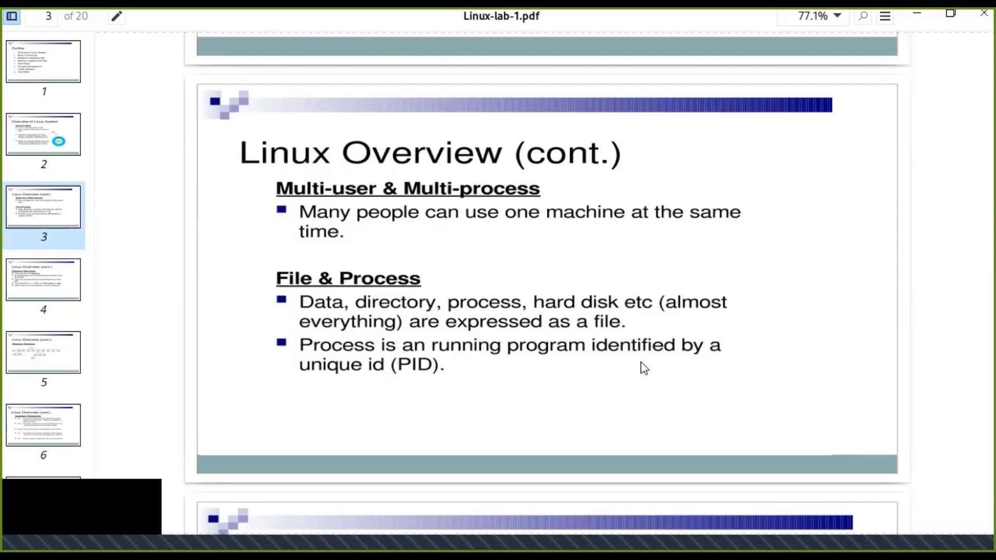
scroll("down", 3)
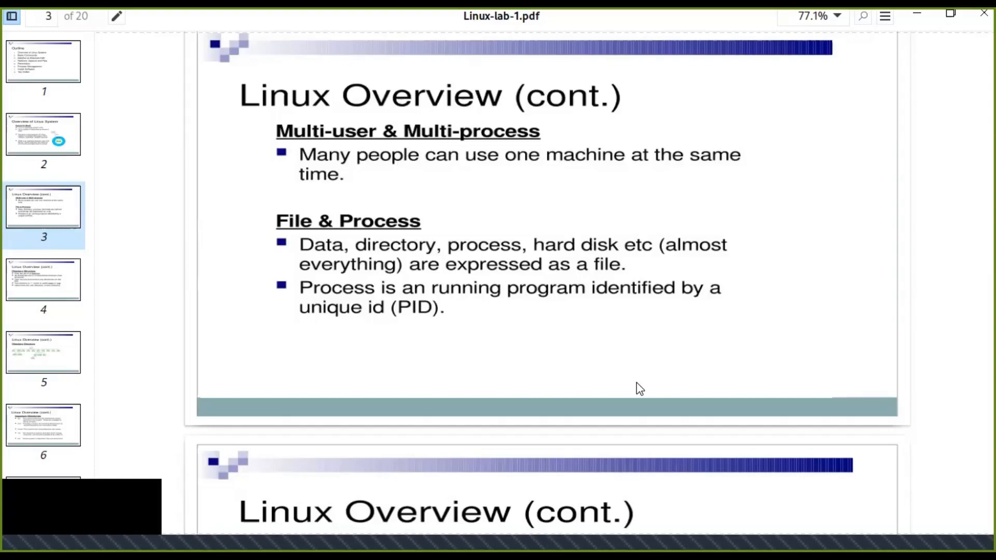
- Scroll to page 4 on directory structure, root slash and home directories
scroll("down", 3)
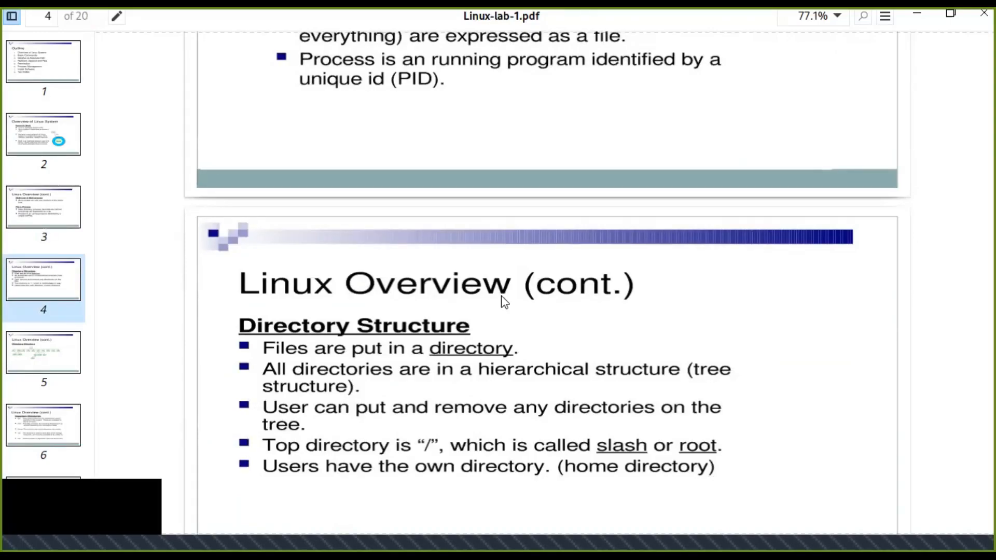
mouse_move(610, 372)
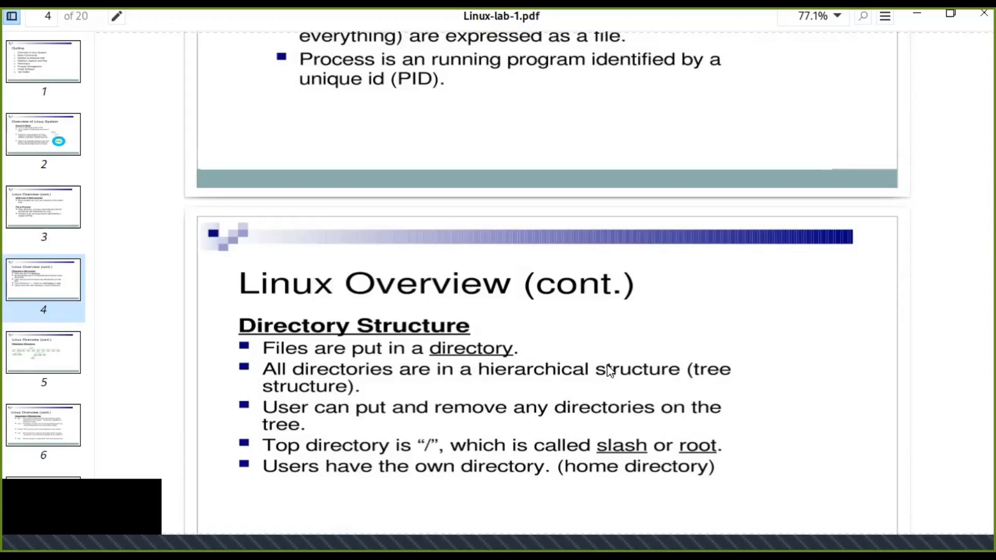
mouse_move(623, 356)
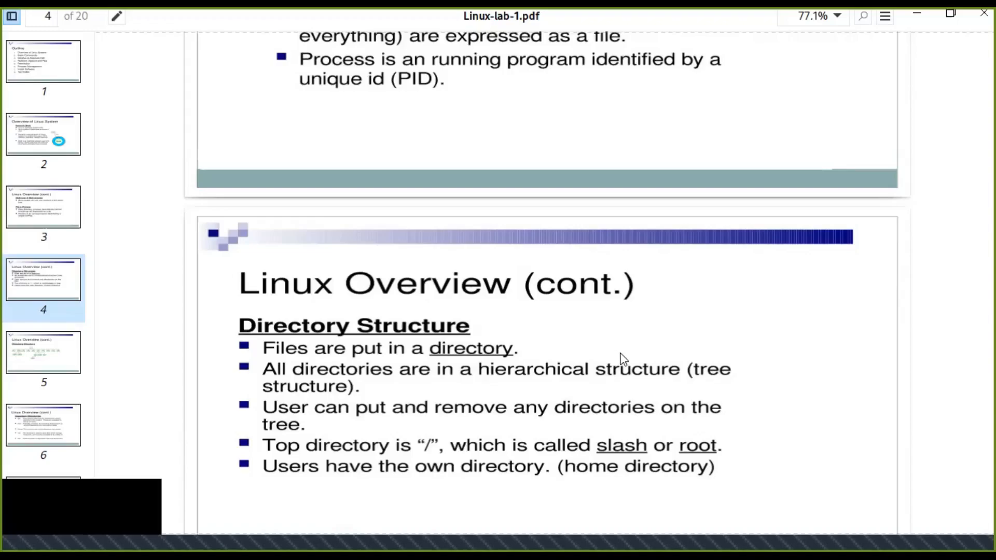
mouse_move(504, 427)
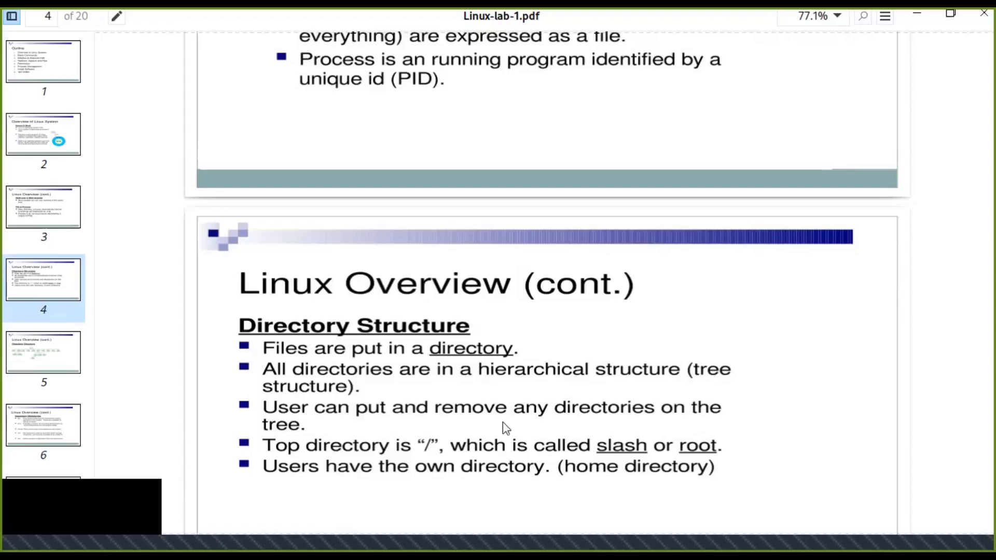
mouse_move(429, 456)
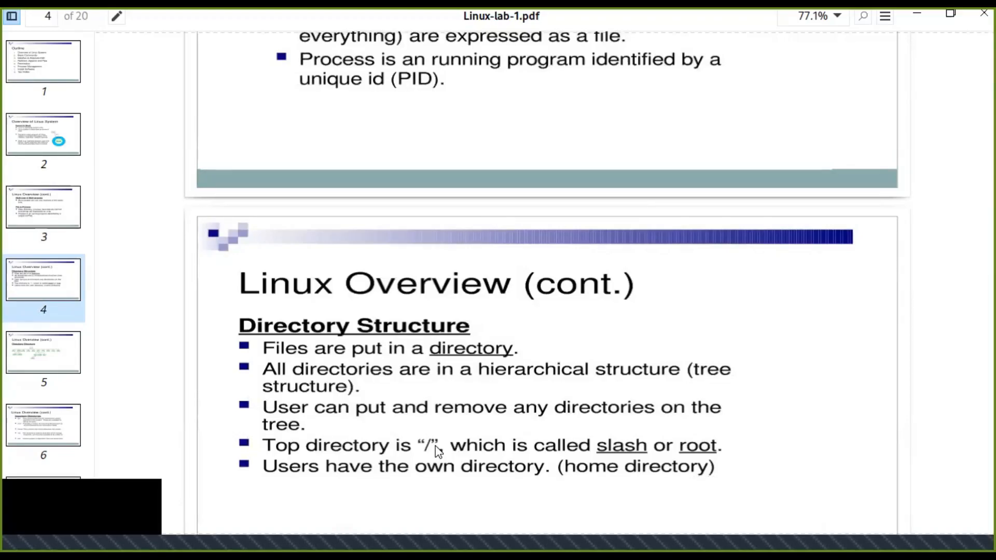
scroll("down", 3)
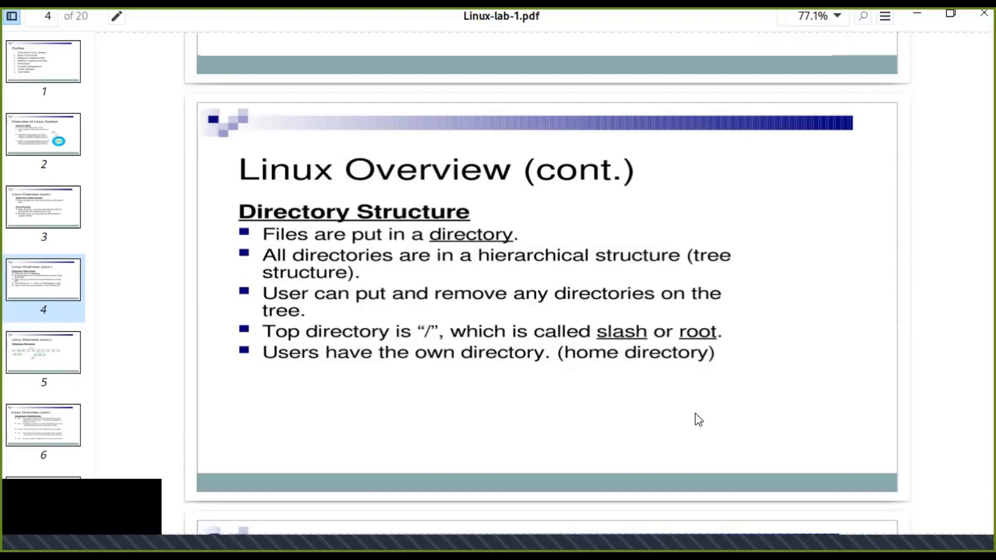
mouse_move(677, 391)
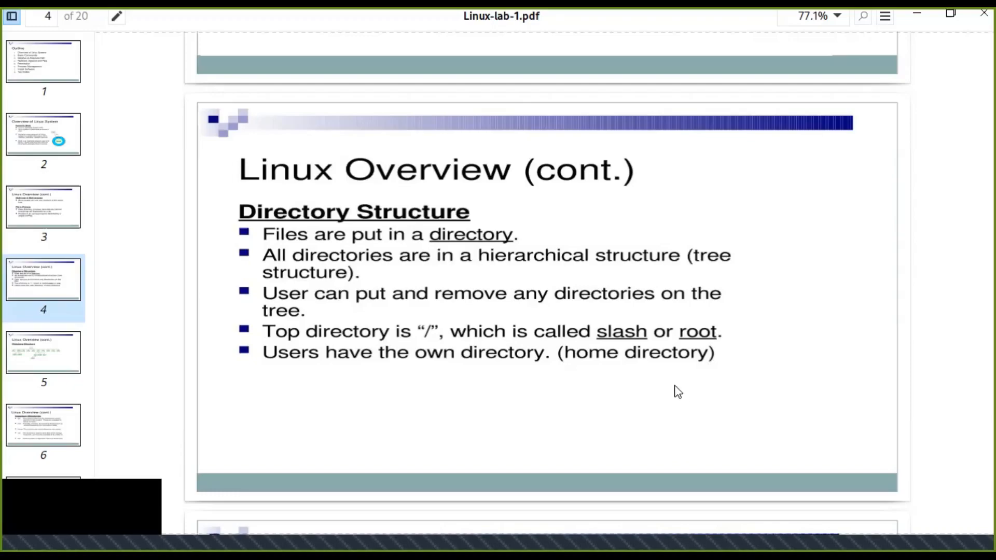
- Scroll to page 5's directory tree diagram and zoom in to read the folder names
scroll("down", 3)
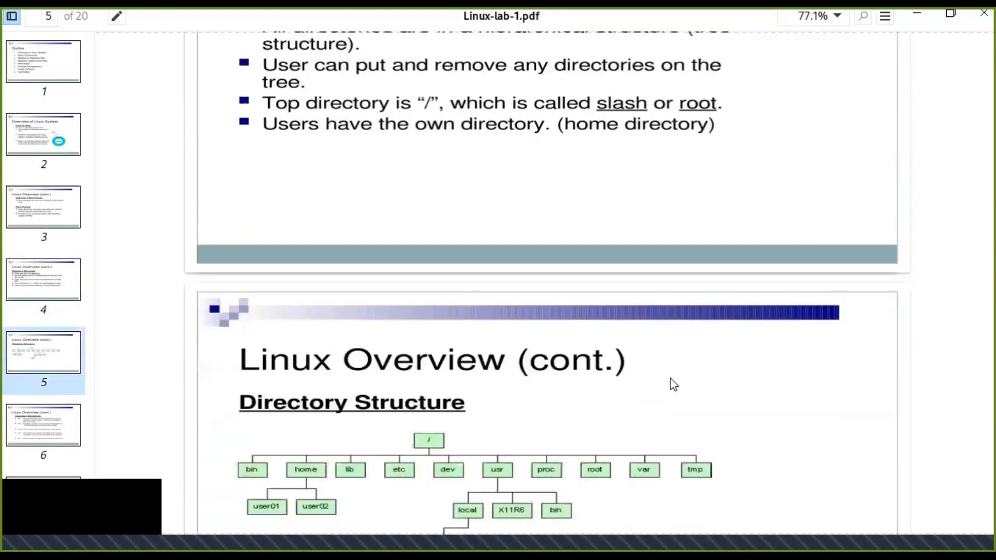
scroll("down", 3)
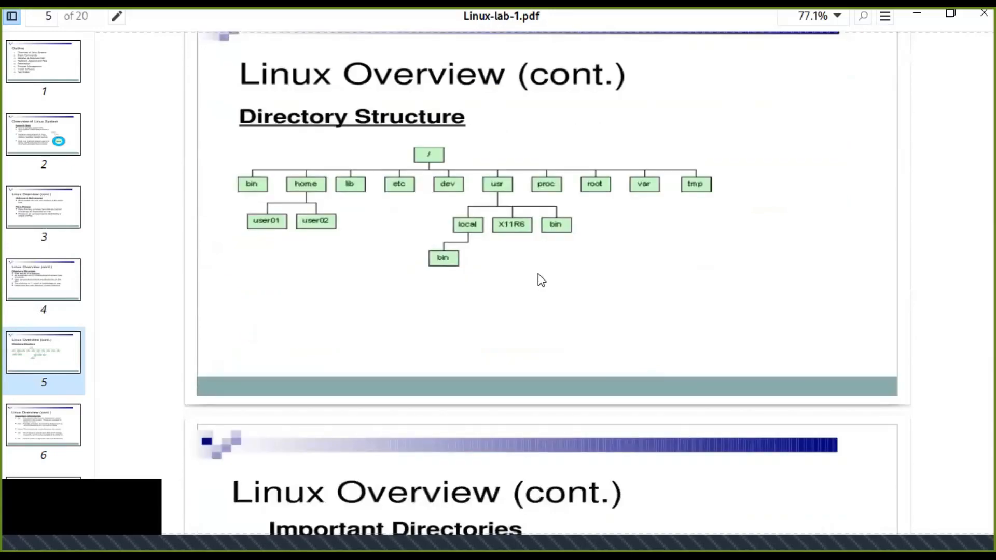
left_click(837, 16)
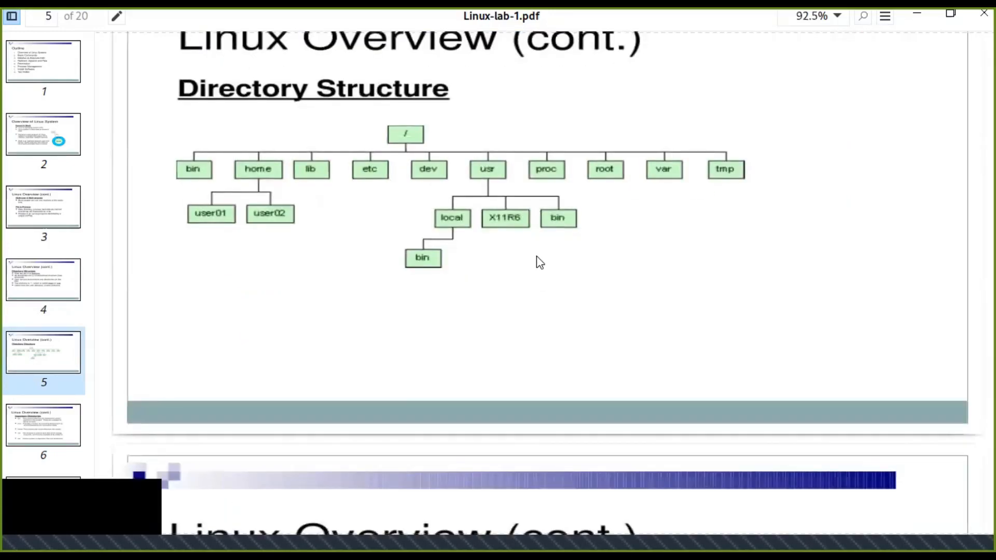
mouse_move(382, 106)
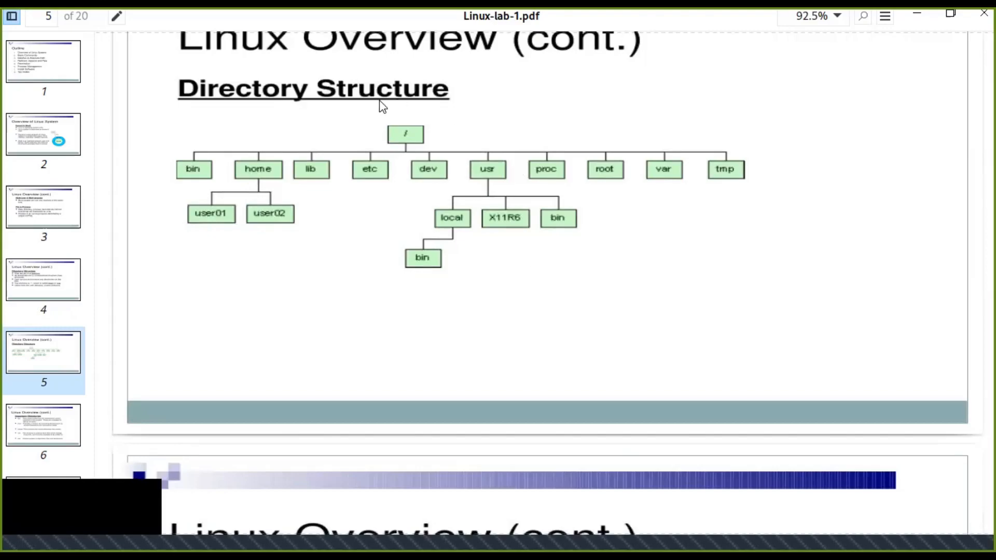
mouse_move(425, 150)
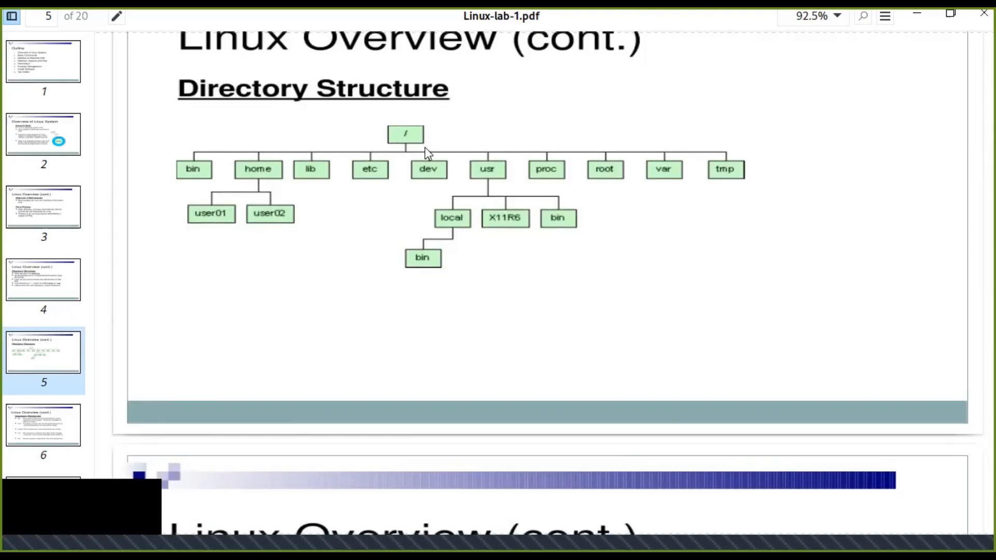
mouse_move(416, 153)
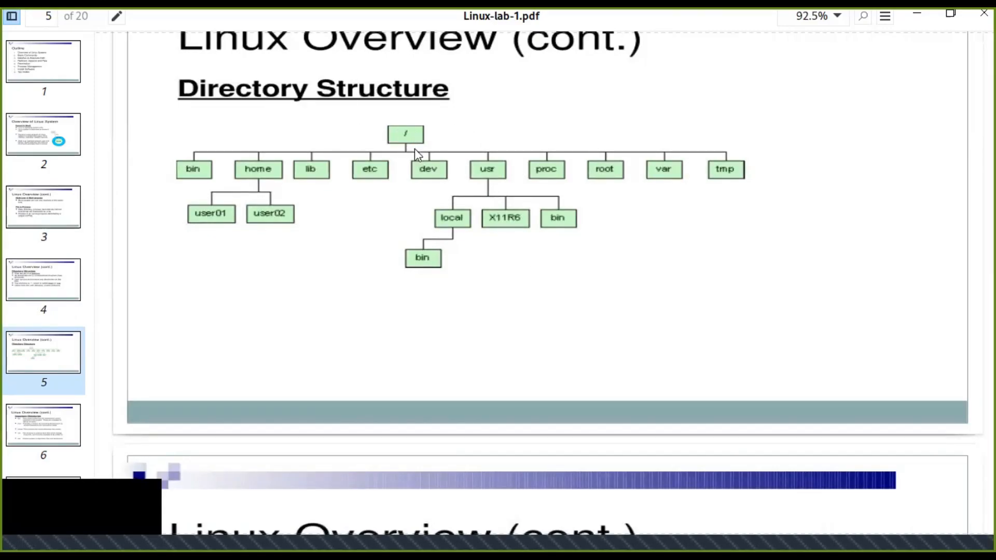
mouse_move(401, 137)
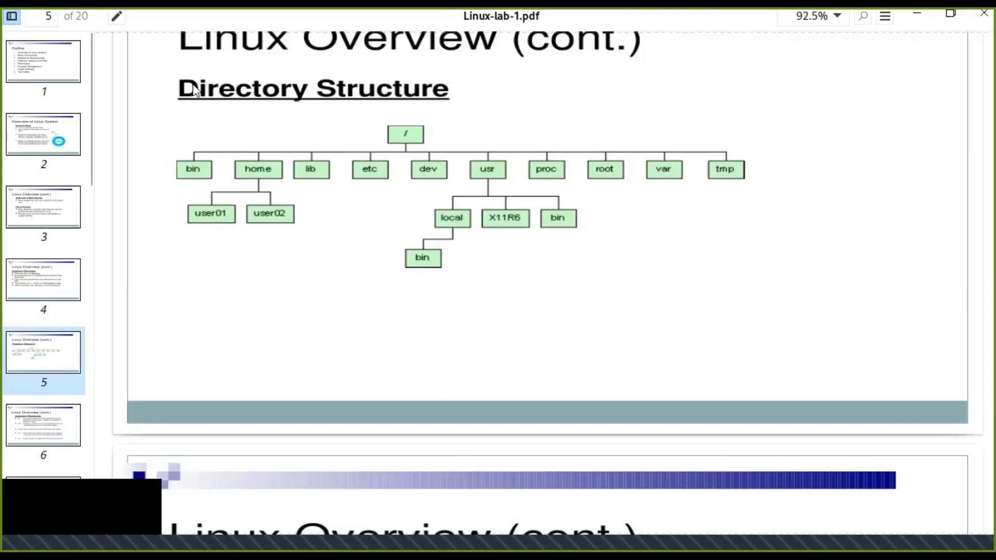
mouse_move(543, 288)
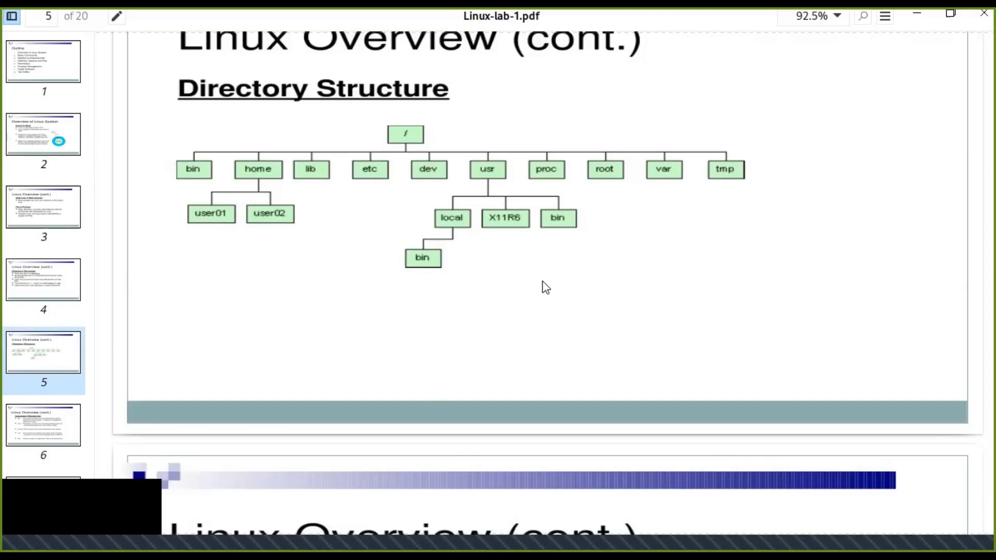
mouse_move(253, 185)
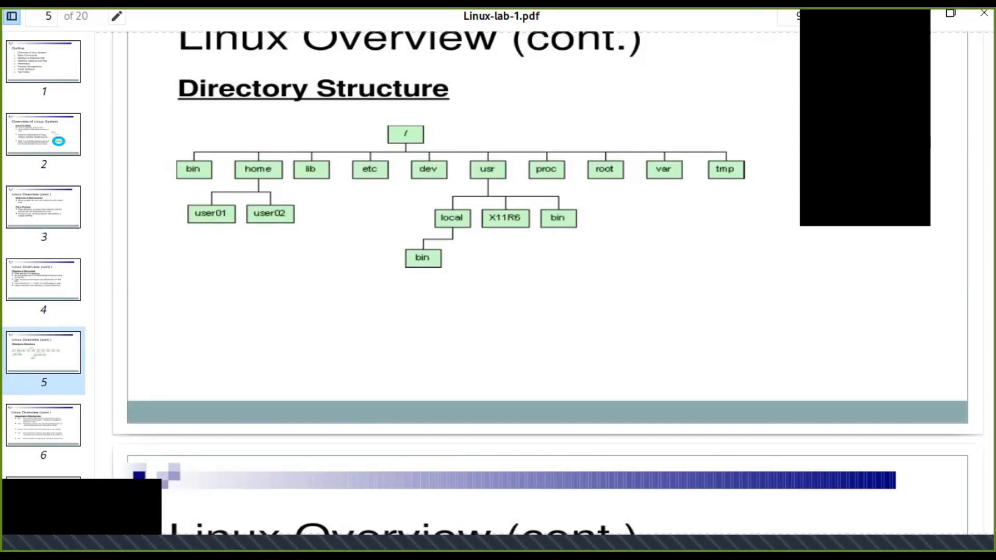
mouse_move(841, 70)
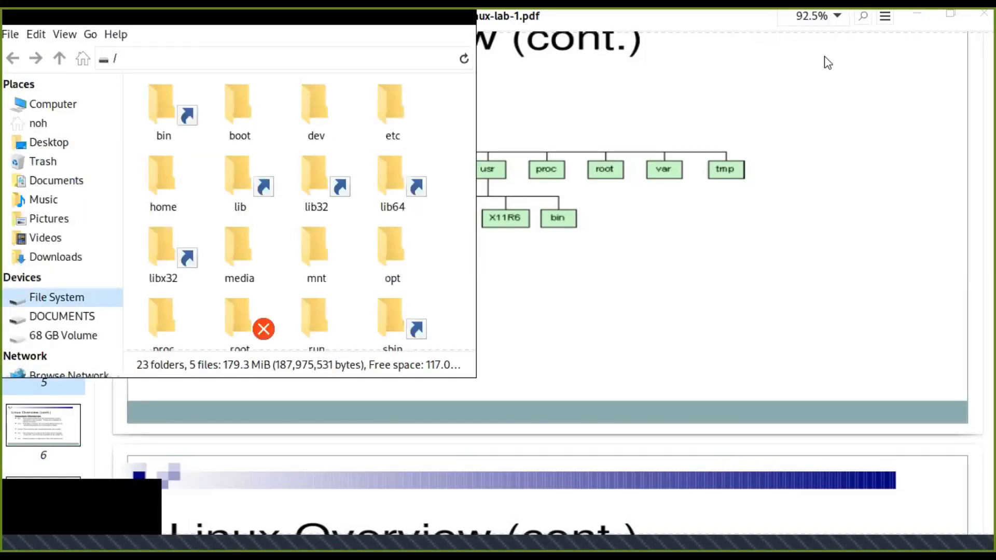
mouse_move(421, 27)
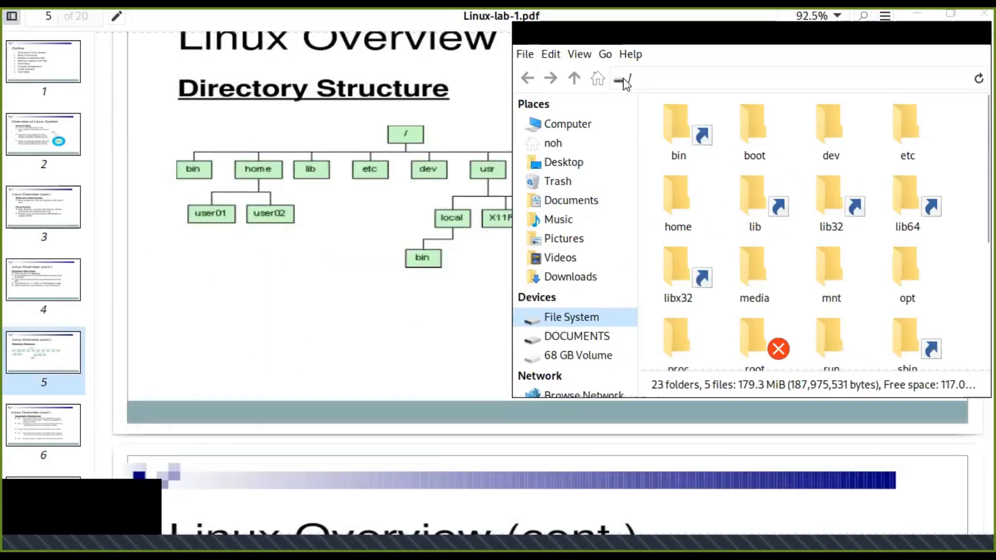
- In the root folder, select bin to see it is a link to usr/bin
left_click(620, 78)
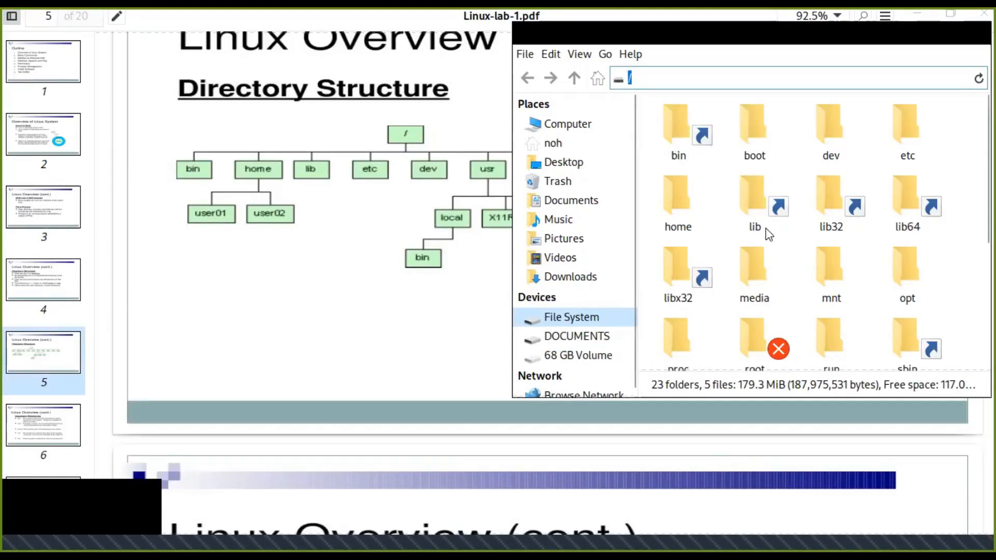
mouse_move(798, 242)
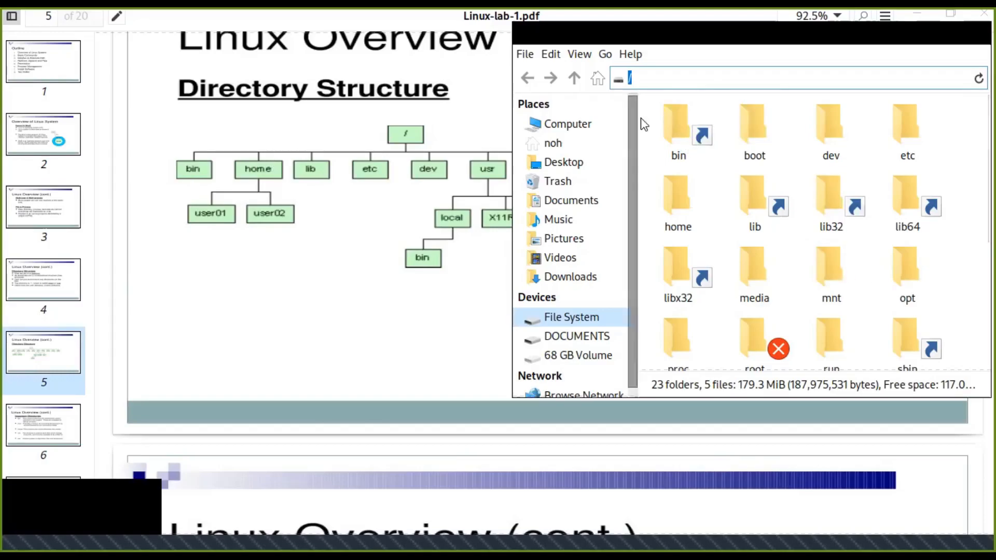
left_click(678, 129)
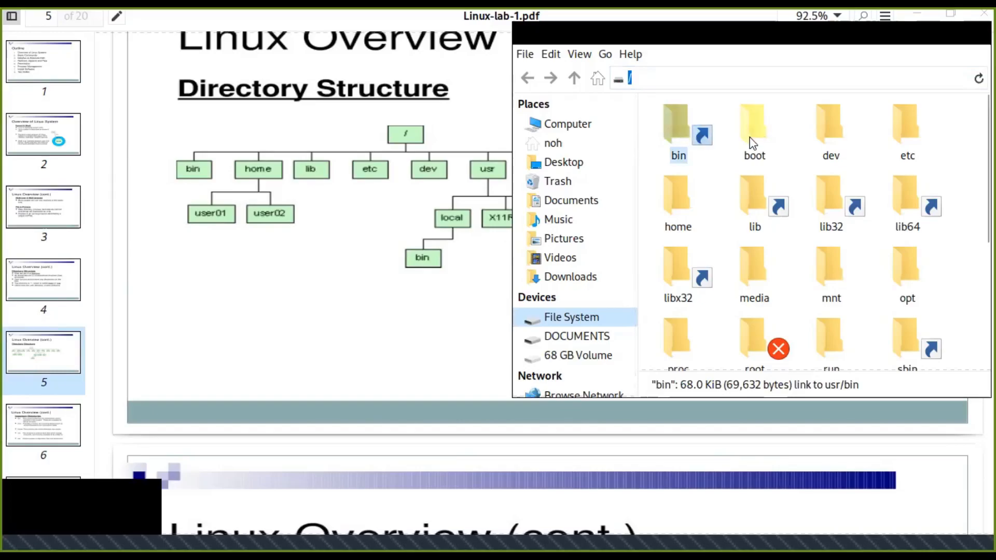
mouse_move(846, 149)
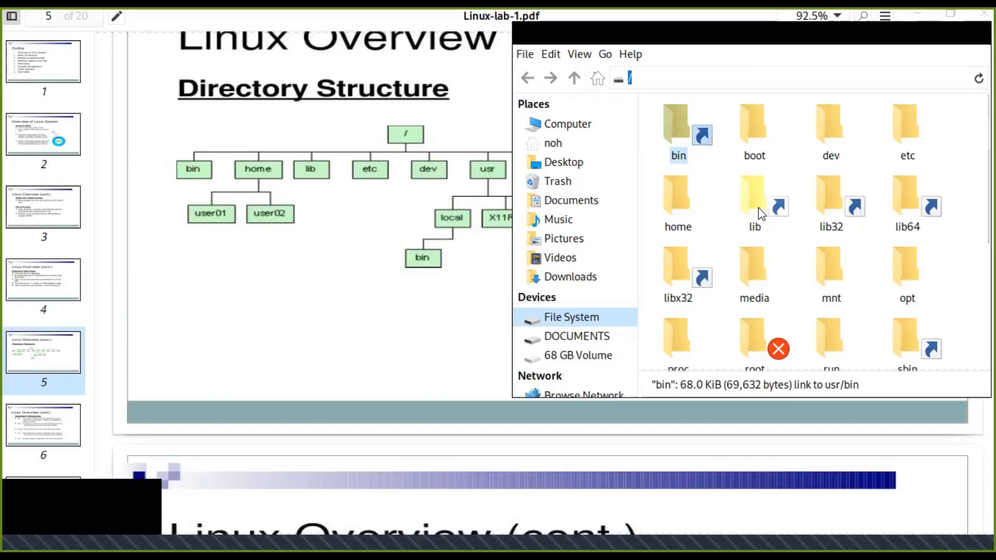
mouse_move(927, 236)
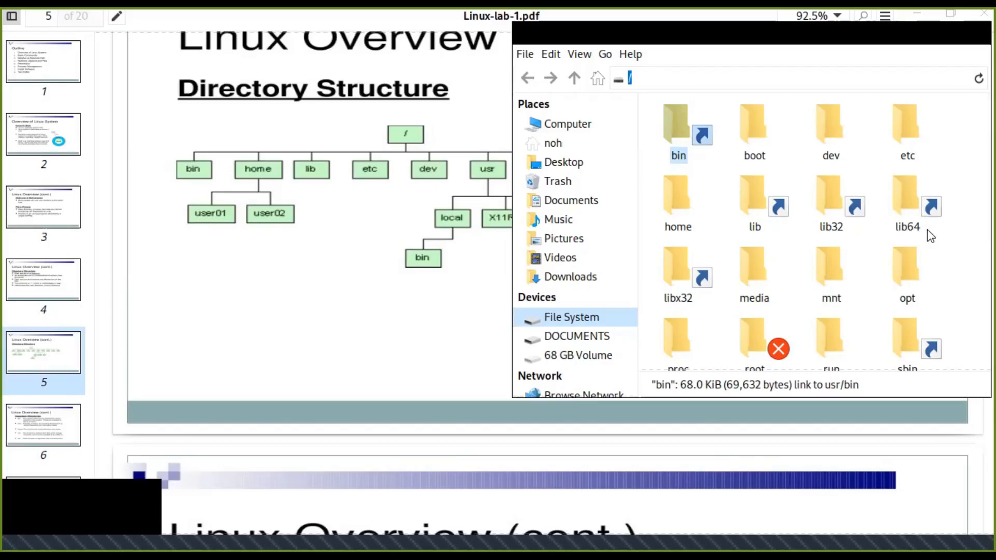
mouse_move(727, 312)
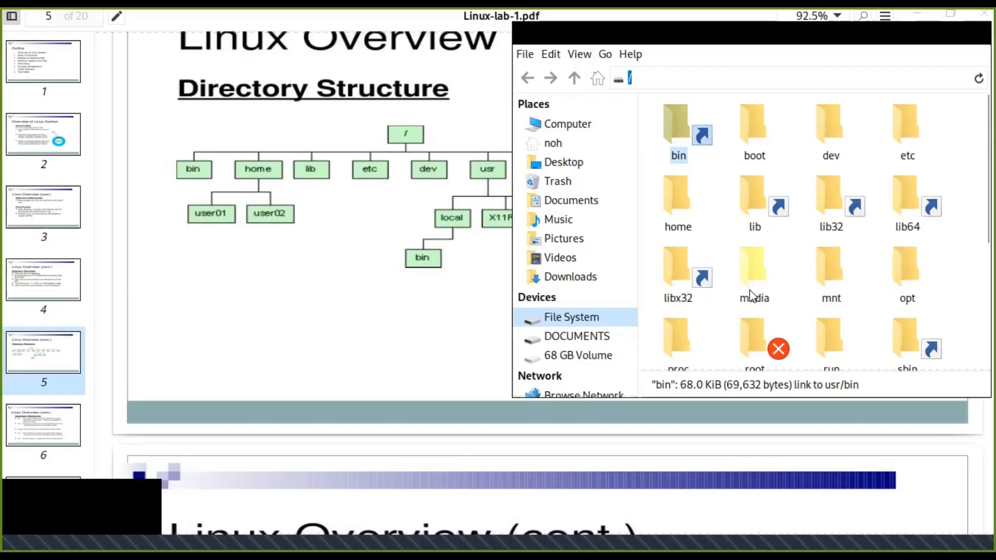
- Scroll the root listing to its end showing tmp, usr, var, initrd.img and vmlinuz
scroll("down", 3)
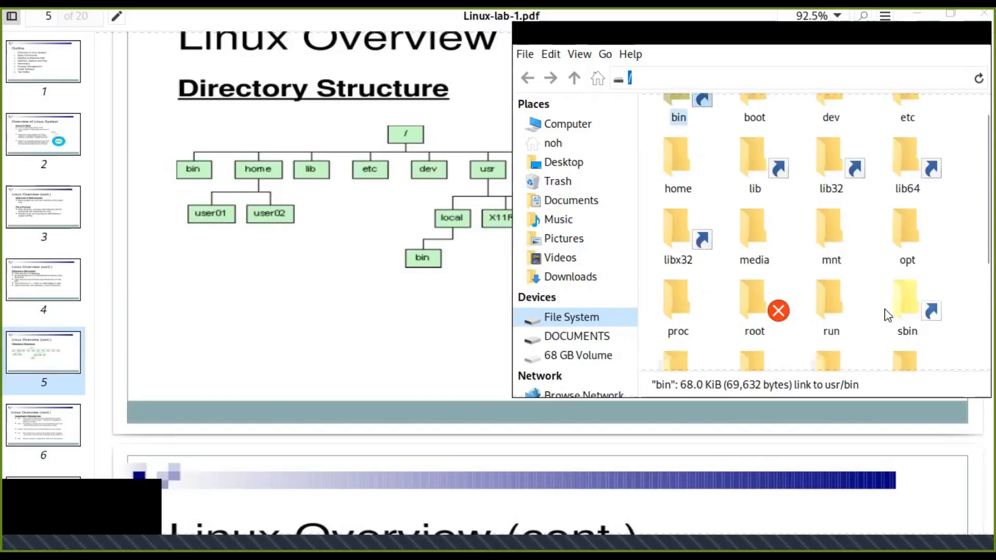
scroll("down", 3)
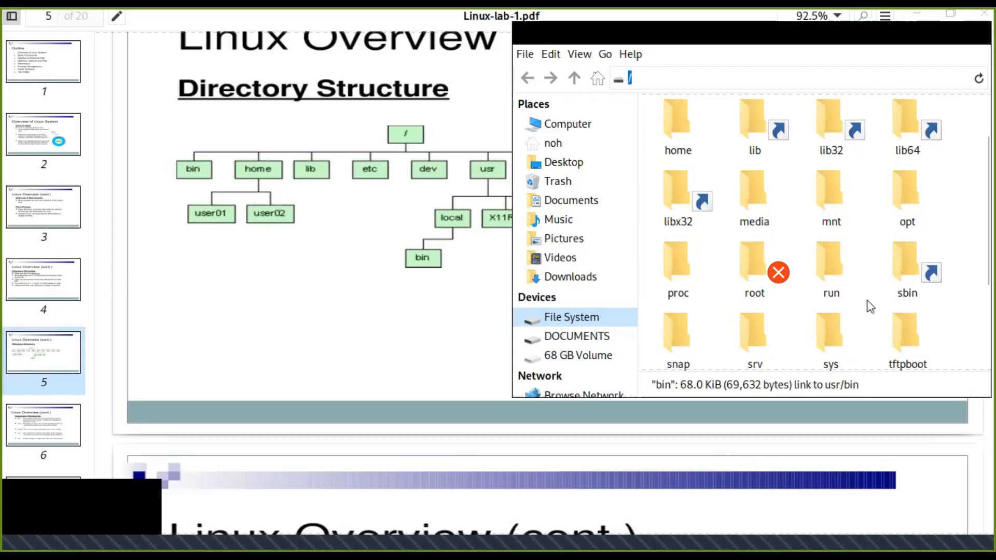
scroll("down", 3)
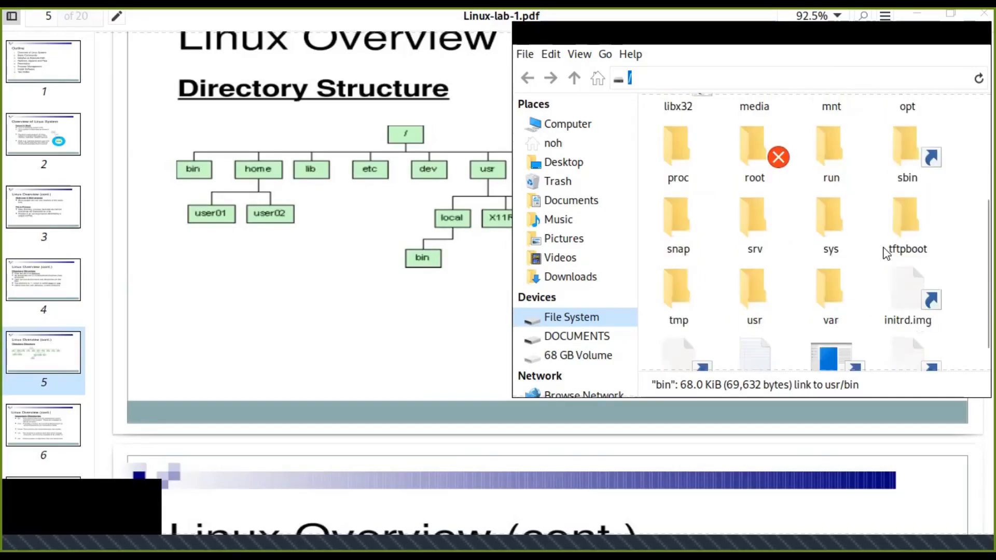
scroll("down", 3)
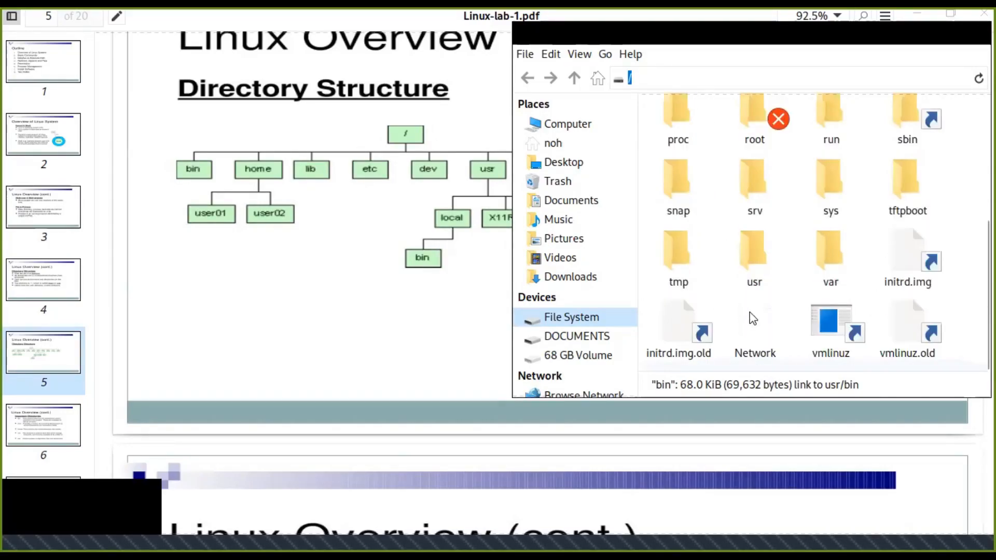
mouse_move(770, 271)
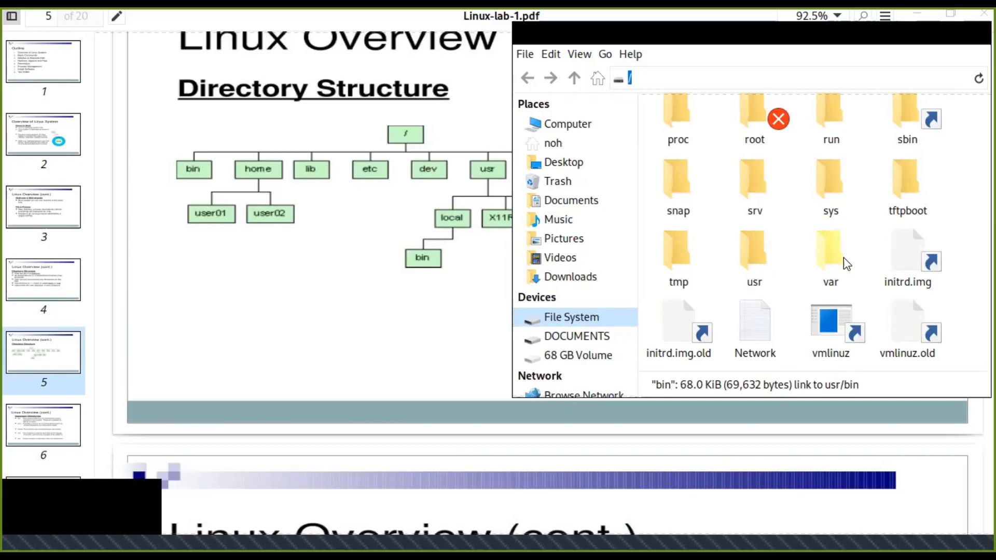
mouse_move(834, 261)
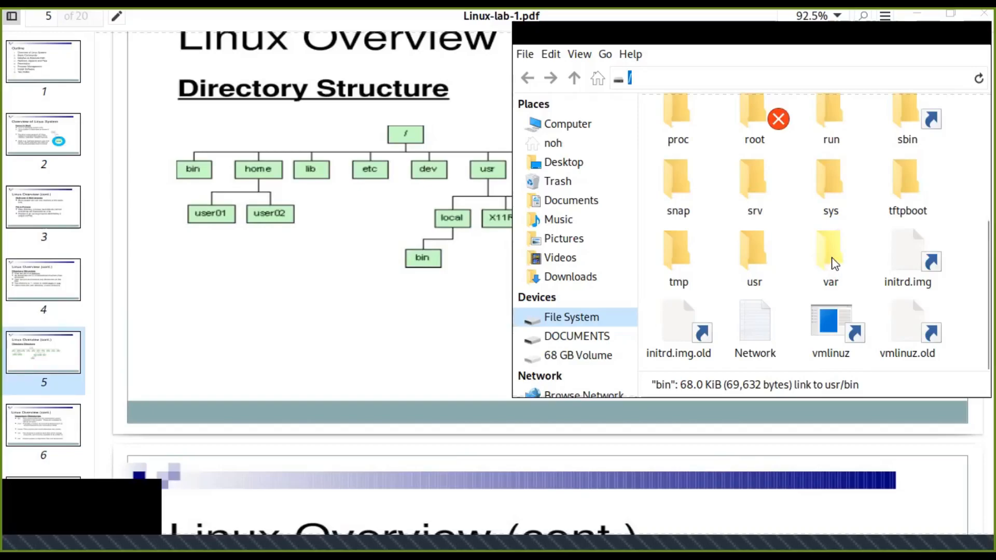
- Open var, check its www entry, then return to the root folder
double_click(829, 250)
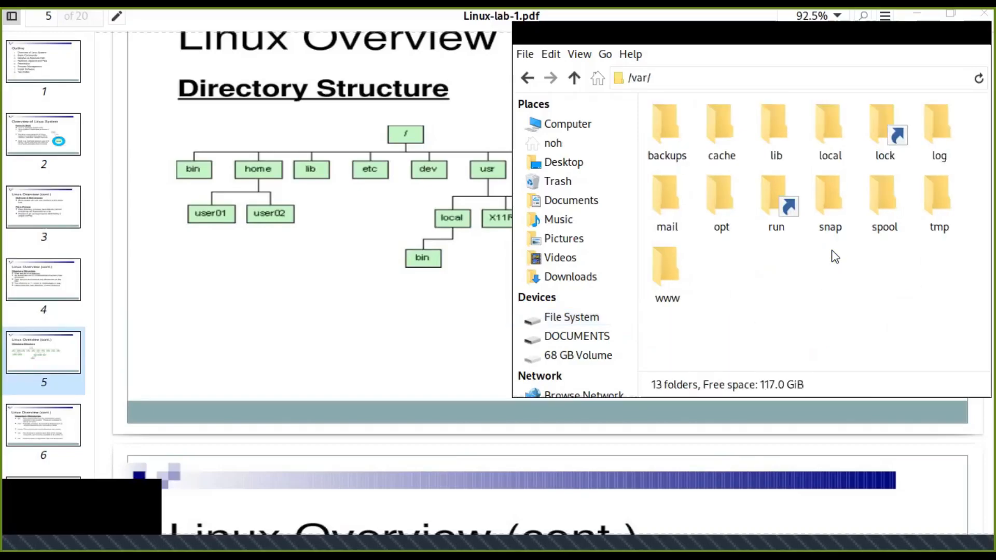
left_click(666, 267)
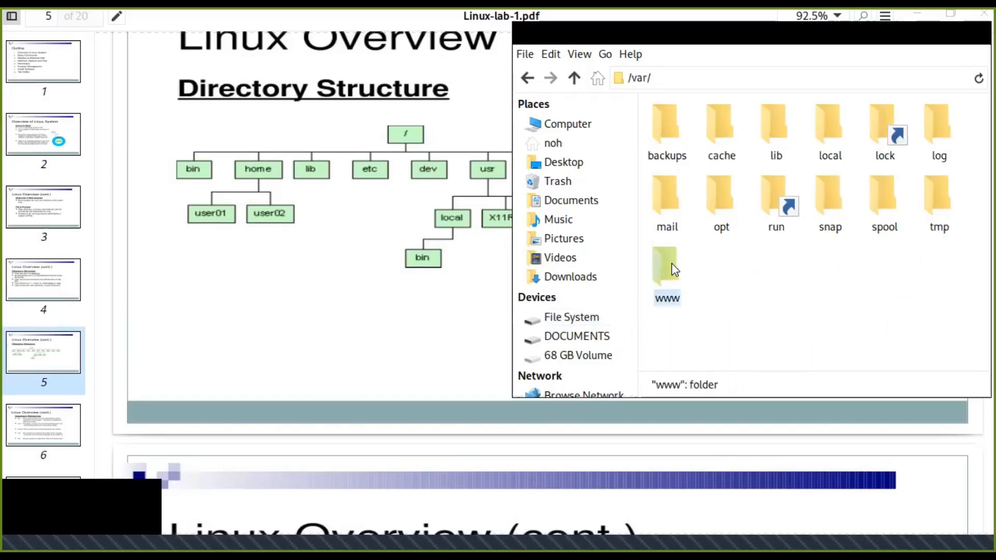
double_click(666, 267)
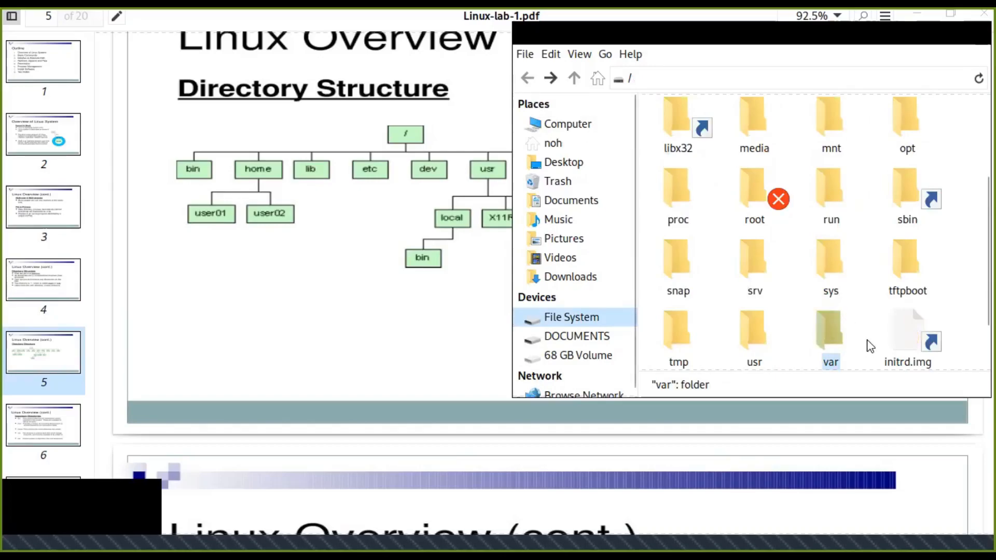
scroll("down", 3)
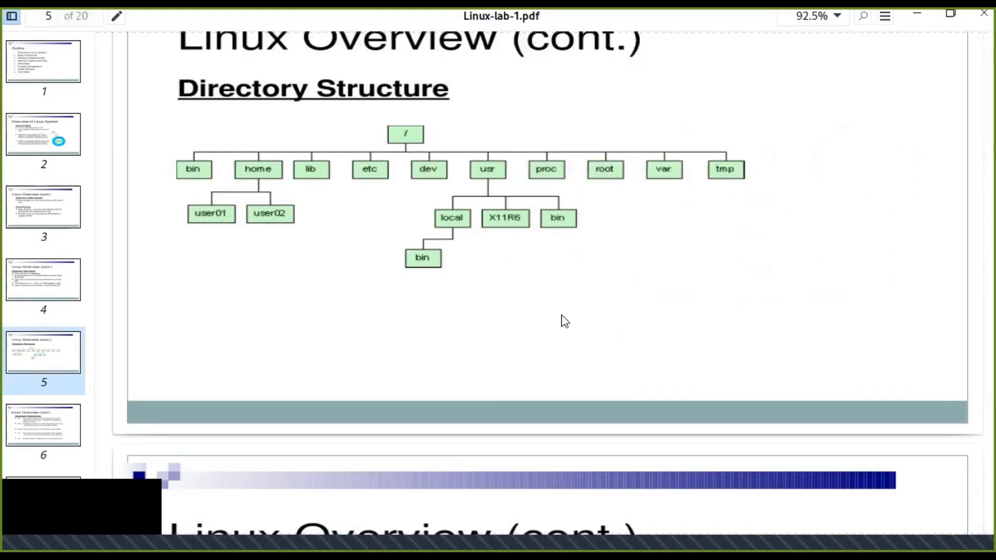
mouse_move(567, 331)
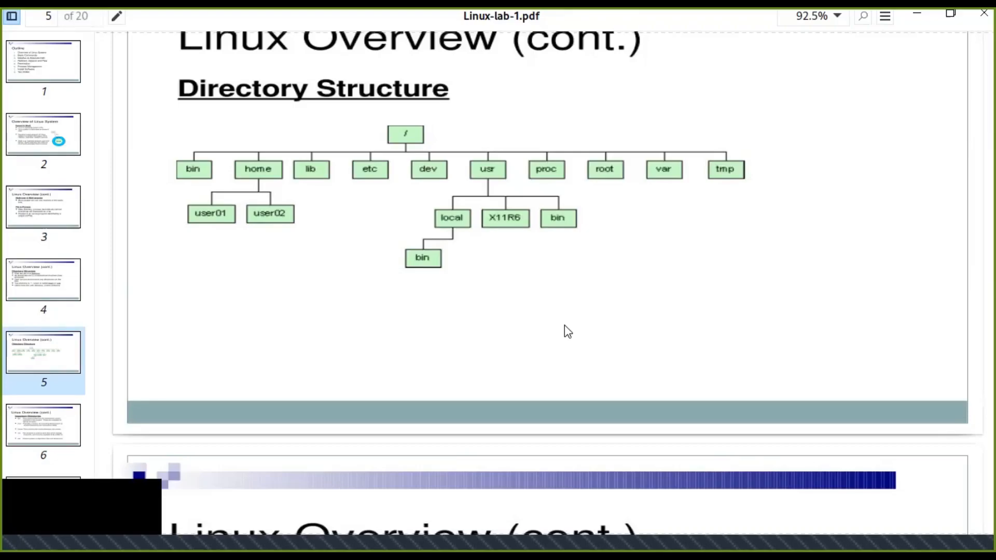
- Scroll the PDF toward slide 6, Important Directories
scroll("down", 3)
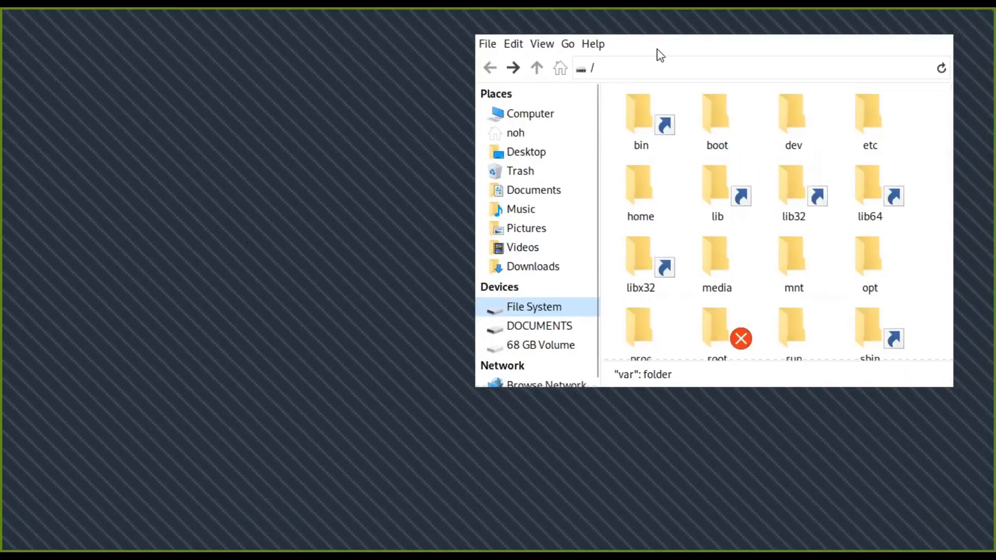
mouse_move(312, 74)
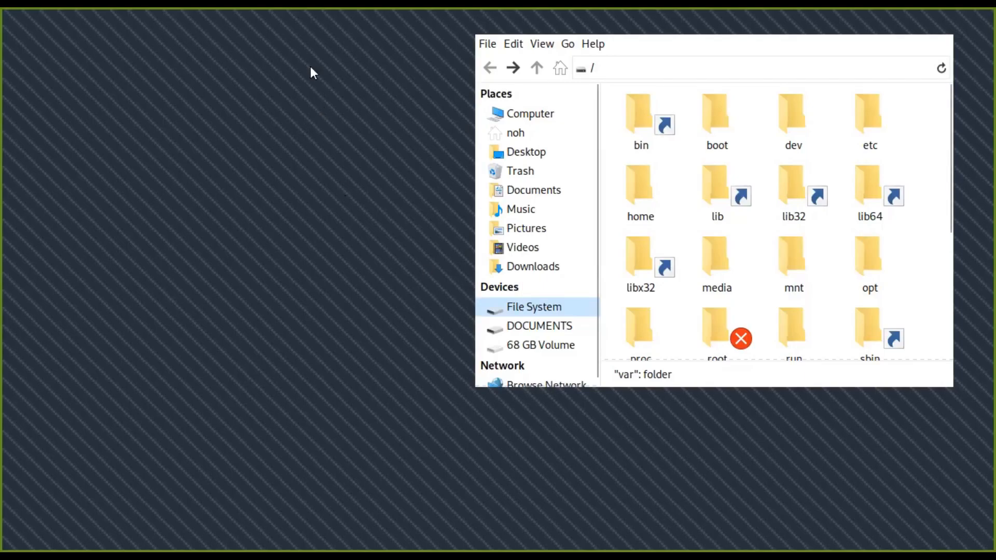
mouse_move(386, 244)
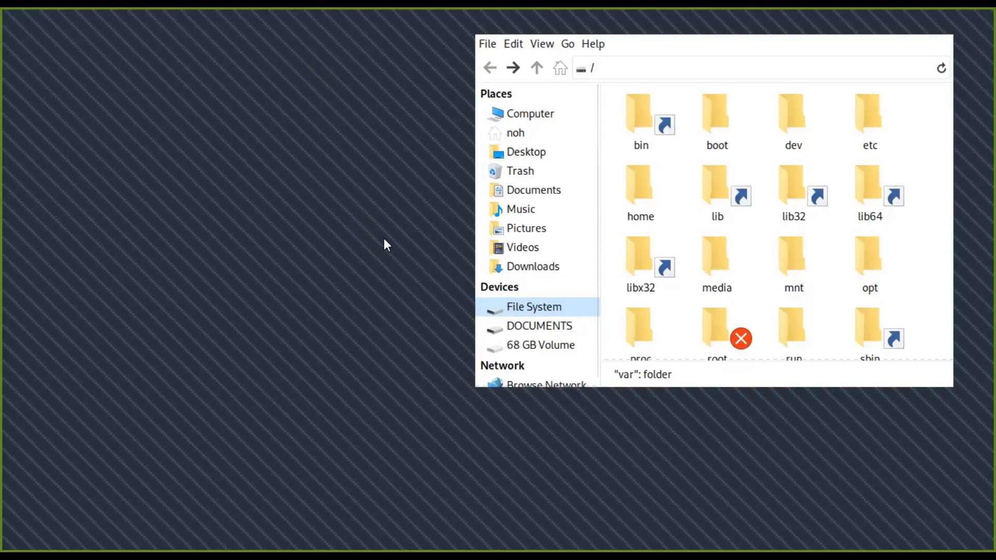
mouse_move(598, 33)
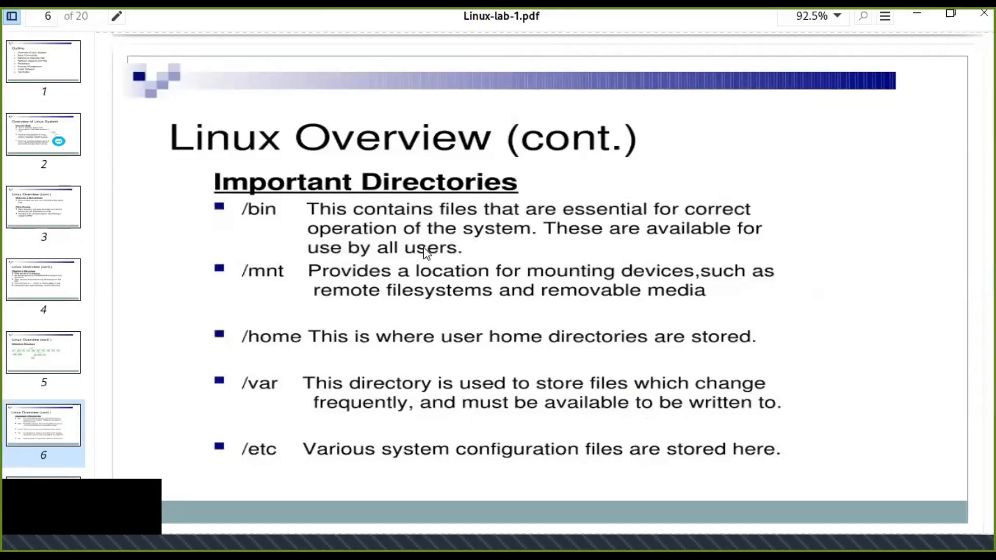
mouse_move(508, 244)
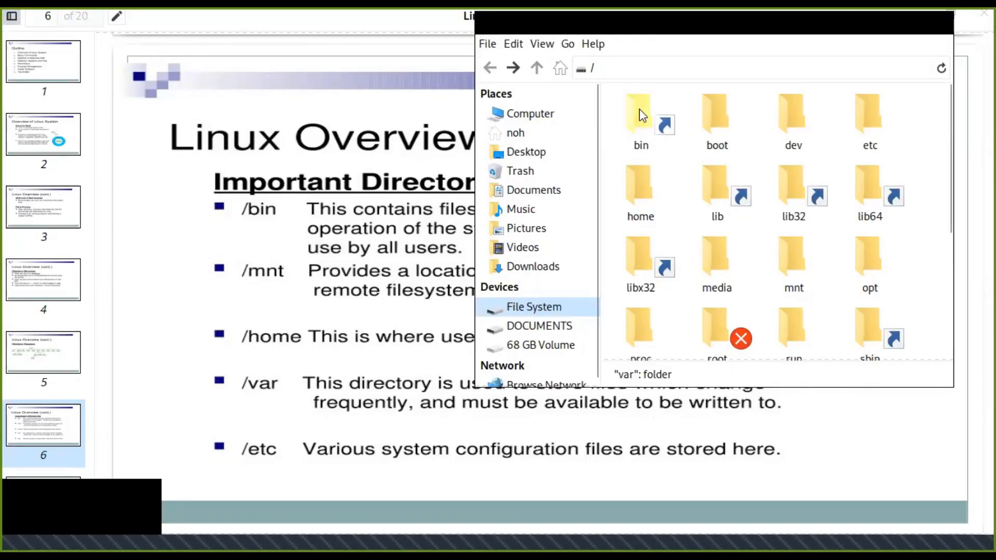
- Check bin in the root folder against its description on the Important Directories slide
double_click(640, 112)
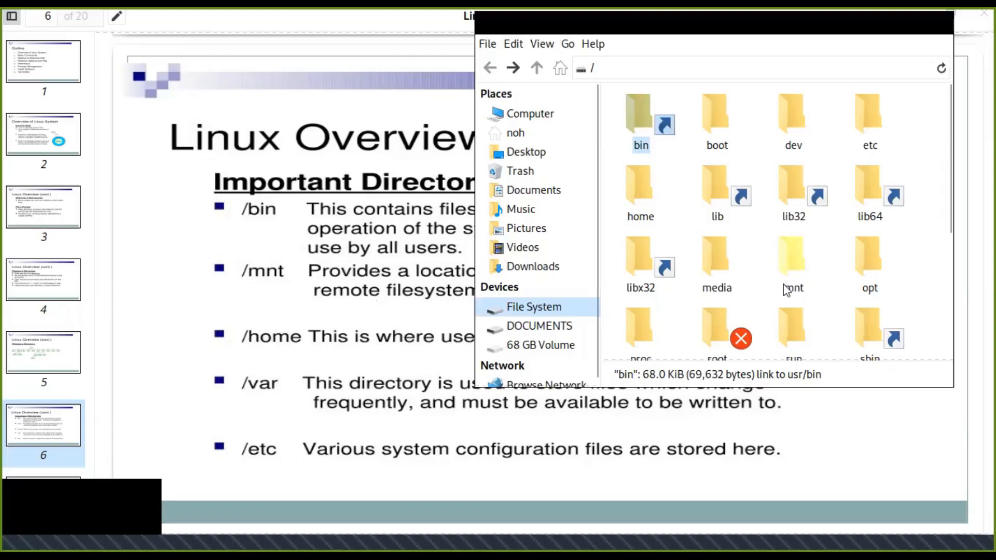
mouse_move(791, 261)
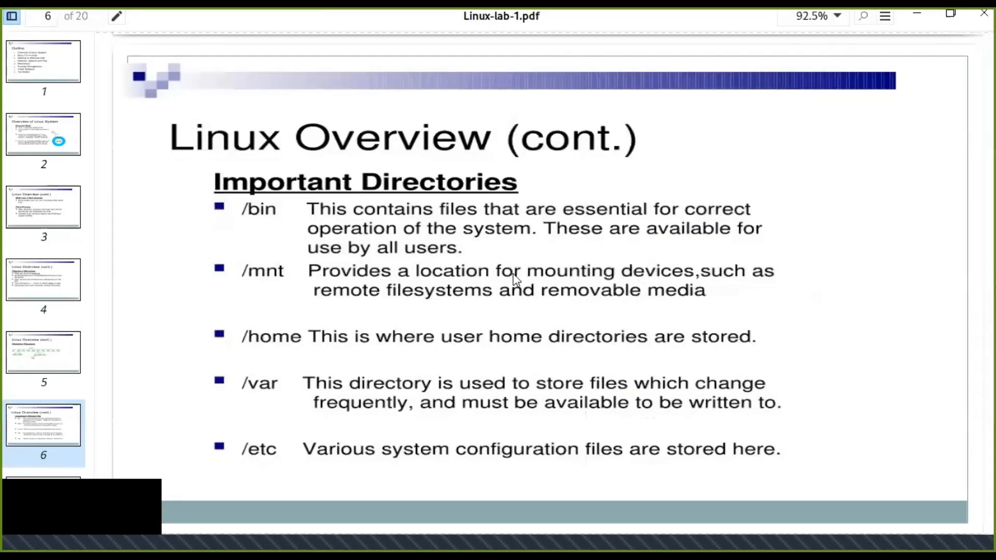
mouse_move(335, 297)
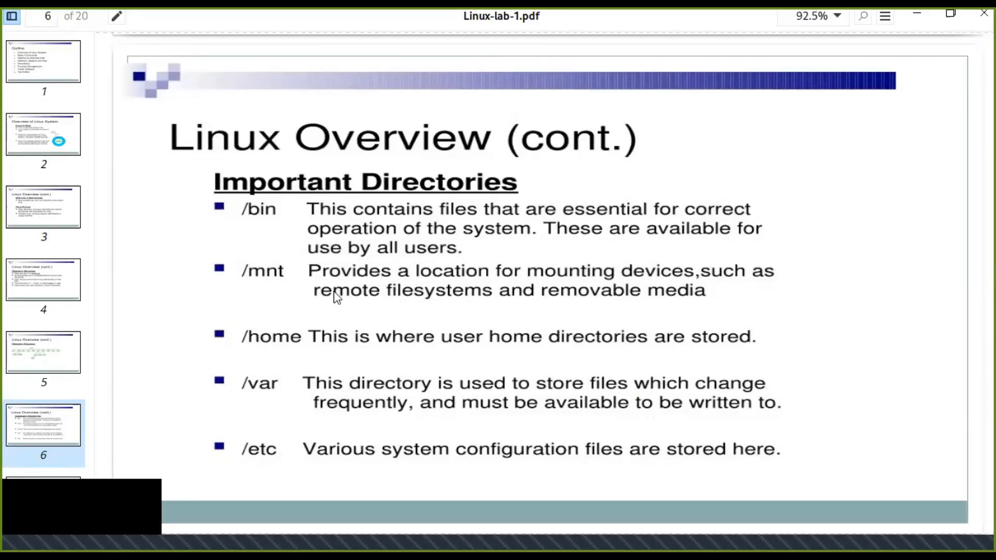
mouse_move(443, 317)
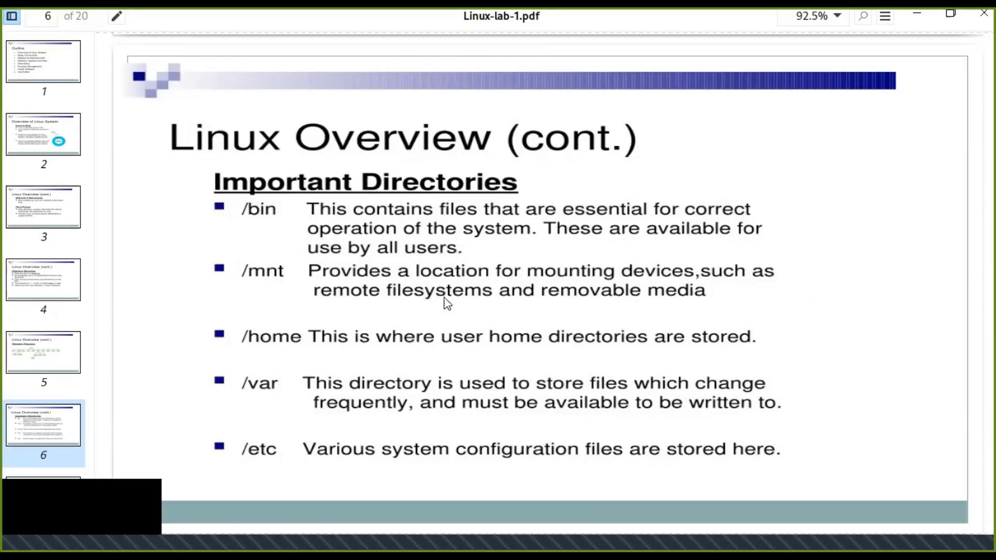
mouse_move(711, 299)
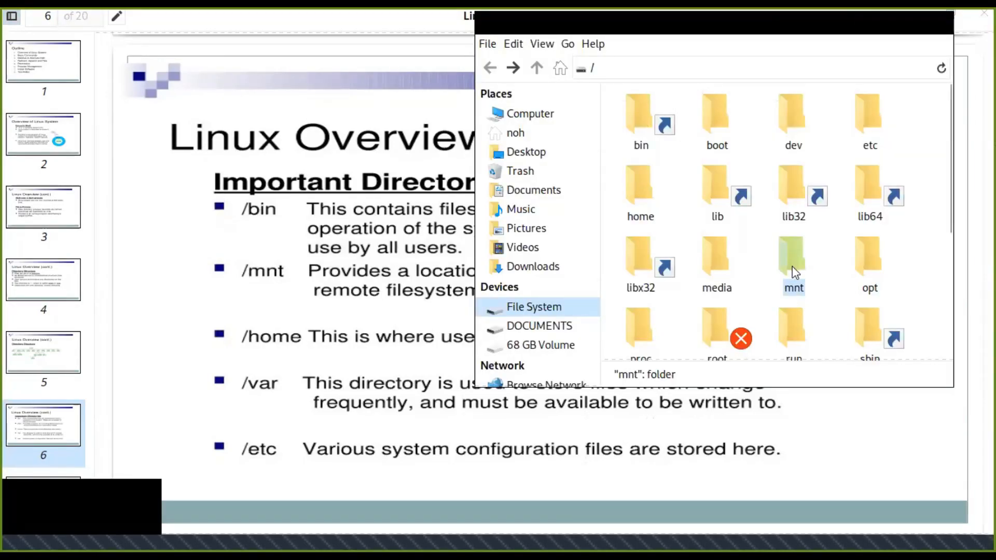
mouse_move(797, 309)
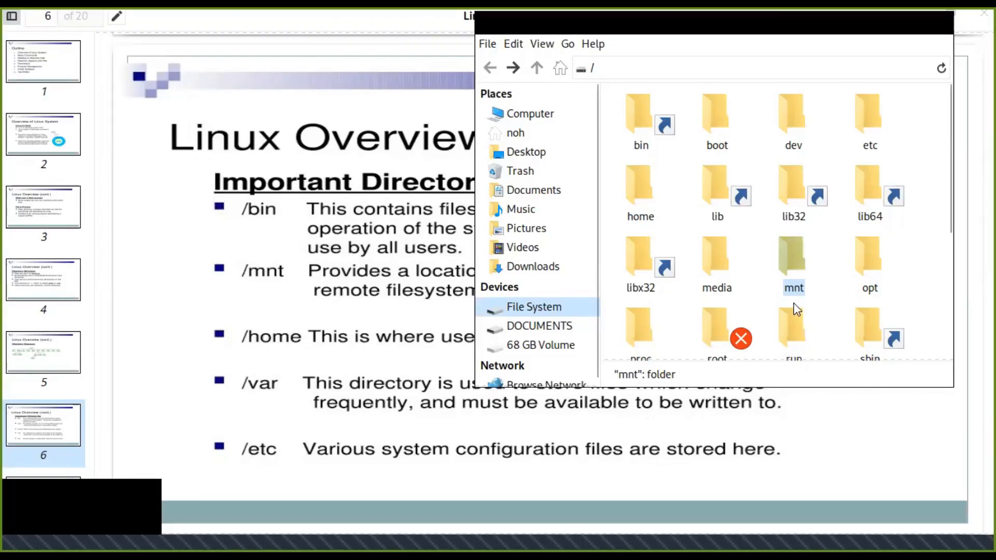
mouse_move(353, 319)
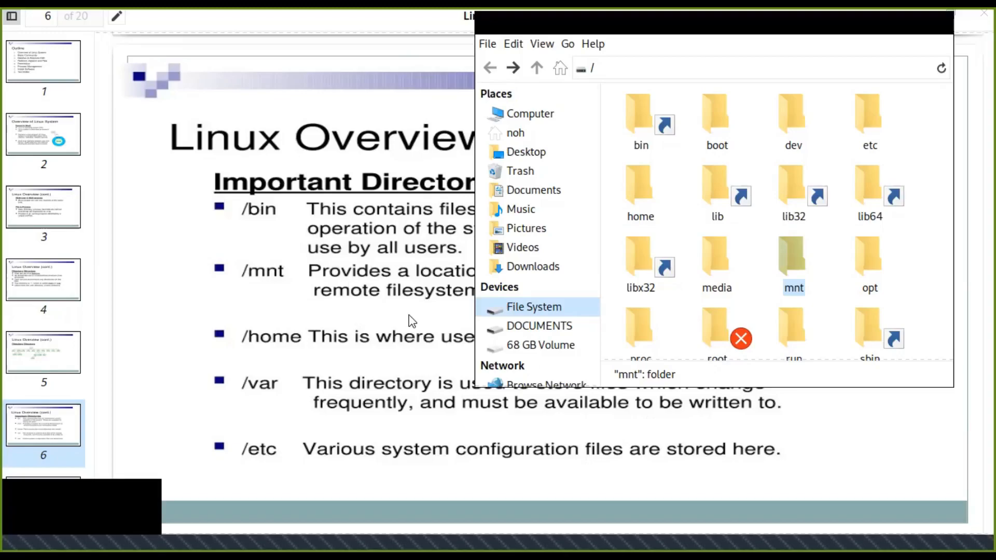
mouse_move(612, 164)
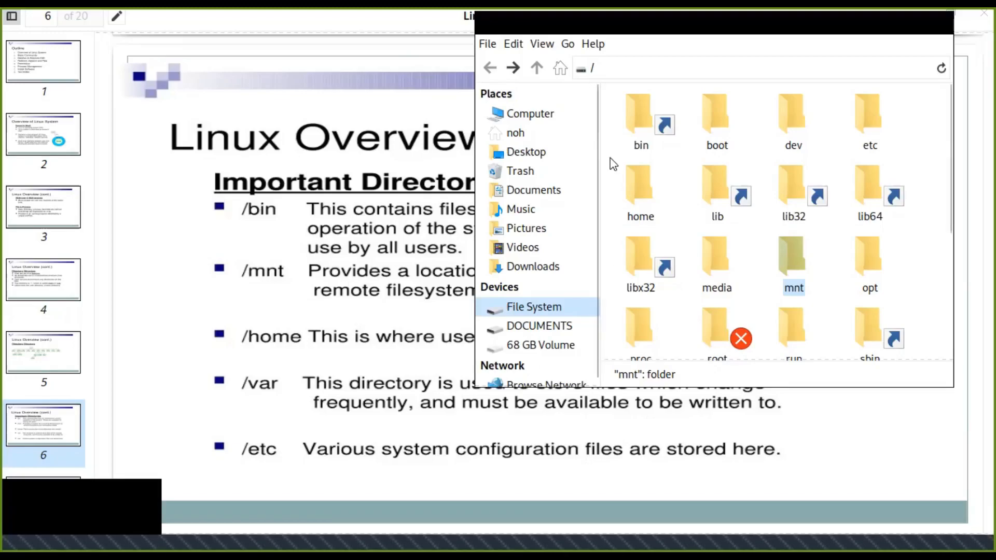
- Open /home to see user folders noh and nuh, then minimize the file manager
double_click(640, 186)
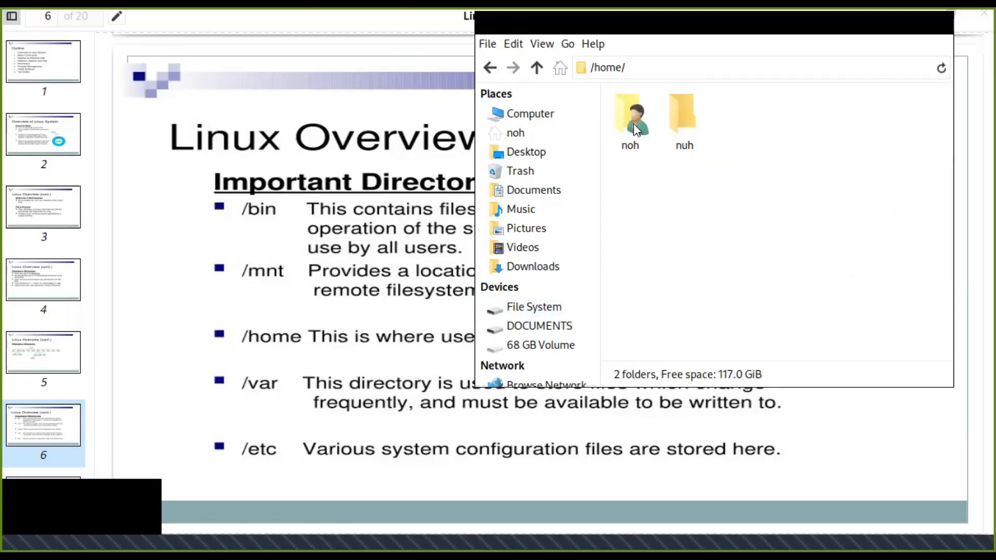
left_click(629, 116)
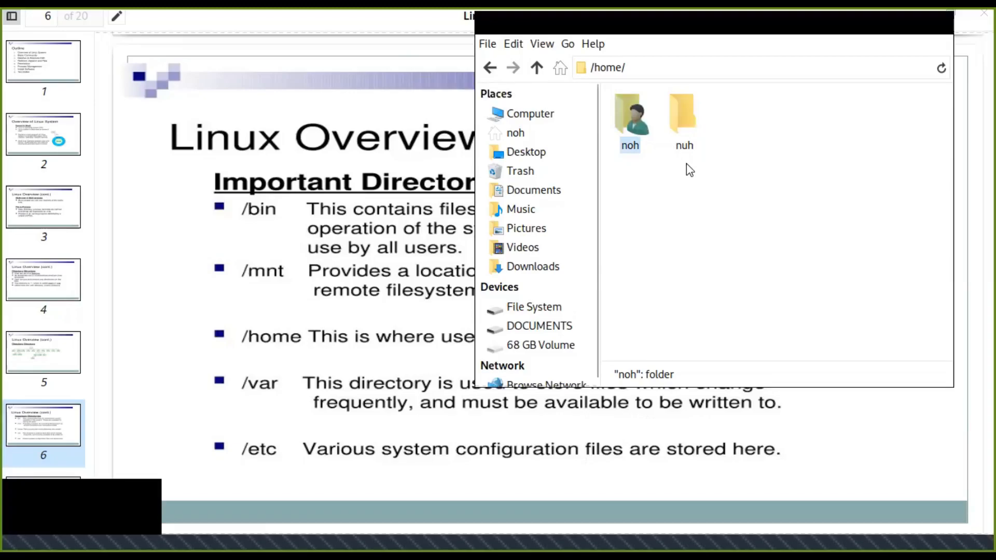
left_click(683, 114)
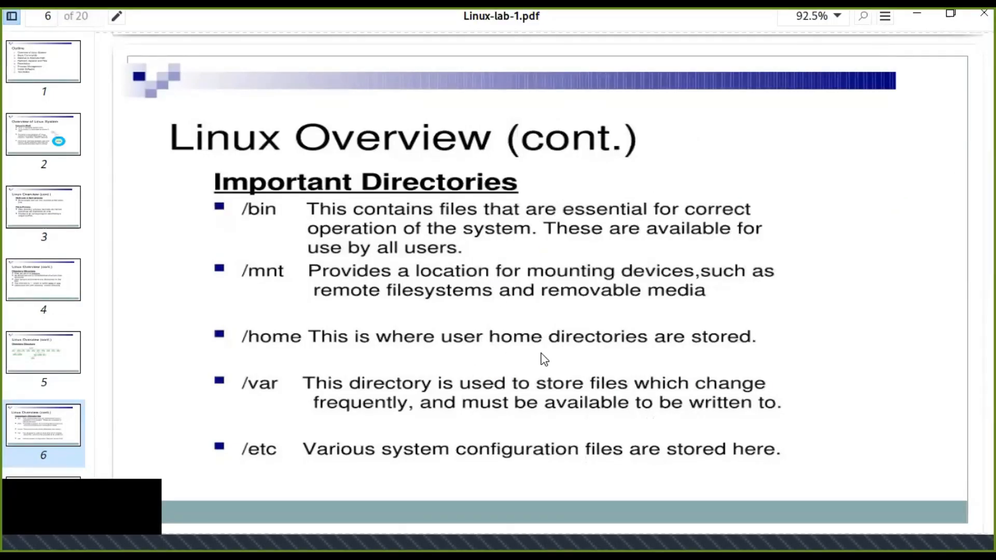
- Scroll past the /var and /etc descriptions to the bottom of slide 6
scroll("down", 3)
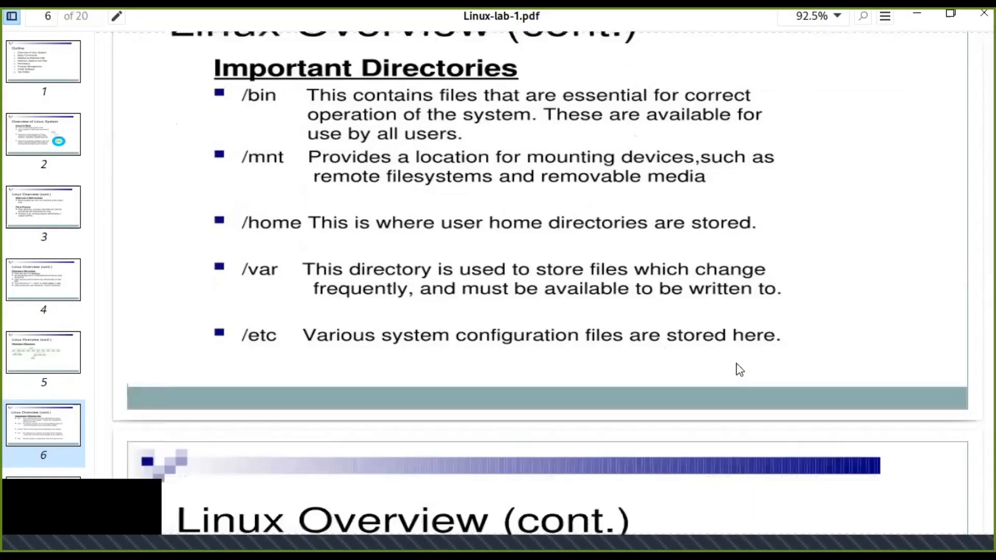
mouse_move(492, 294)
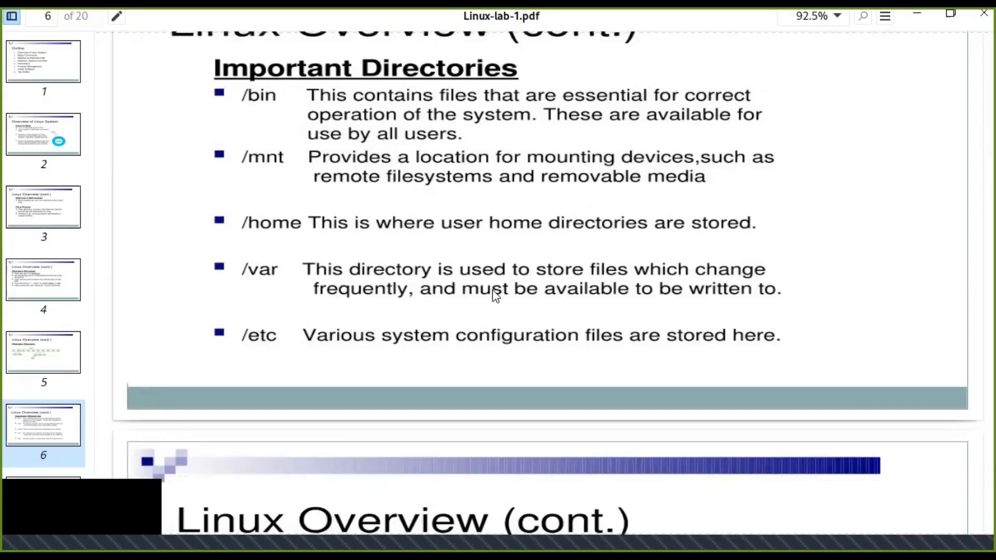
mouse_move(755, 289)
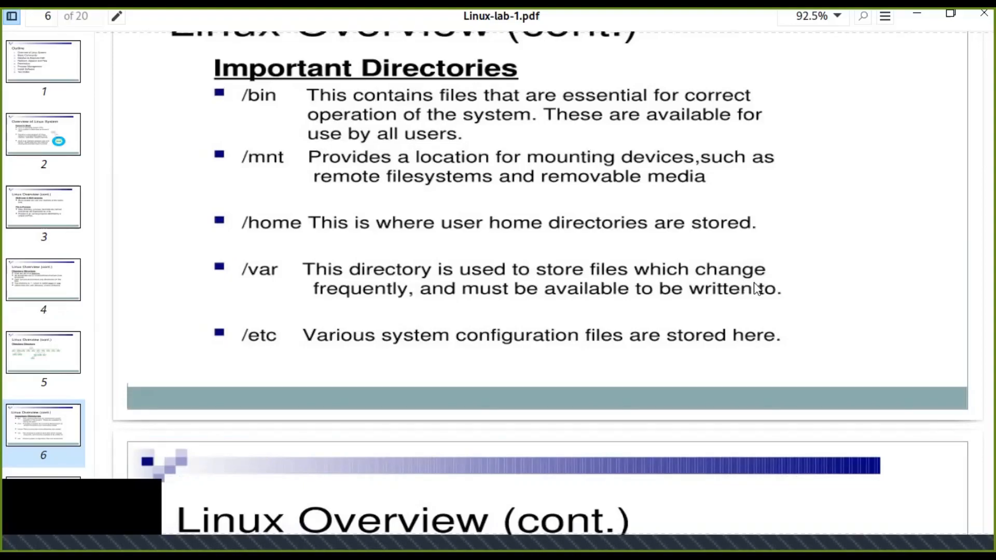
mouse_move(478, 315)
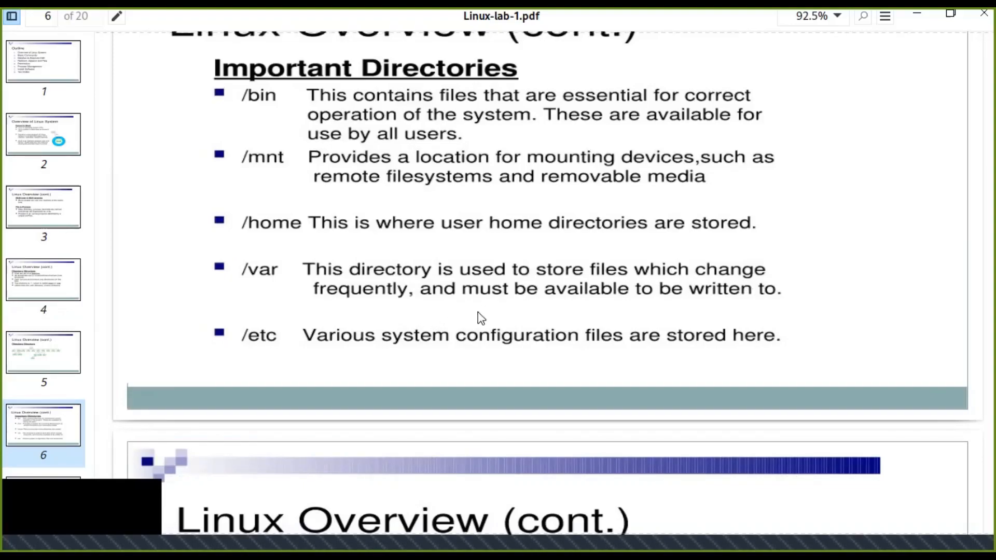
mouse_move(769, 299)
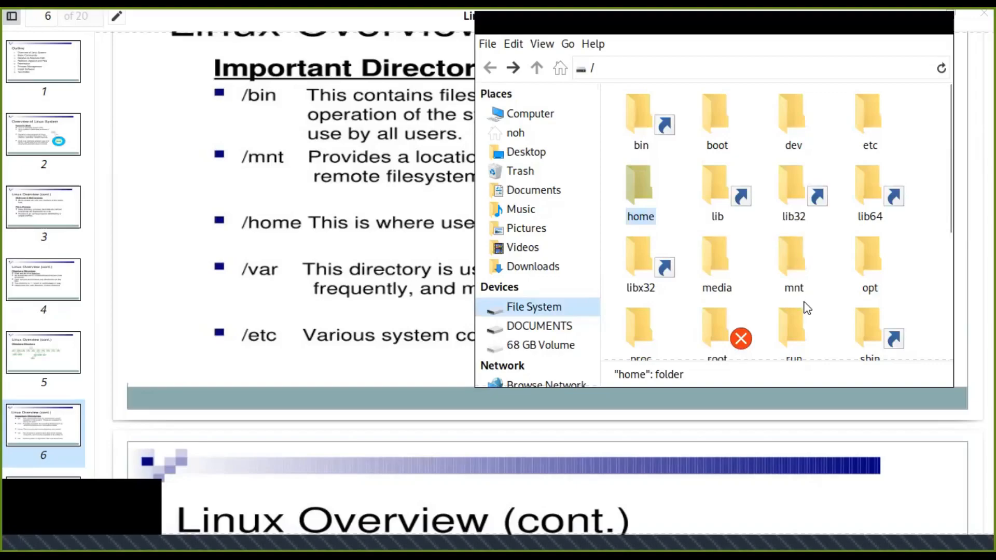
- Browse /var down through www into the html web root, then return to /
scroll("down", 3)
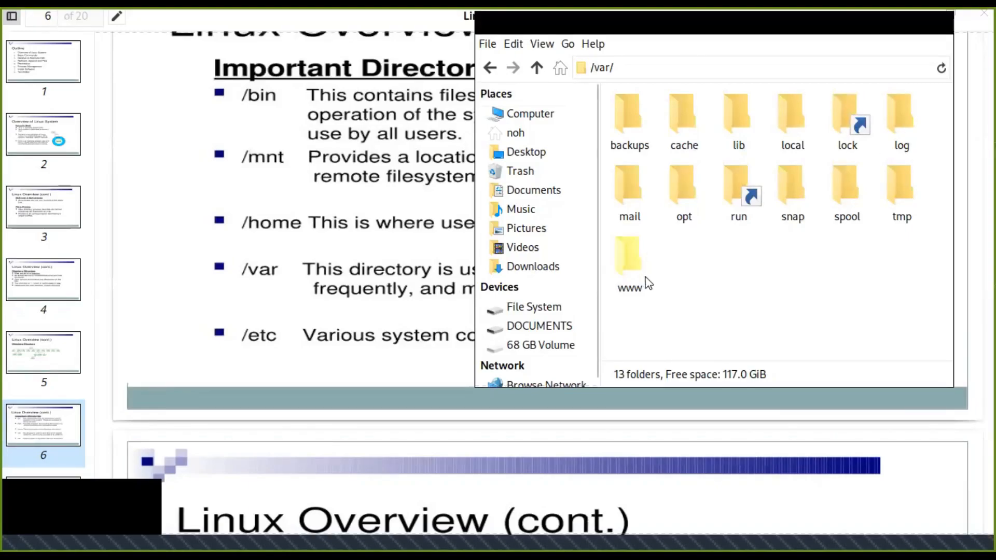
mouse_move(635, 271)
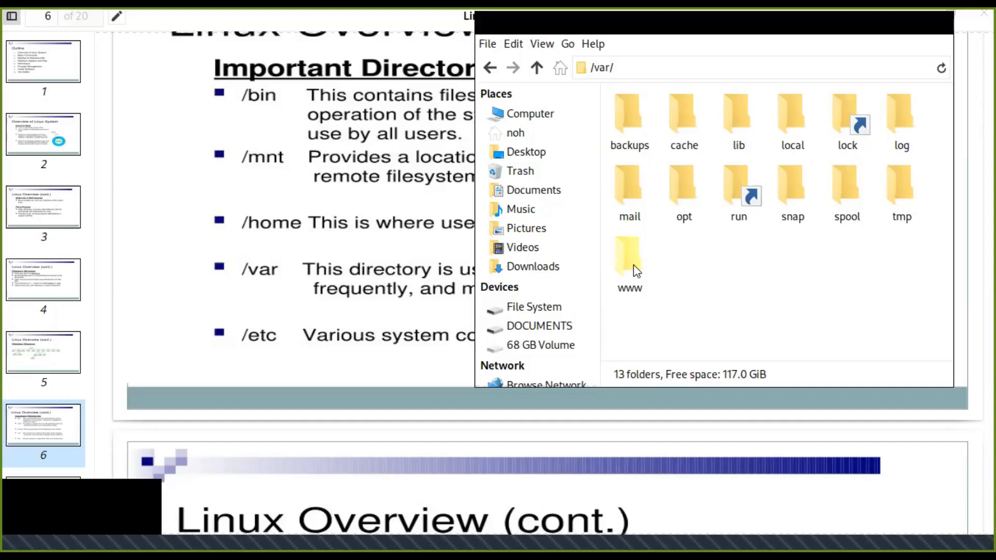
double_click(628, 259)
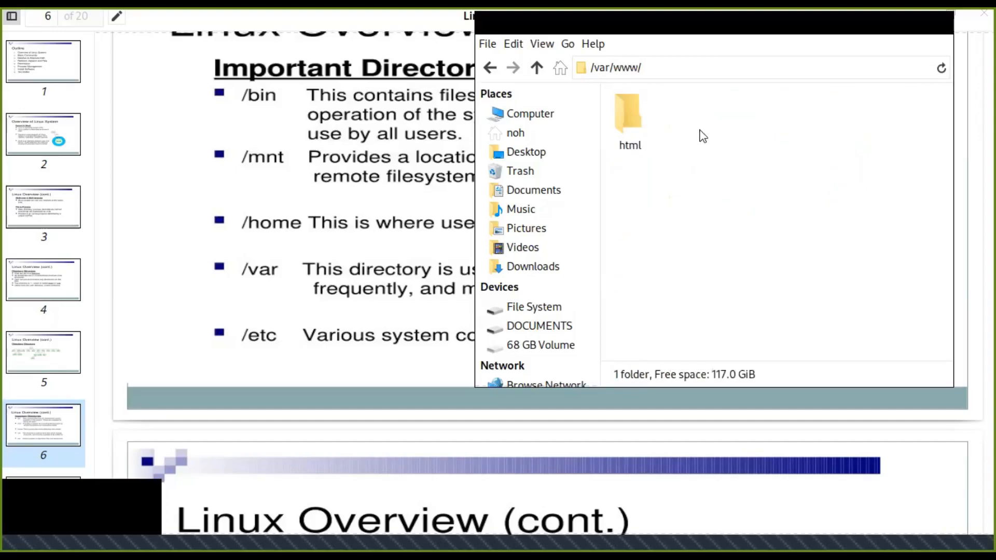
mouse_move(644, 162)
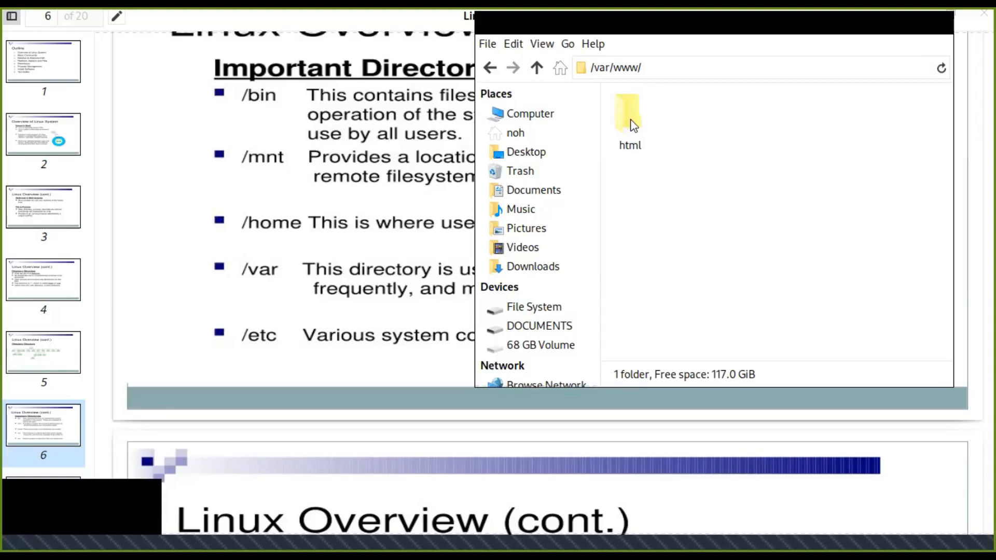
double_click(628, 114)
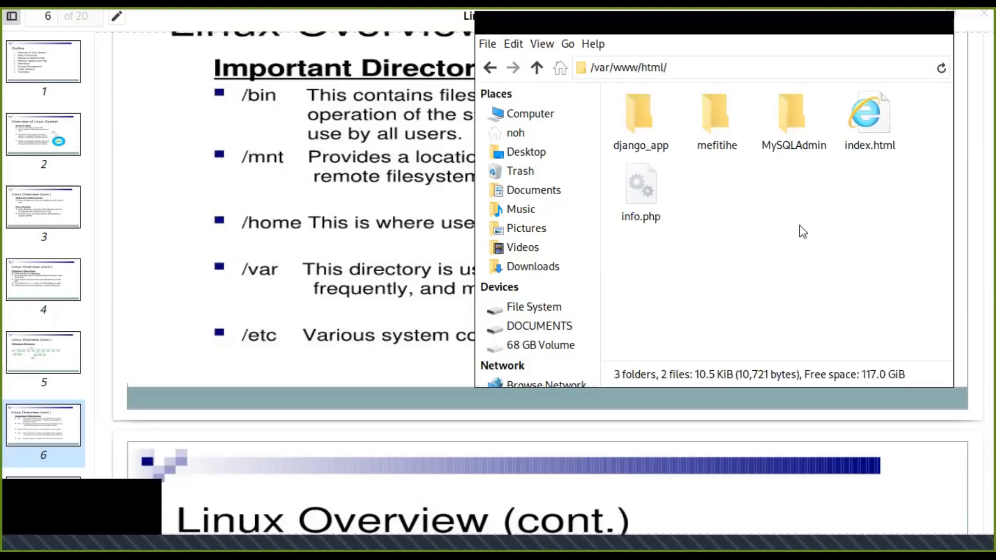
mouse_move(834, 159)
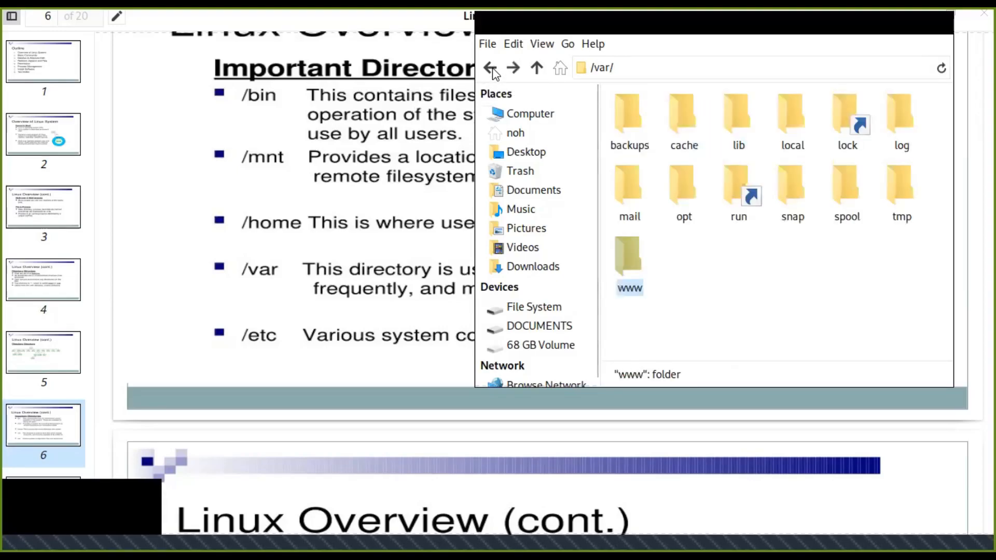
left_click(537, 67)
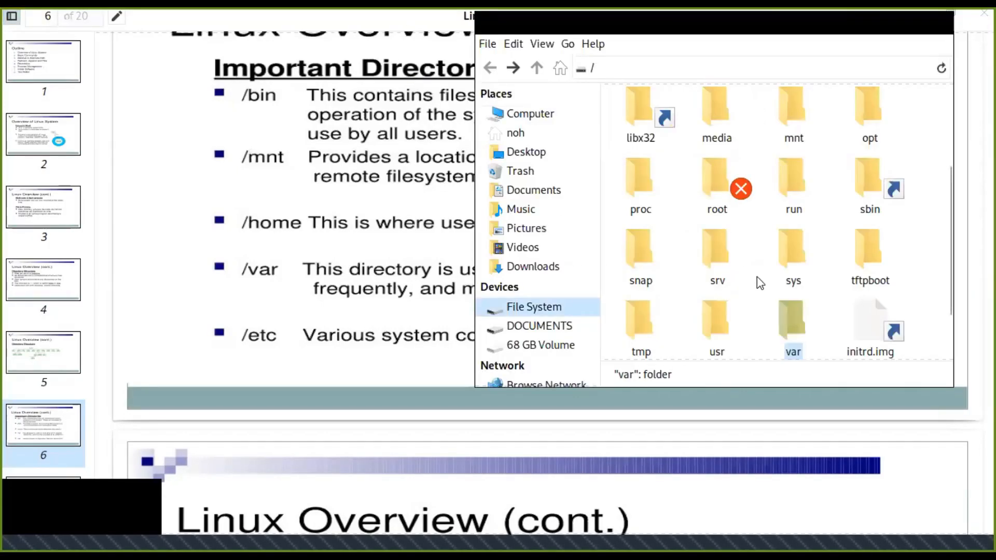
mouse_move(859, 334)
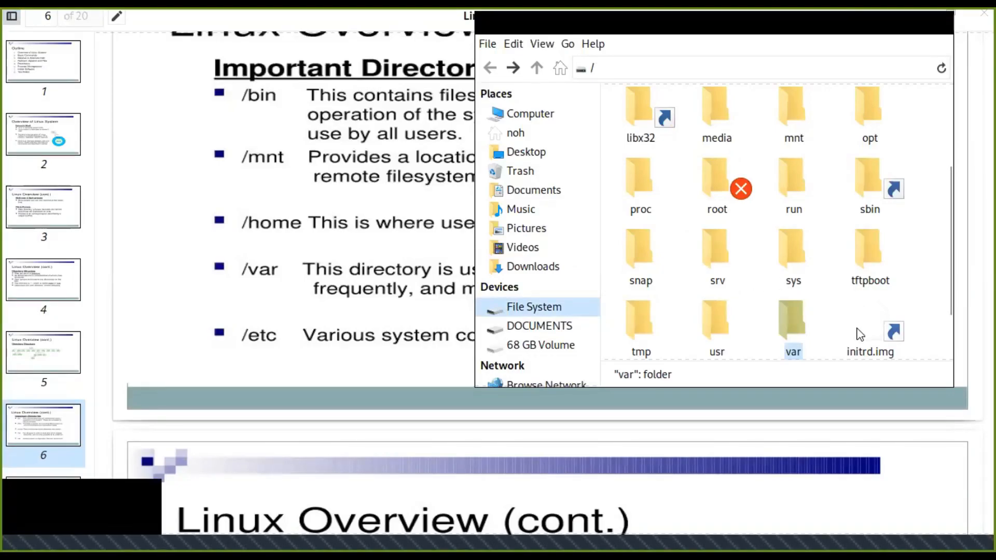
- Look inside /etc and its apache2 configuration folder, then go back to /etc
scroll("down", 3)
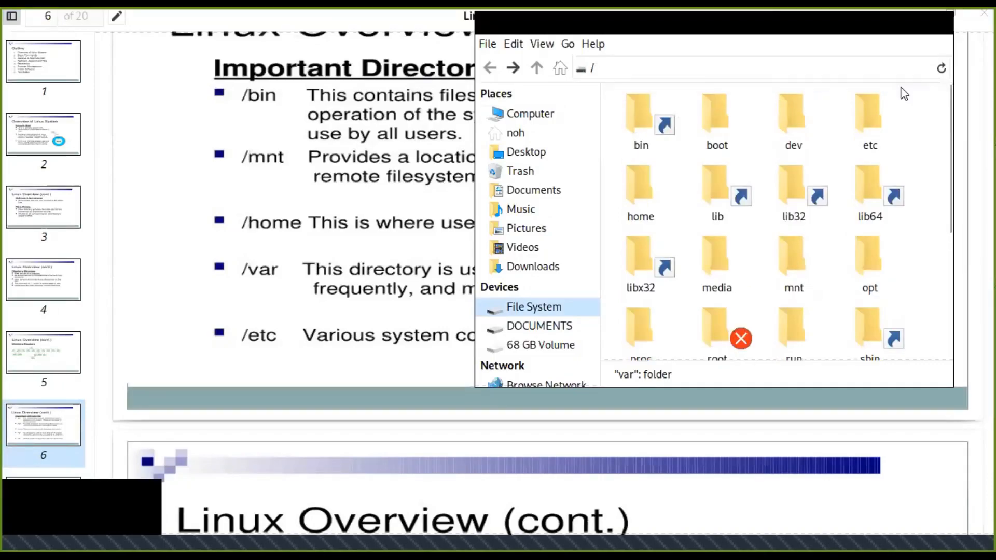
double_click(869, 112)
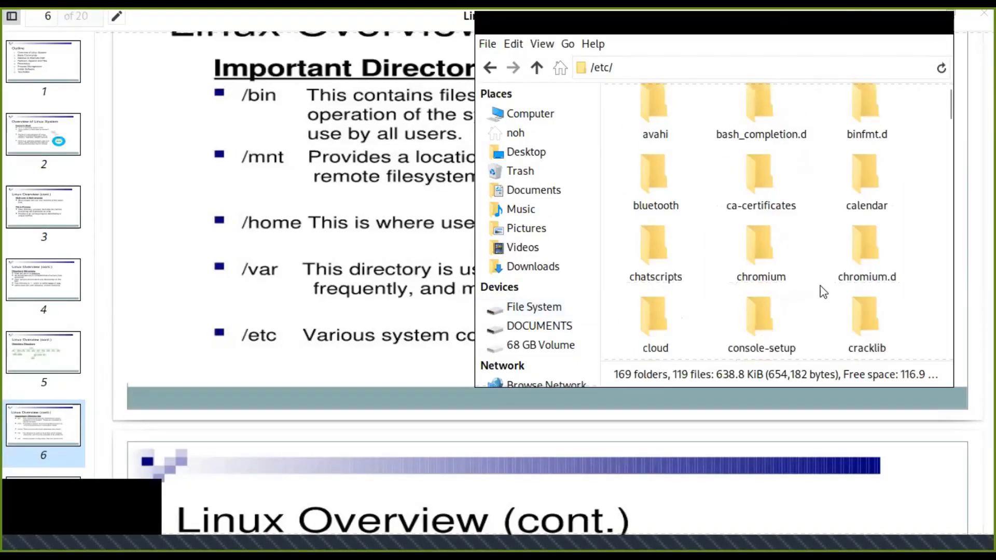
scroll("down", 3)
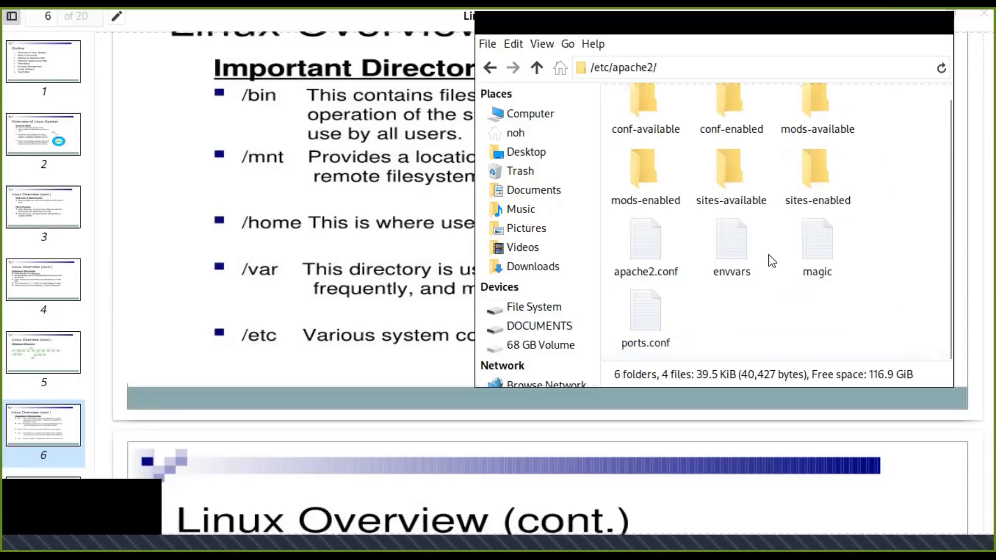
left_click(535, 67)
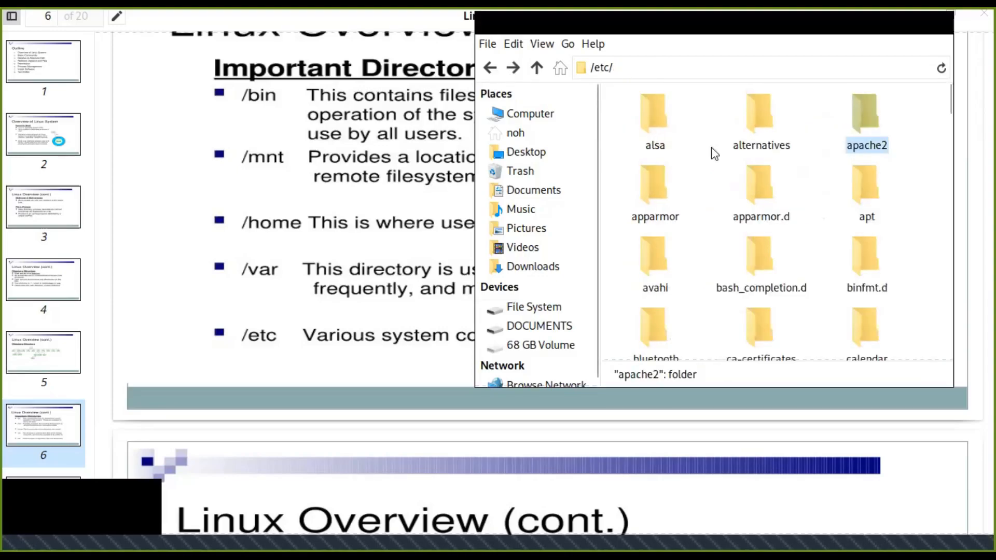
mouse_move(852, 270)
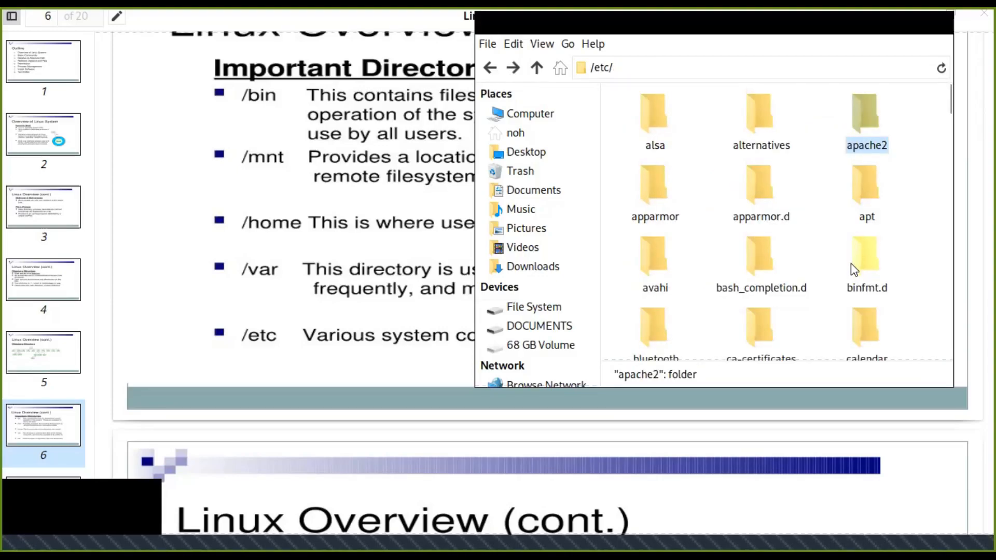
scroll("down", 3)
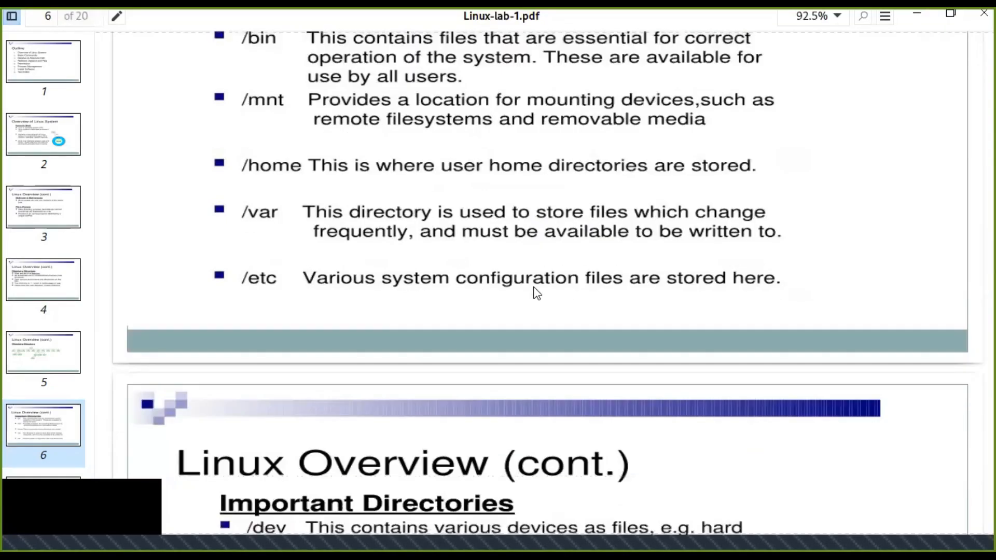
- Scroll down to slide 7, Important Directories covering /dev, /root, /sbin, /tmp, /boot and /usr
scroll("down", 3)
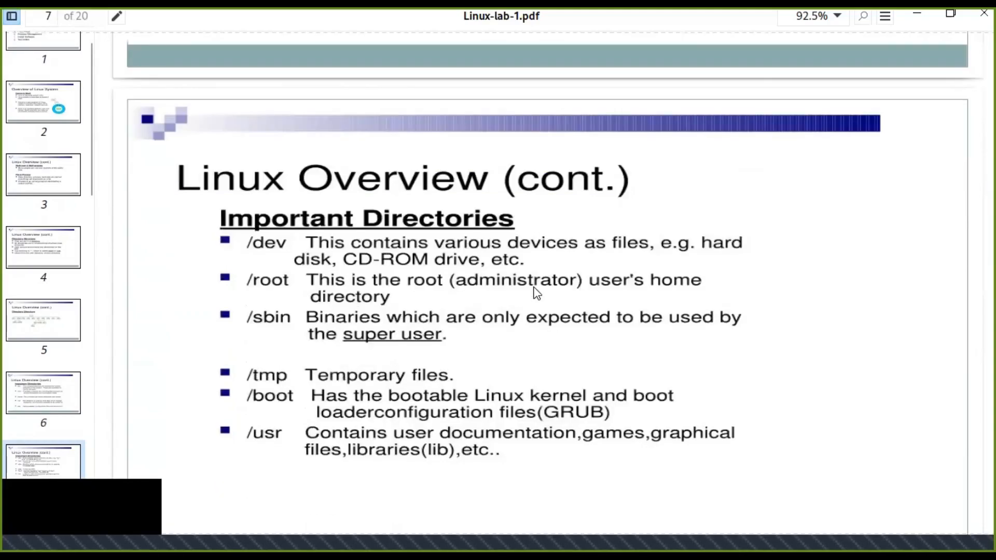
scroll("down", 3)
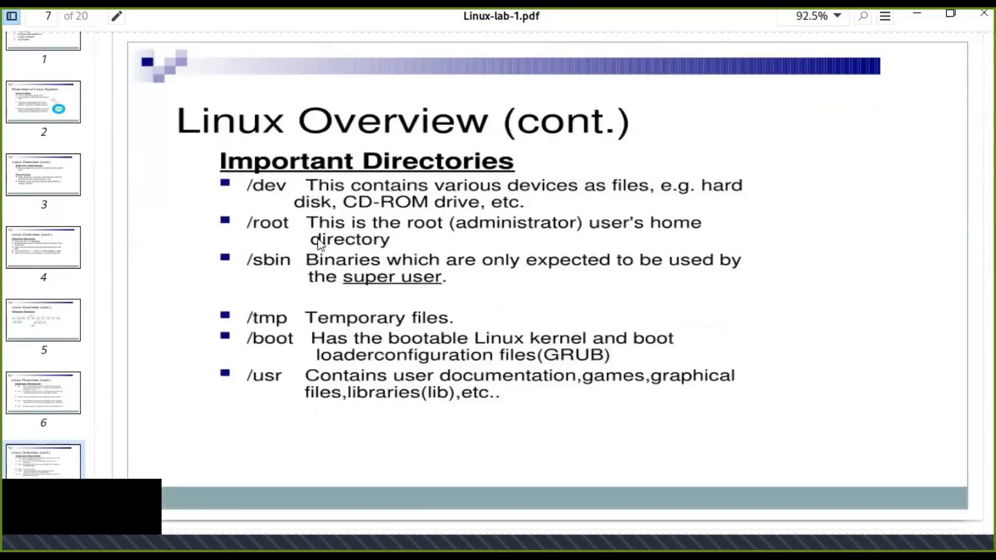
mouse_move(638, 201)
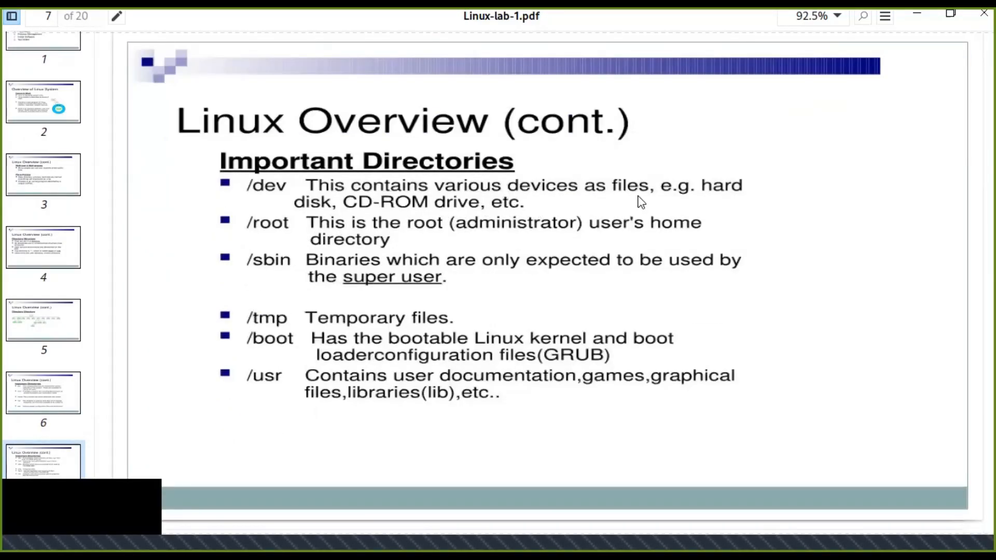
mouse_move(470, 236)
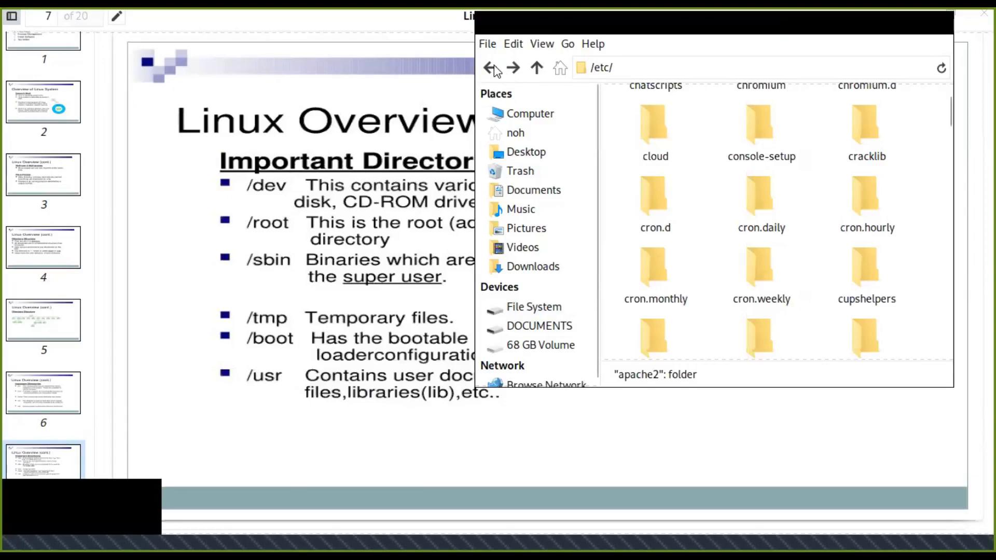
- Go from /etc back to / and look at the device files inside /dev
left_click(537, 66)
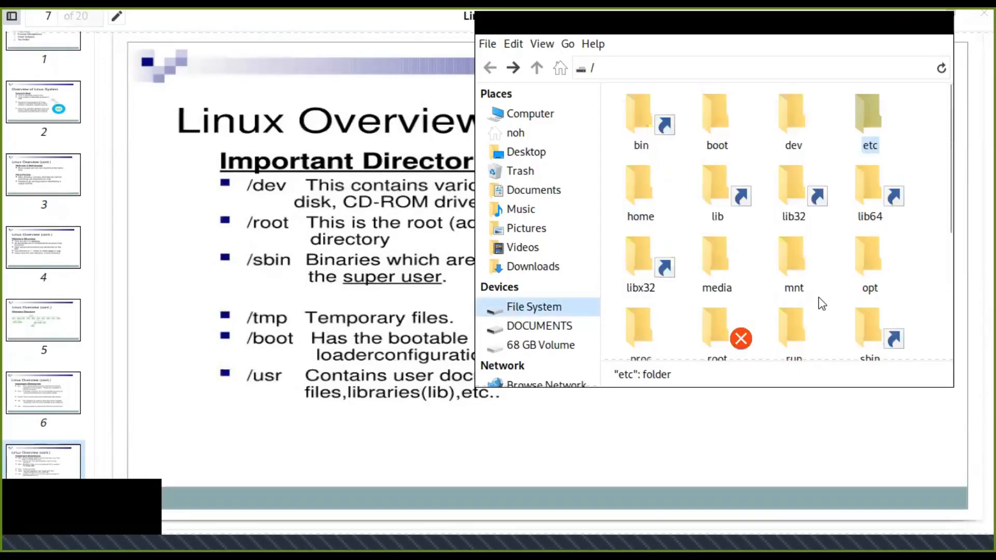
double_click(792, 114)
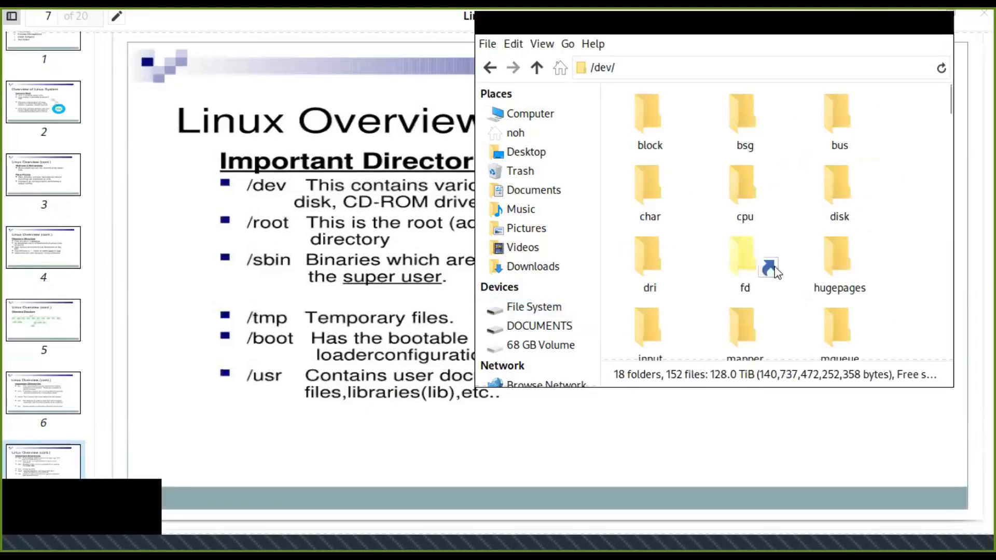
left_click(489, 67)
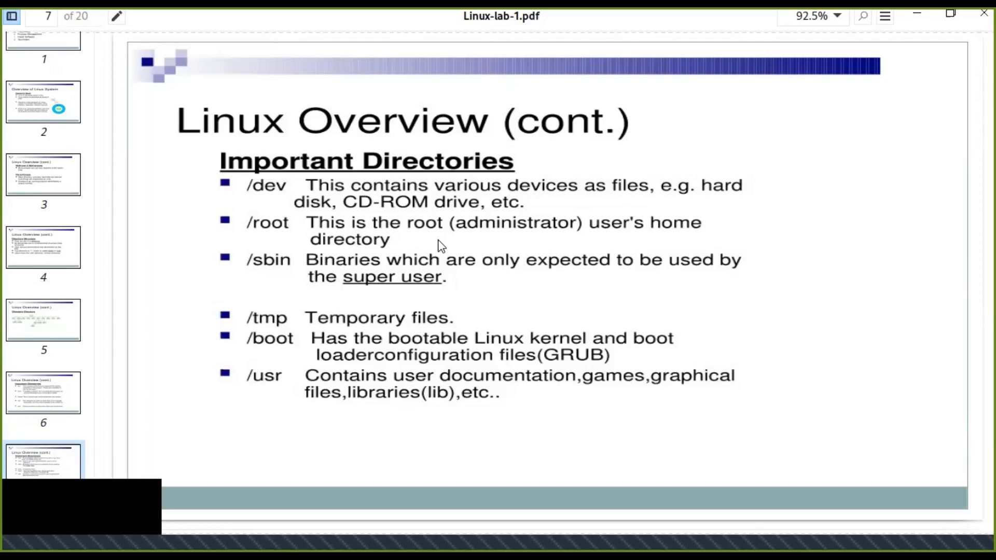
mouse_move(520, 239)
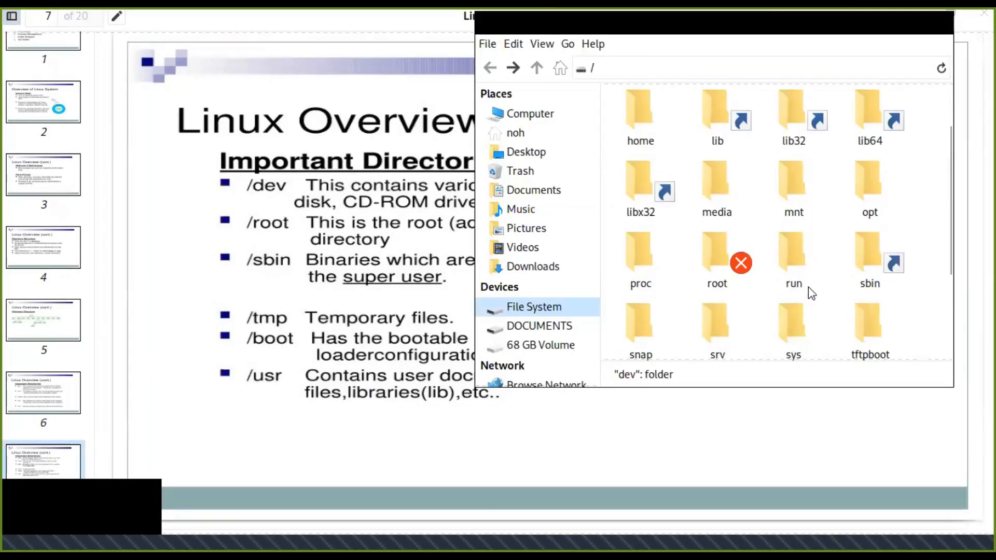
scroll("down", 3)
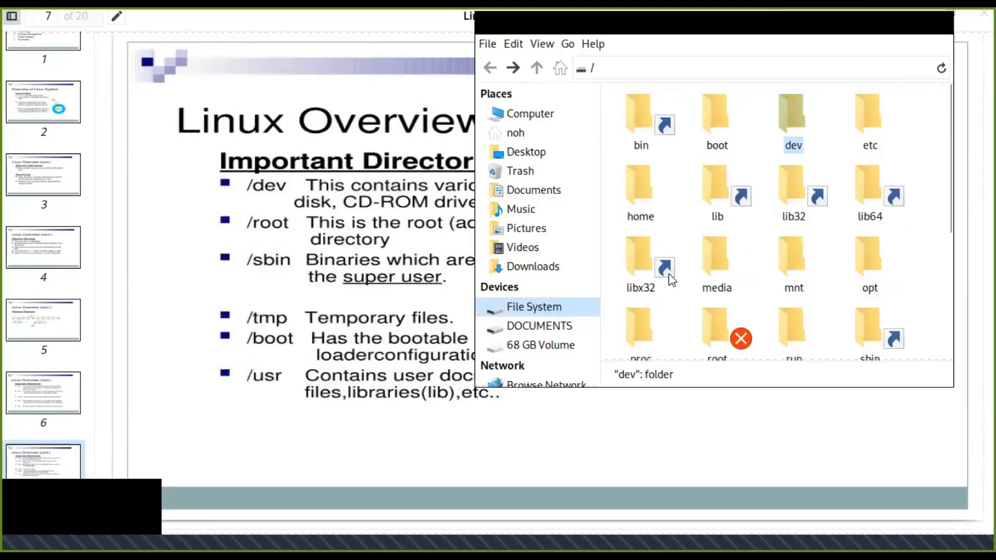
scroll("down", 3)
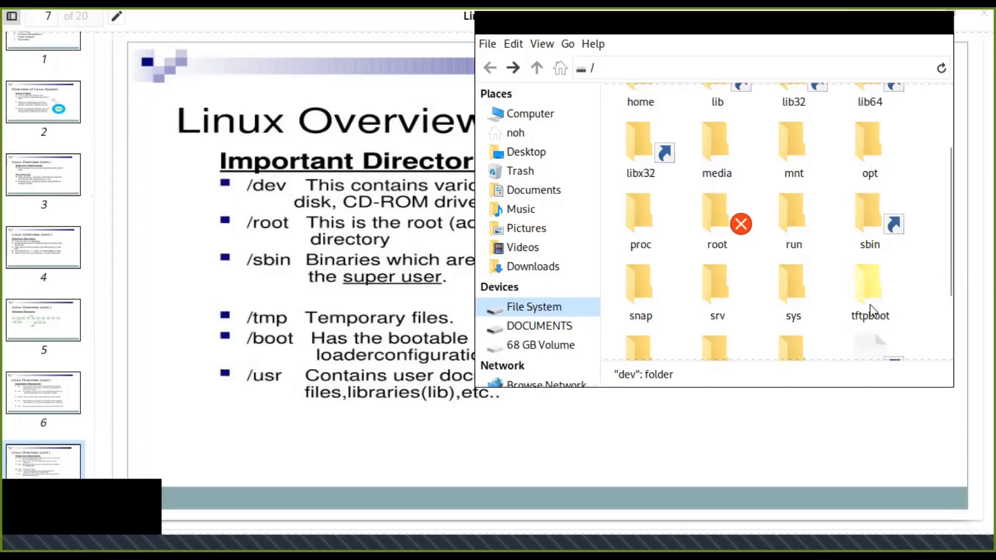
scroll("down", 3)
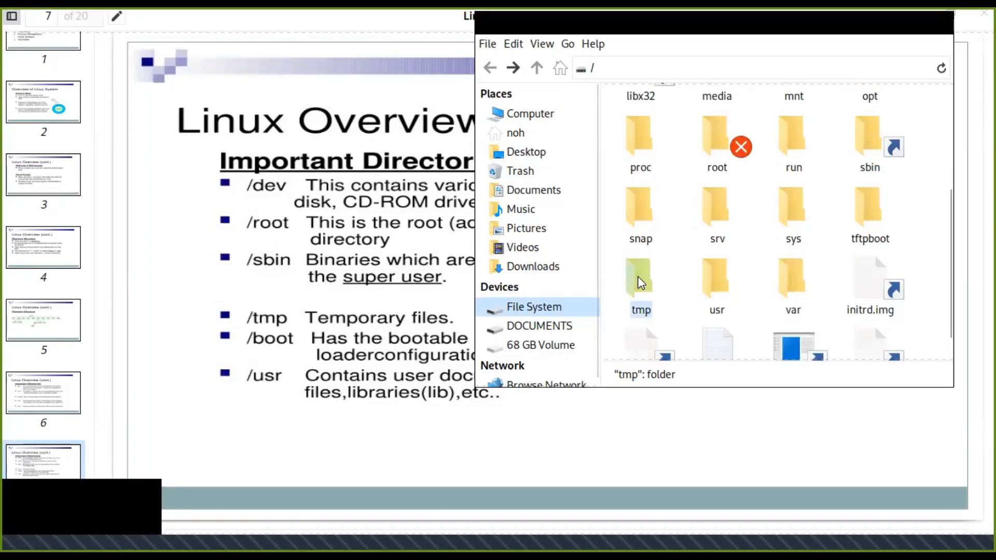
mouse_move(705, 147)
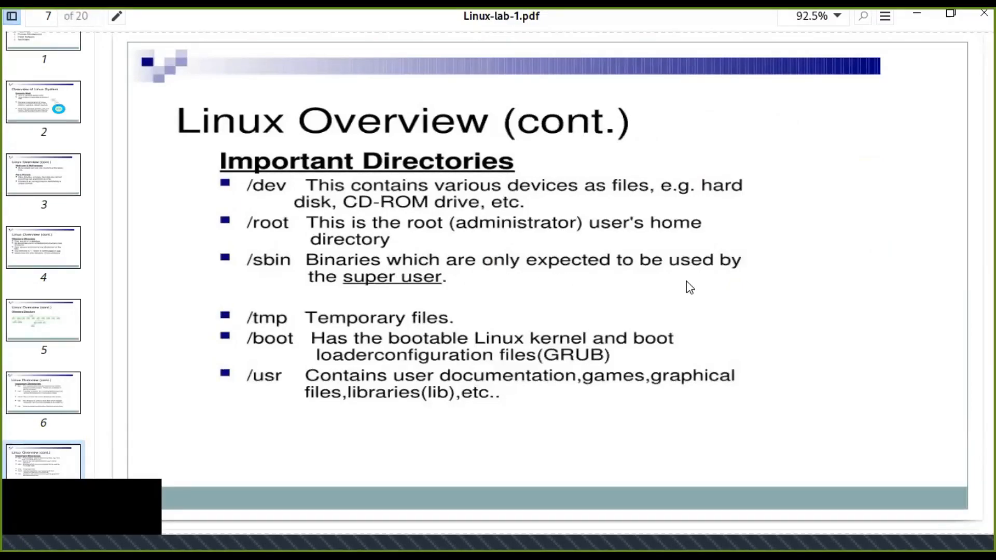
mouse_move(446, 284)
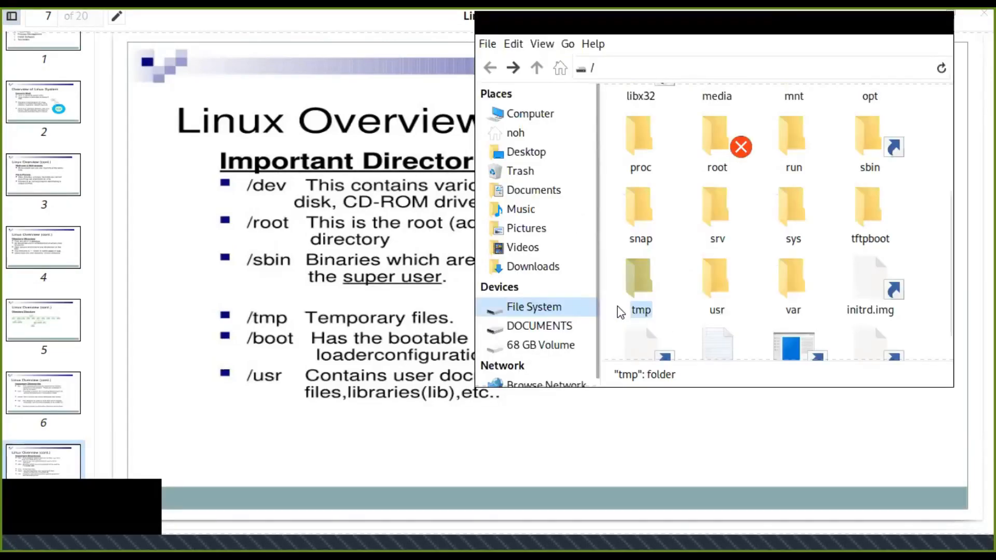
mouse_move(788, 282)
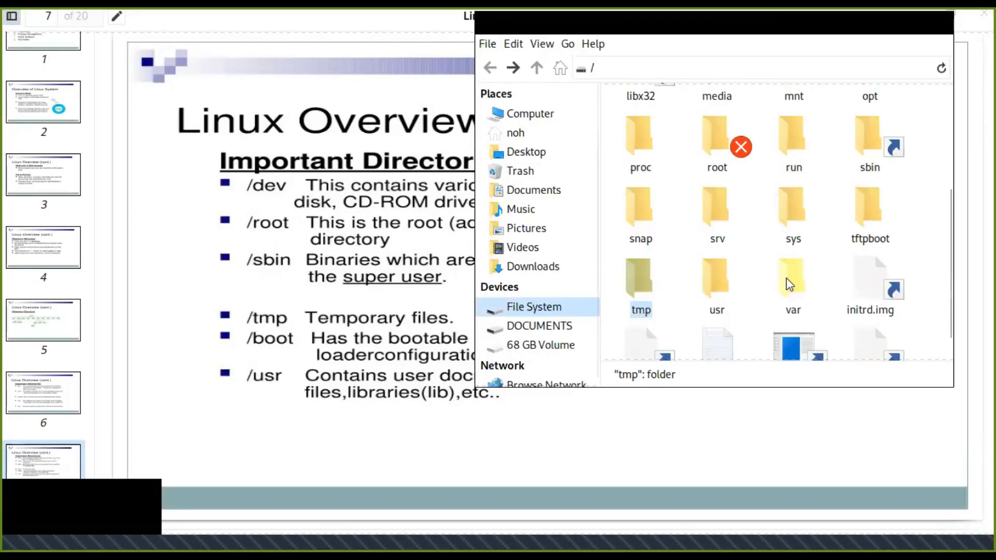
mouse_move(754, 295)
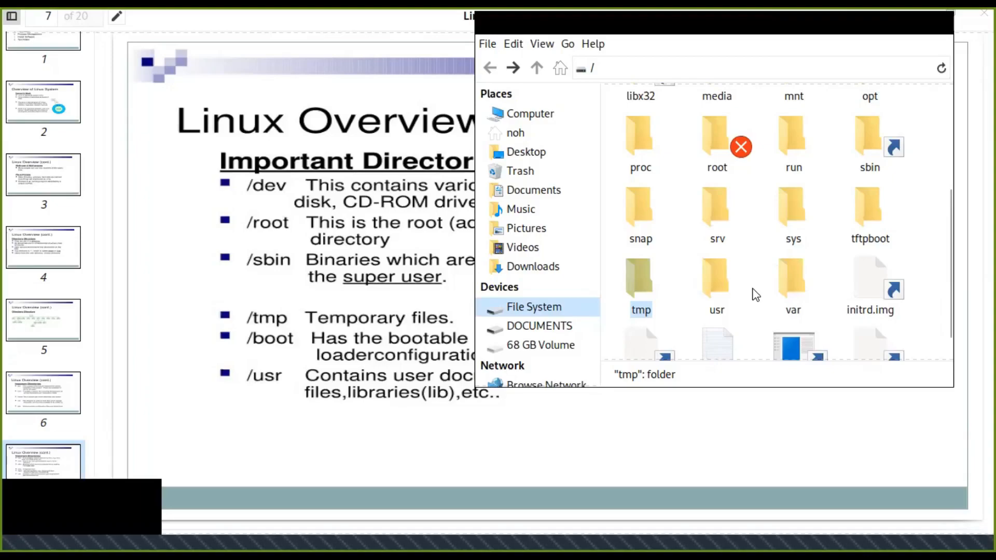
mouse_move(783, 284)
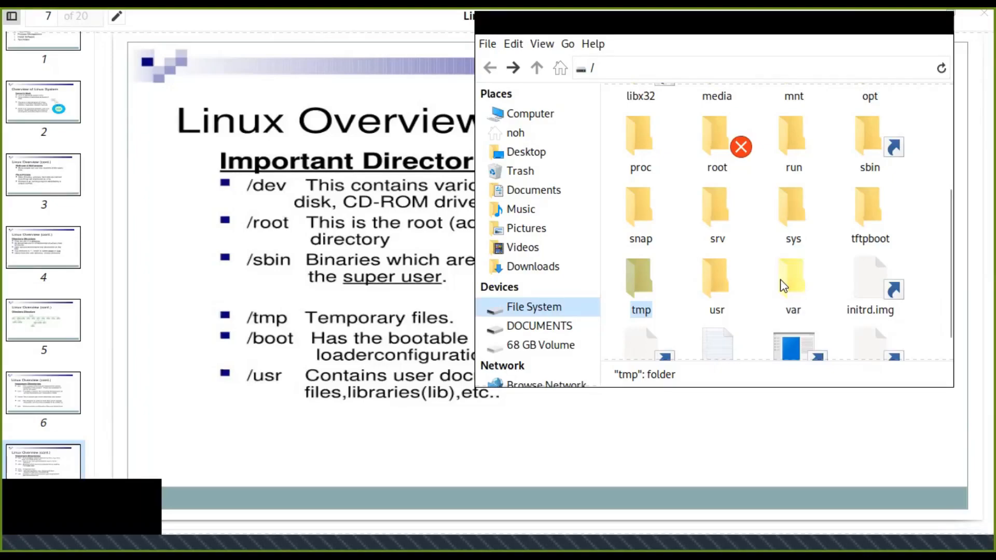
mouse_move(331, 361)
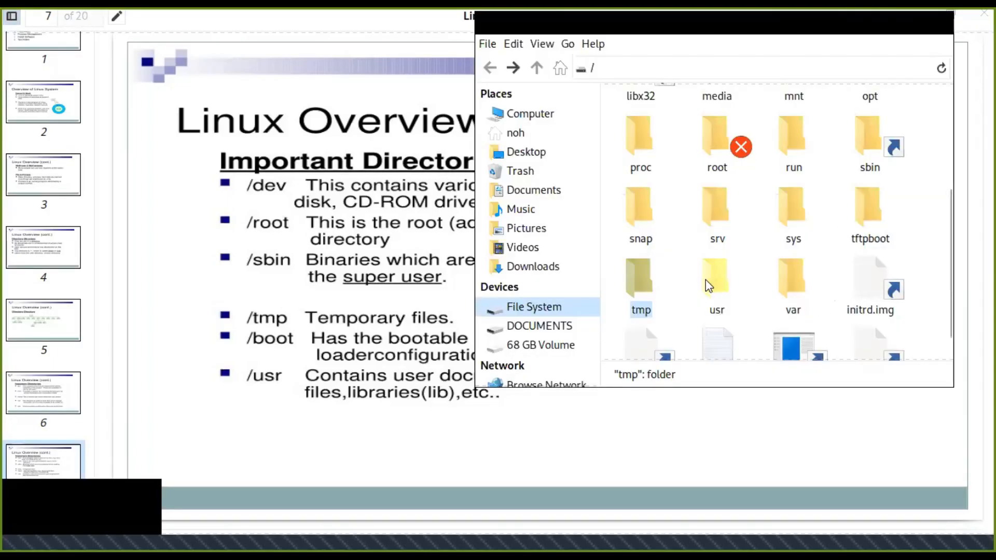
- Open /usr, peek into its empty games folder and return to /usr
double_click(717, 276)
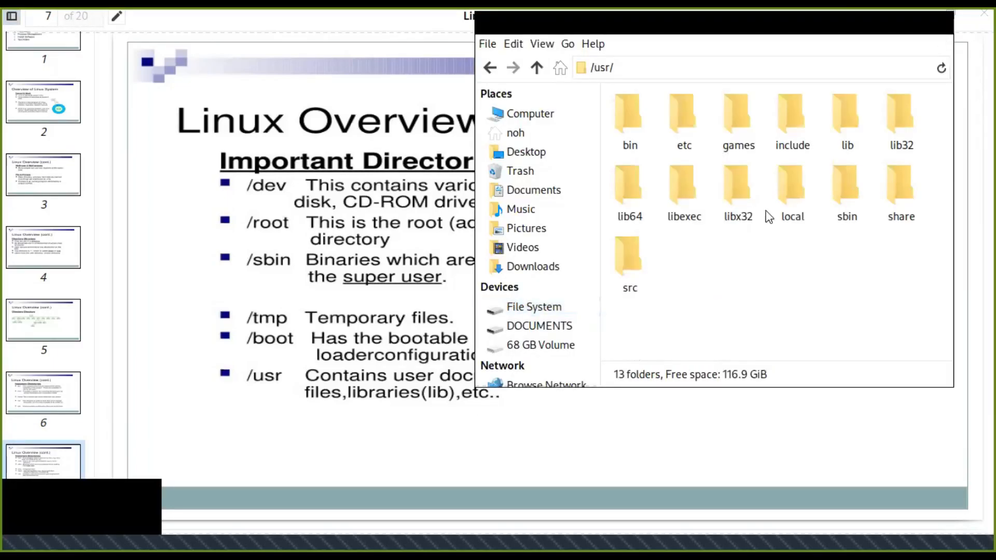
double_click(736, 112)
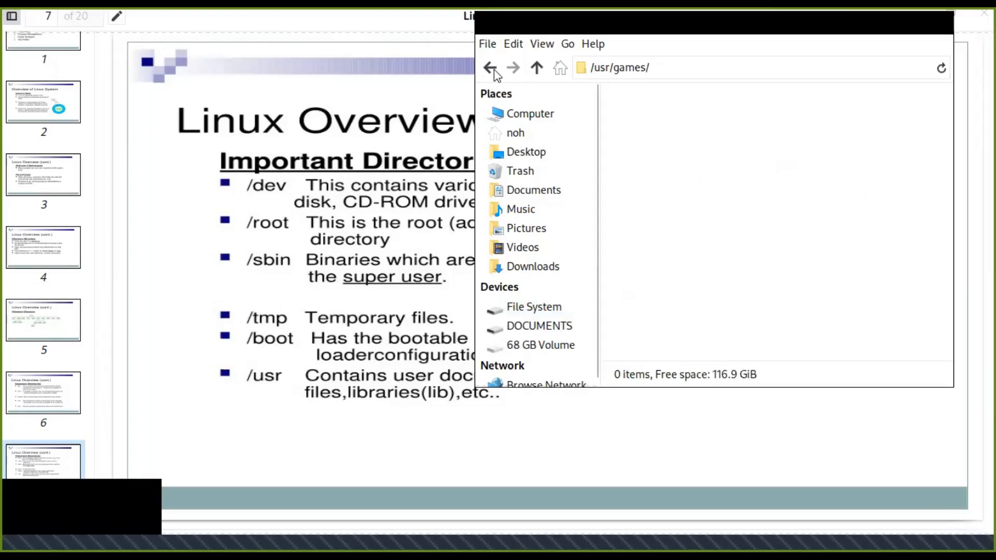
left_click(490, 67)
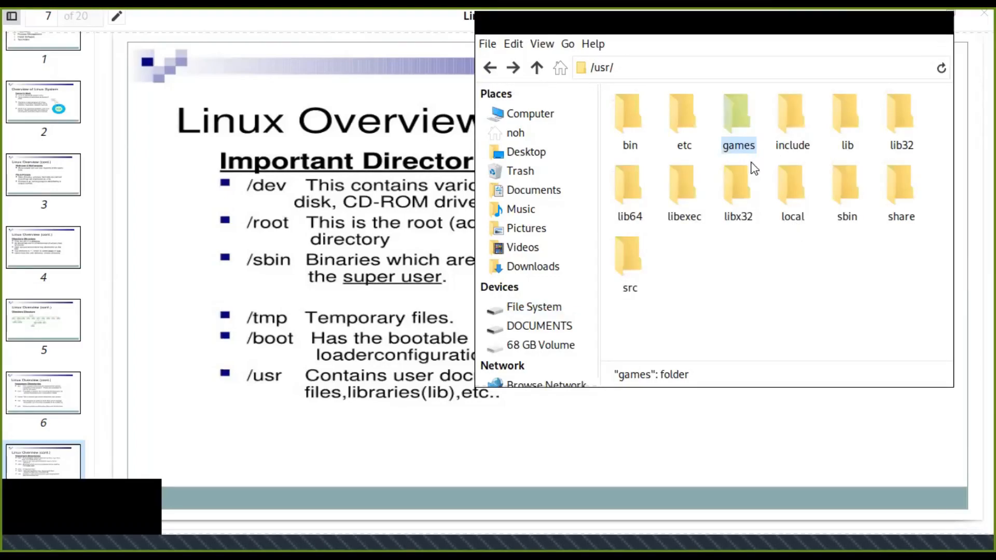
mouse_move(822, 205)
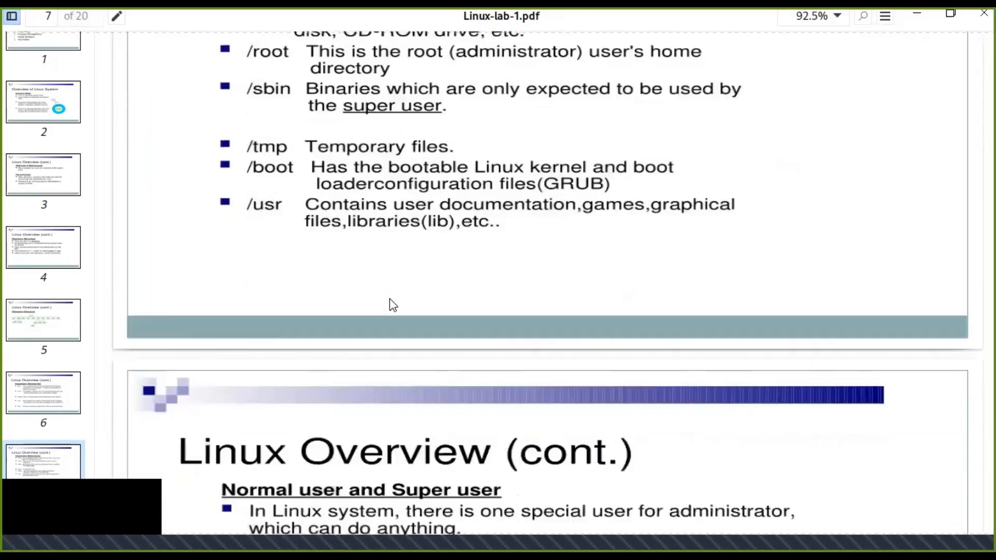
- Scroll down to slide 8 on normal and super users, case sensitivity and online manuals
scroll("down", 3)
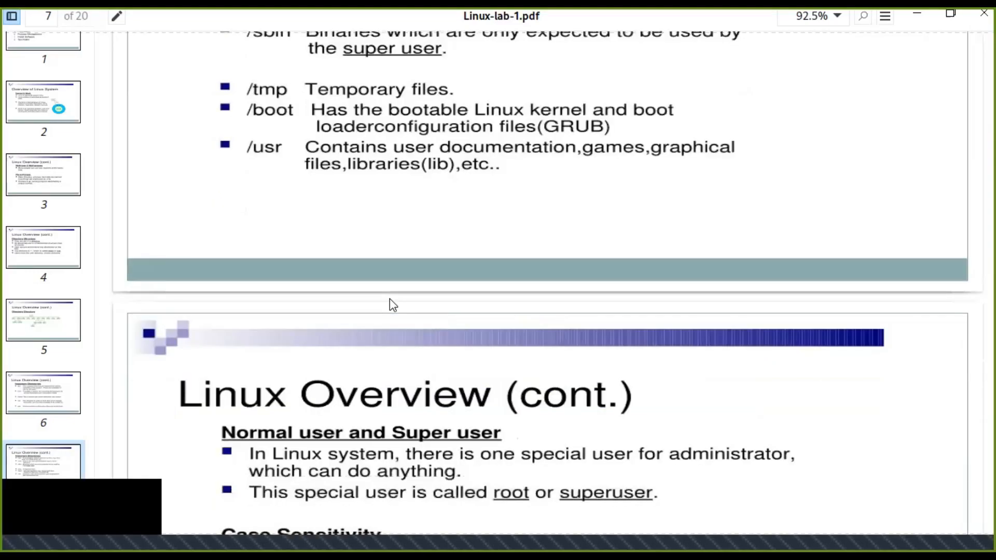
scroll("down", 3)
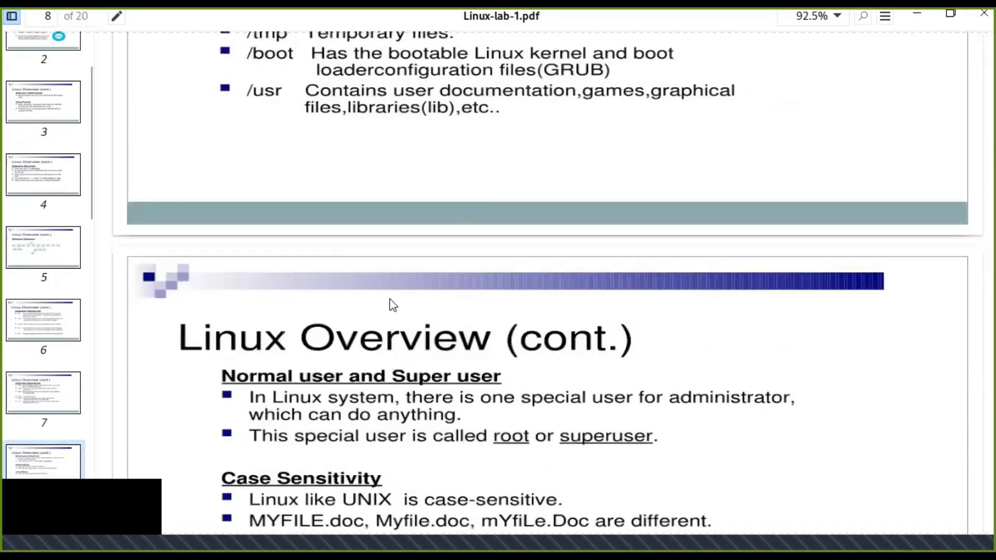
scroll("down", 3)
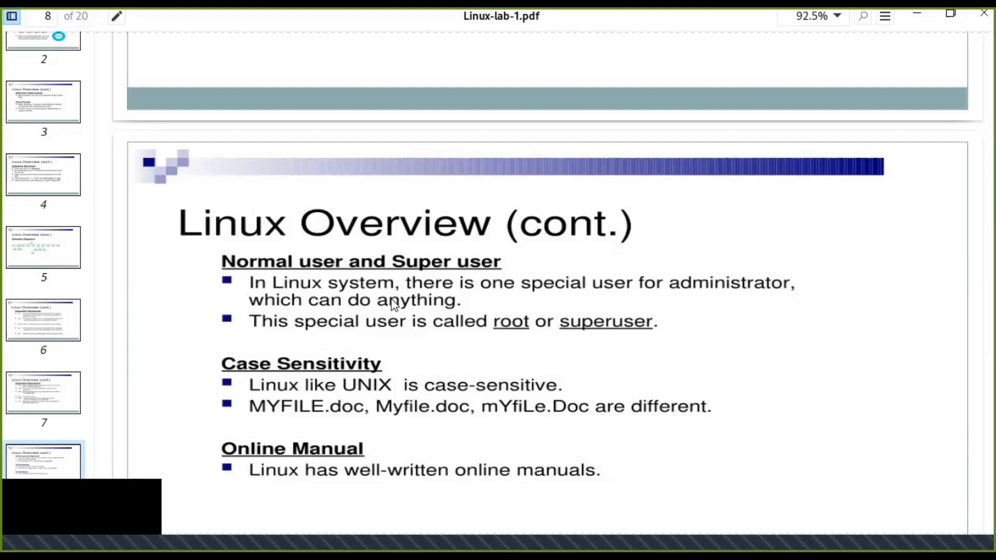
mouse_move(353, 313)
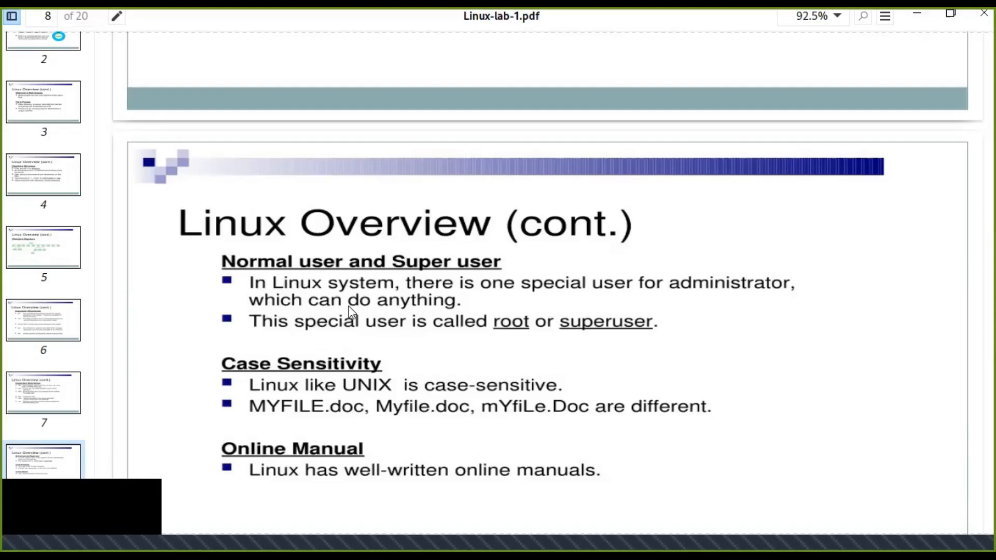
mouse_move(648, 326)
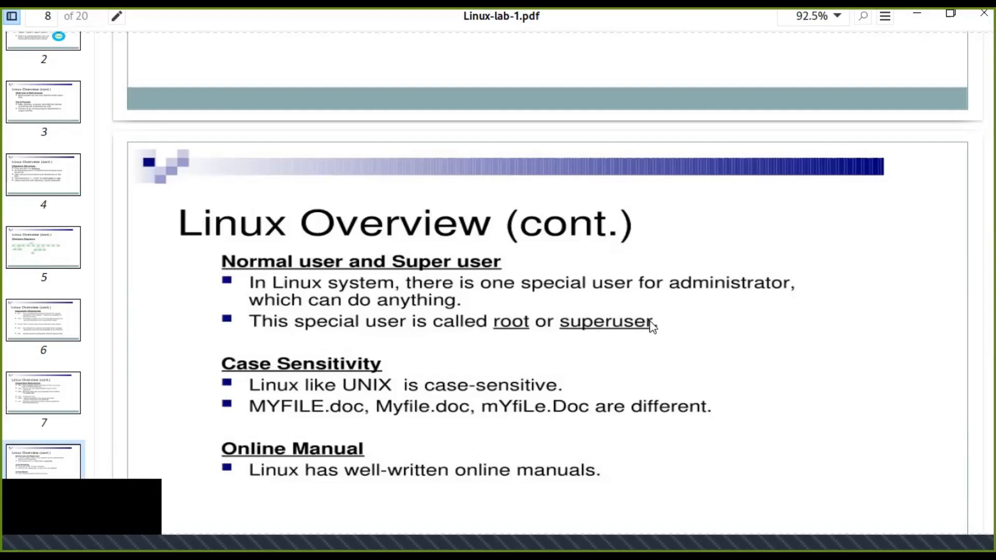
scroll("down", 3)
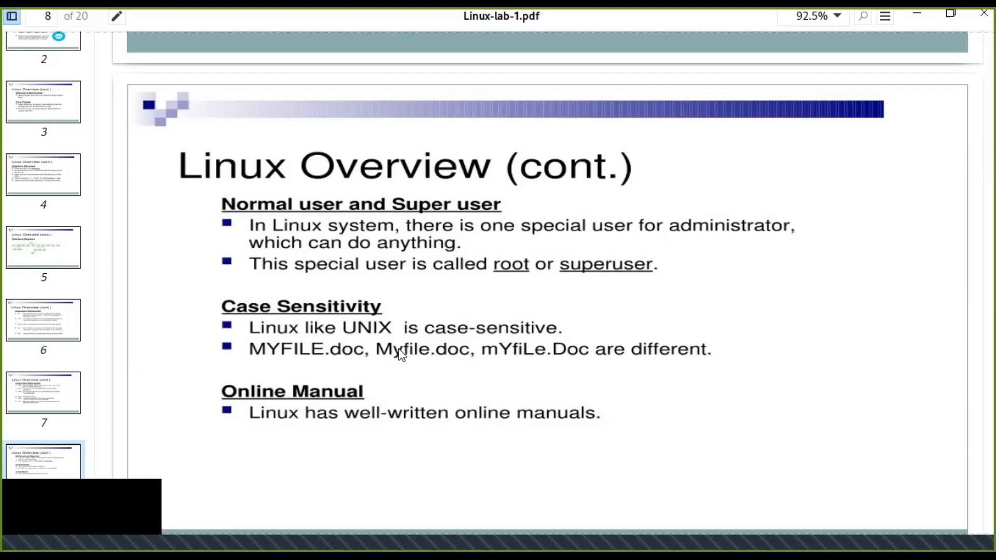
mouse_move(282, 358)
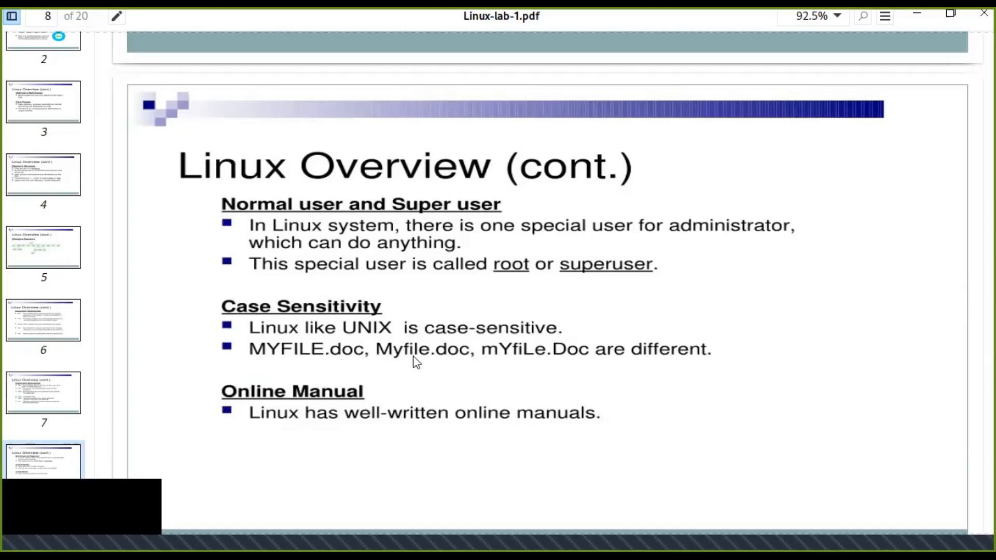
mouse_move(565, 364)
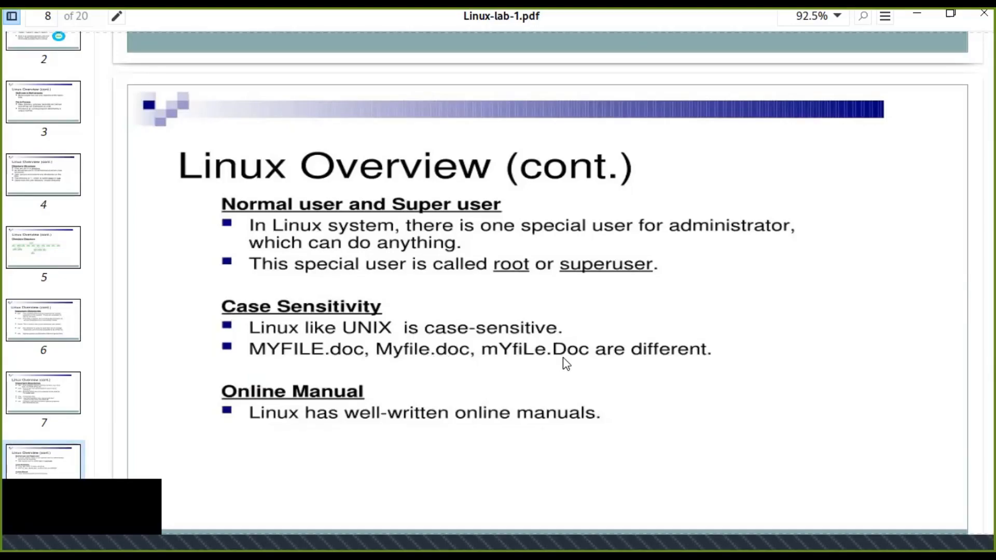
mouse_move(410, 362)
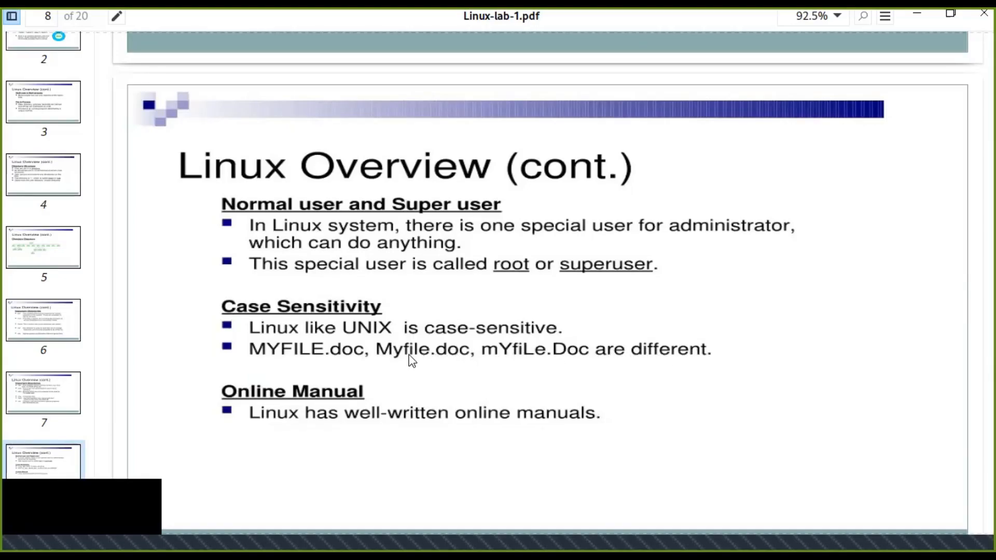
mouse_move(377, 395)
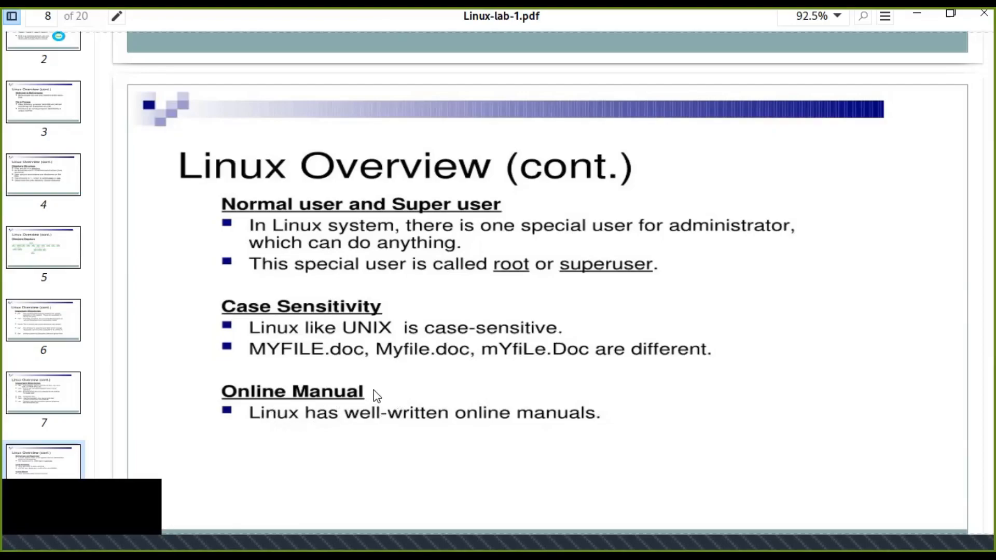
mouse_move(437, 423)
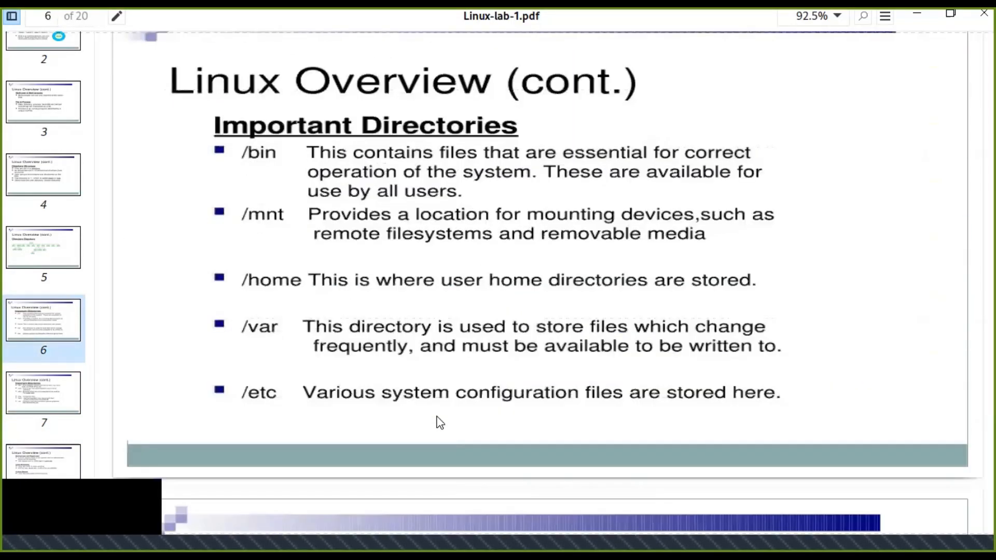
- Scroll back to slide 7, Important Directories /dev, /root, /sbin, /tmp, /boot and /usr
scroll("down", 3)
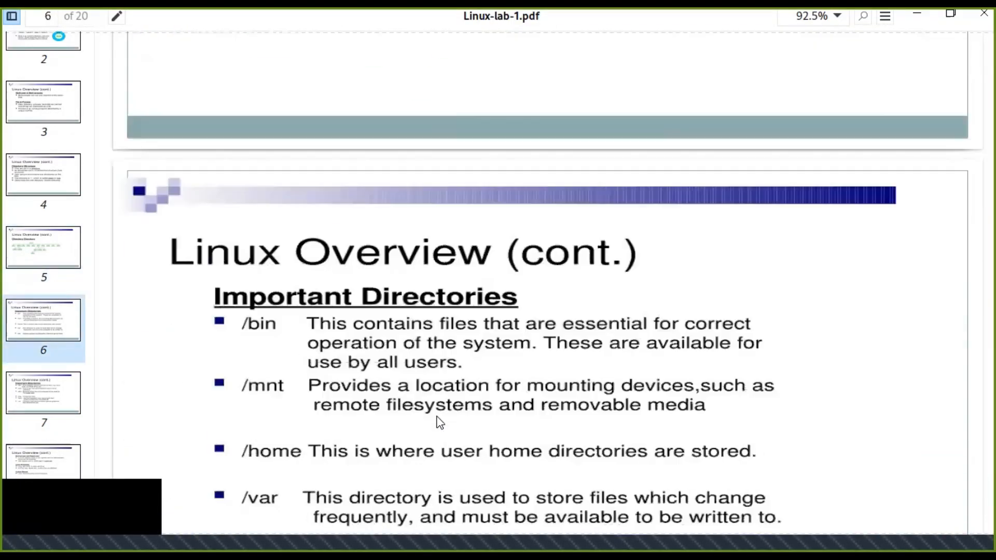
scroll("down", 3)
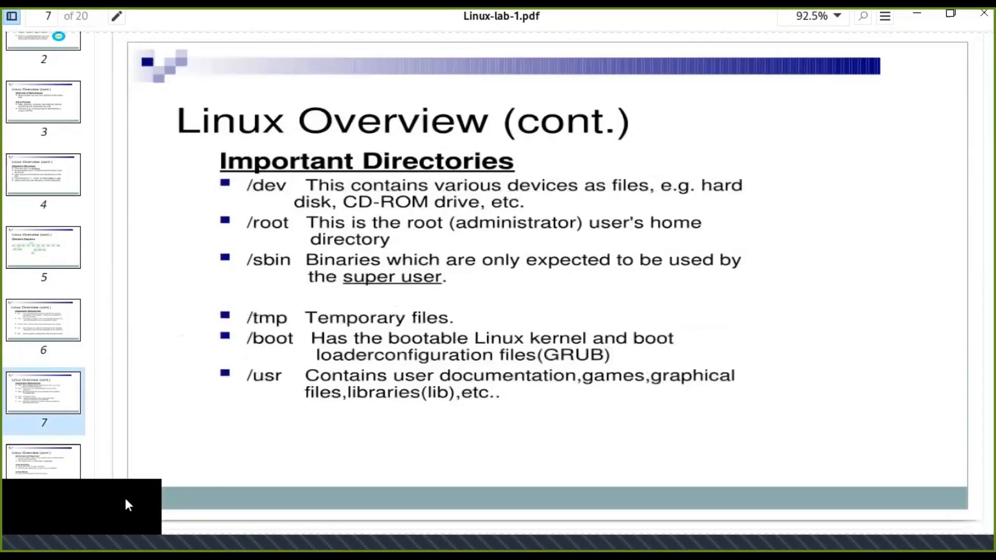